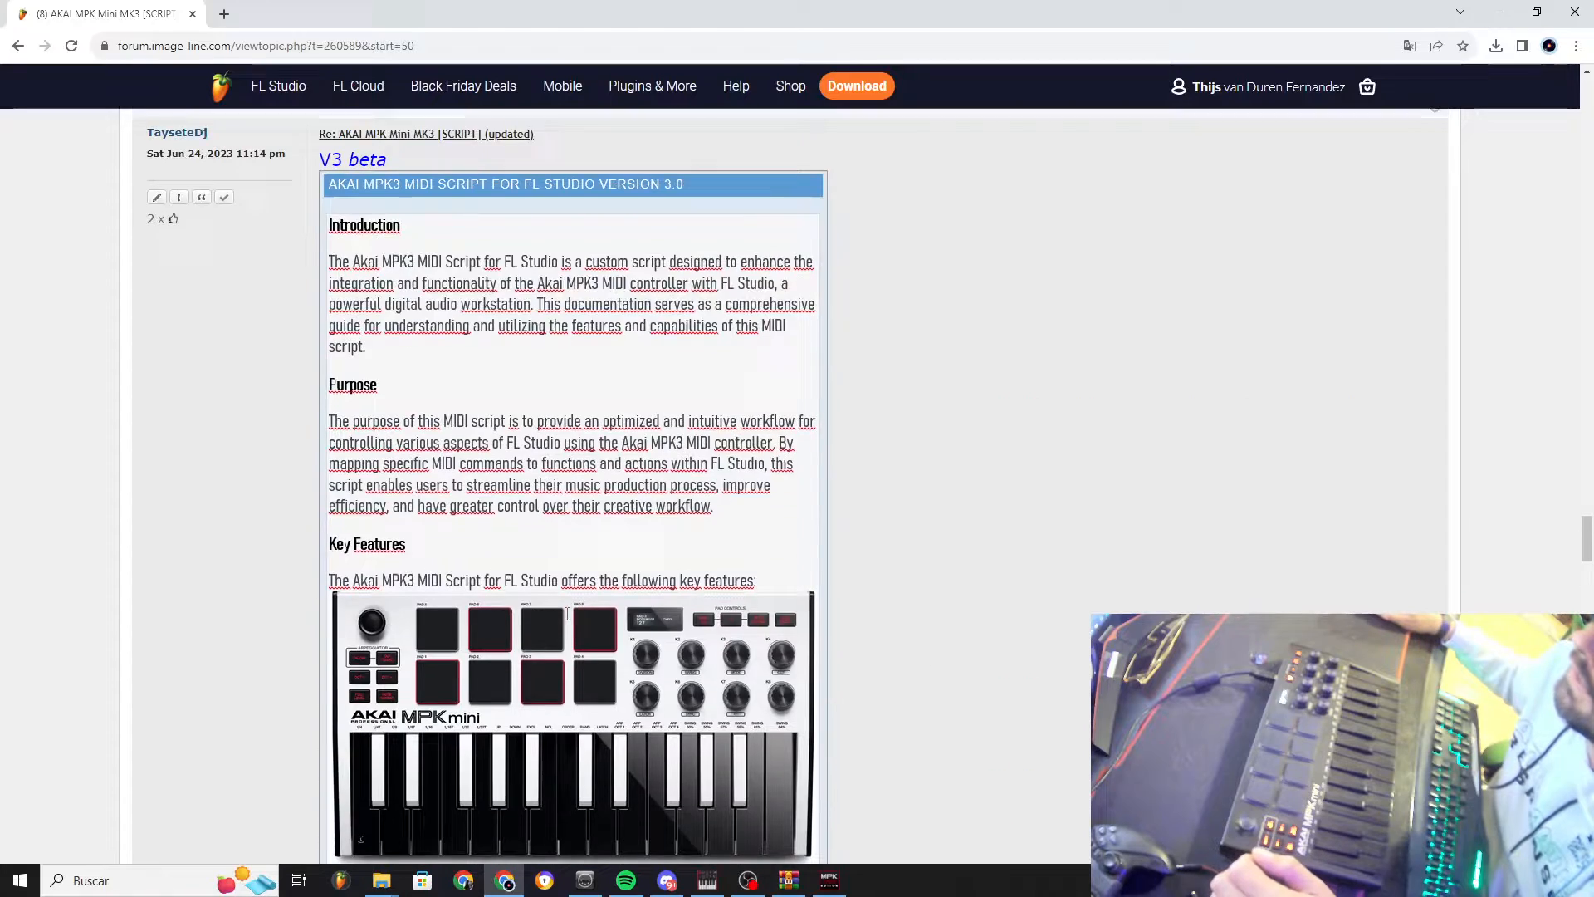
Scroll through Settings > Hardware and open the MiniMK3 folder
scroll(down, 3)
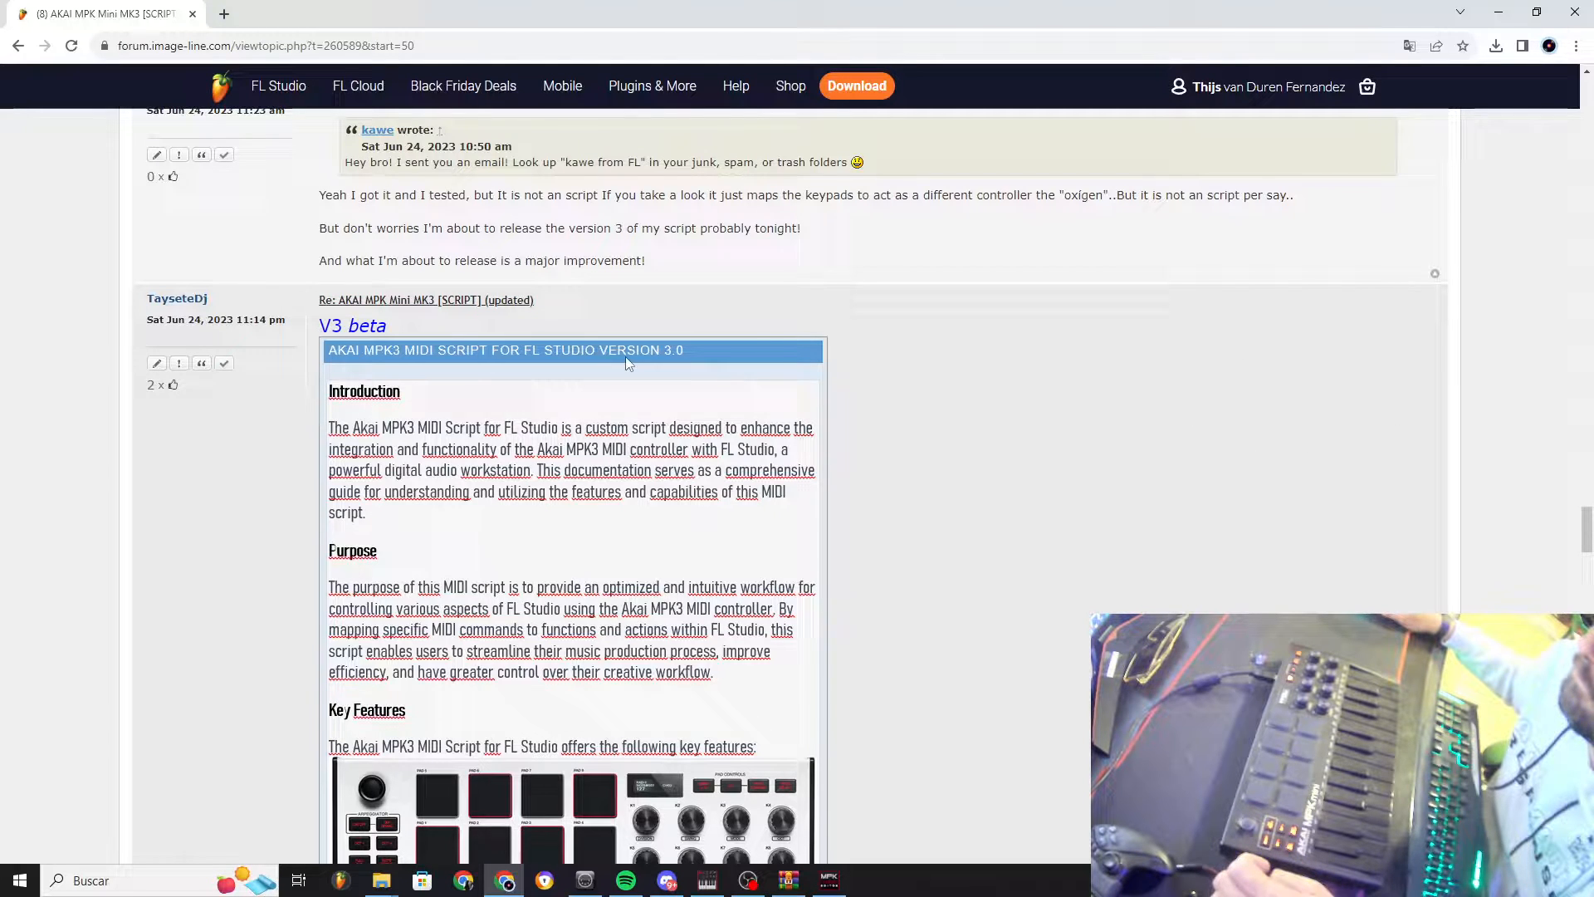
scroll(down, 3)
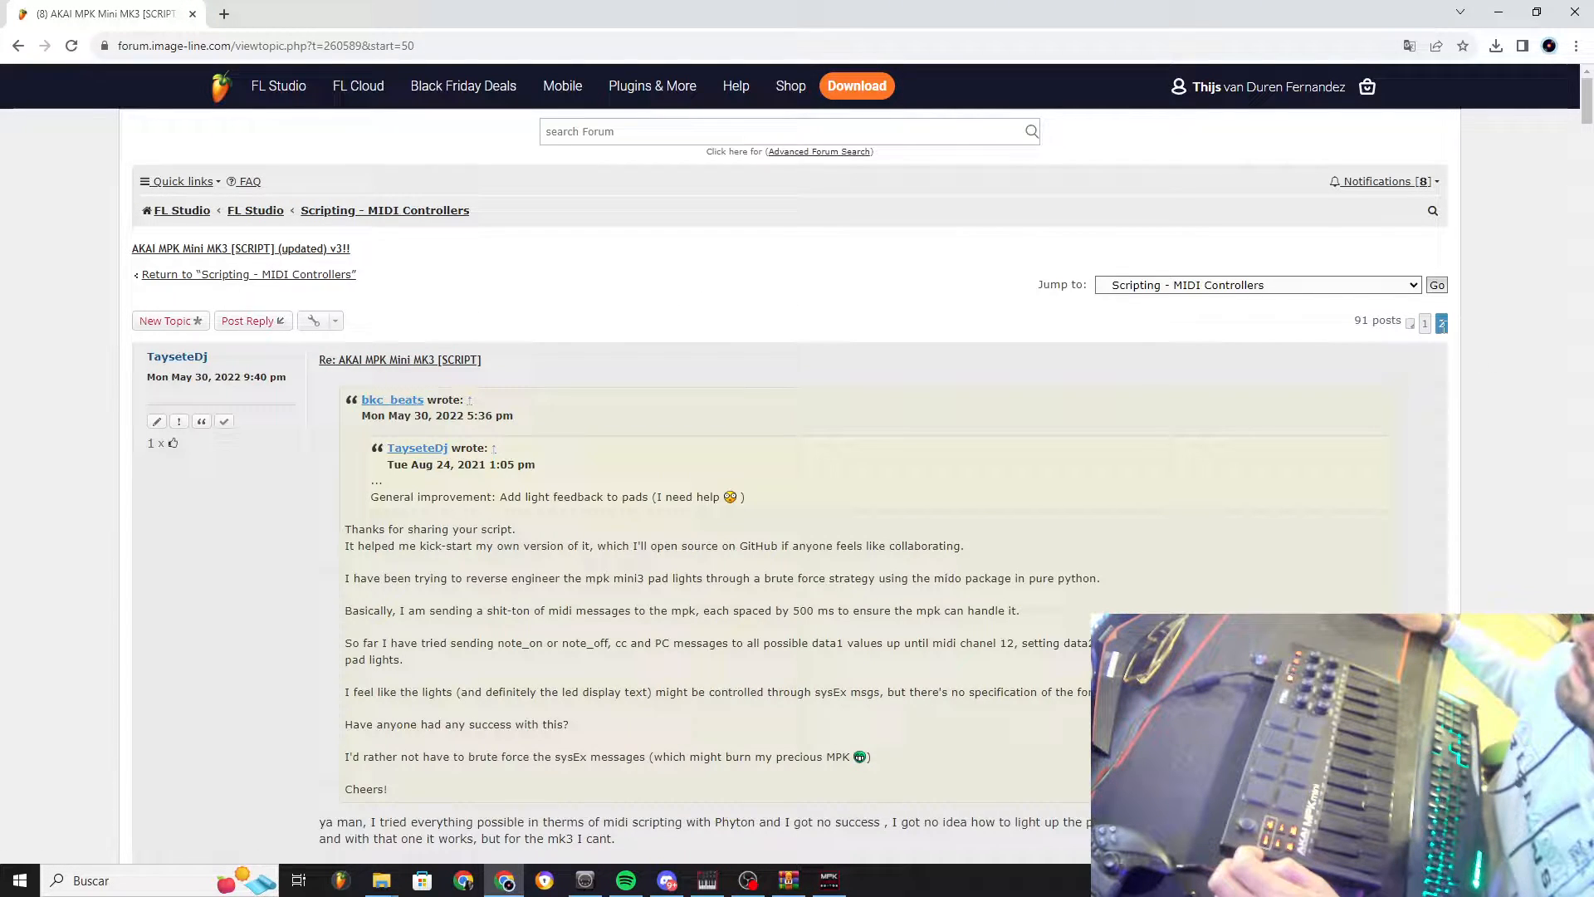
scroll(down, 3)
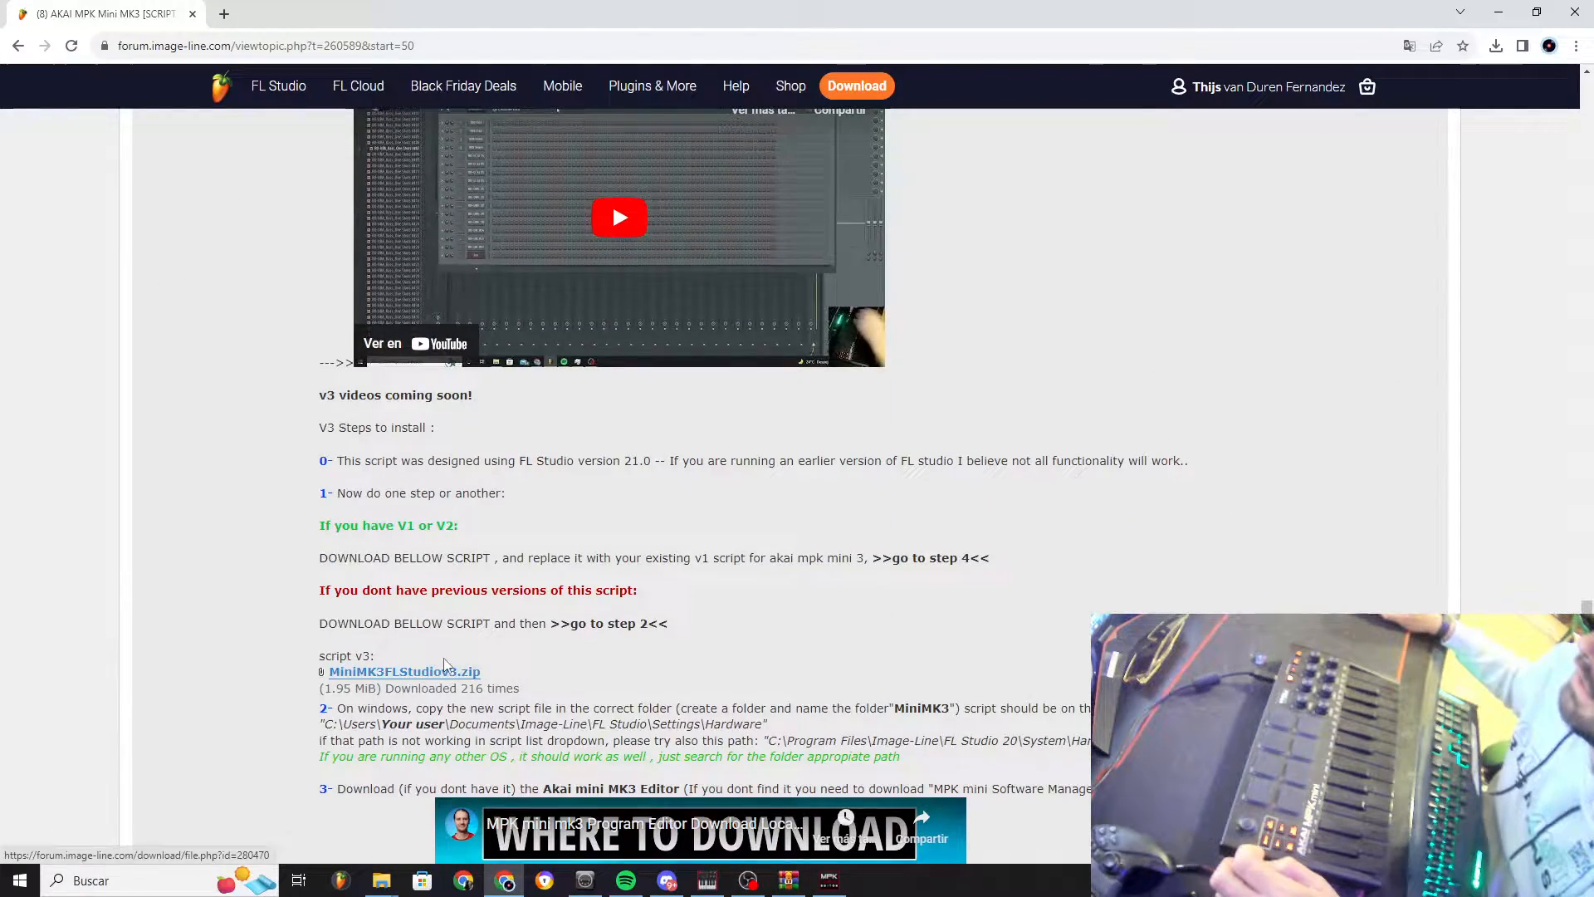
scroll(down, 3)
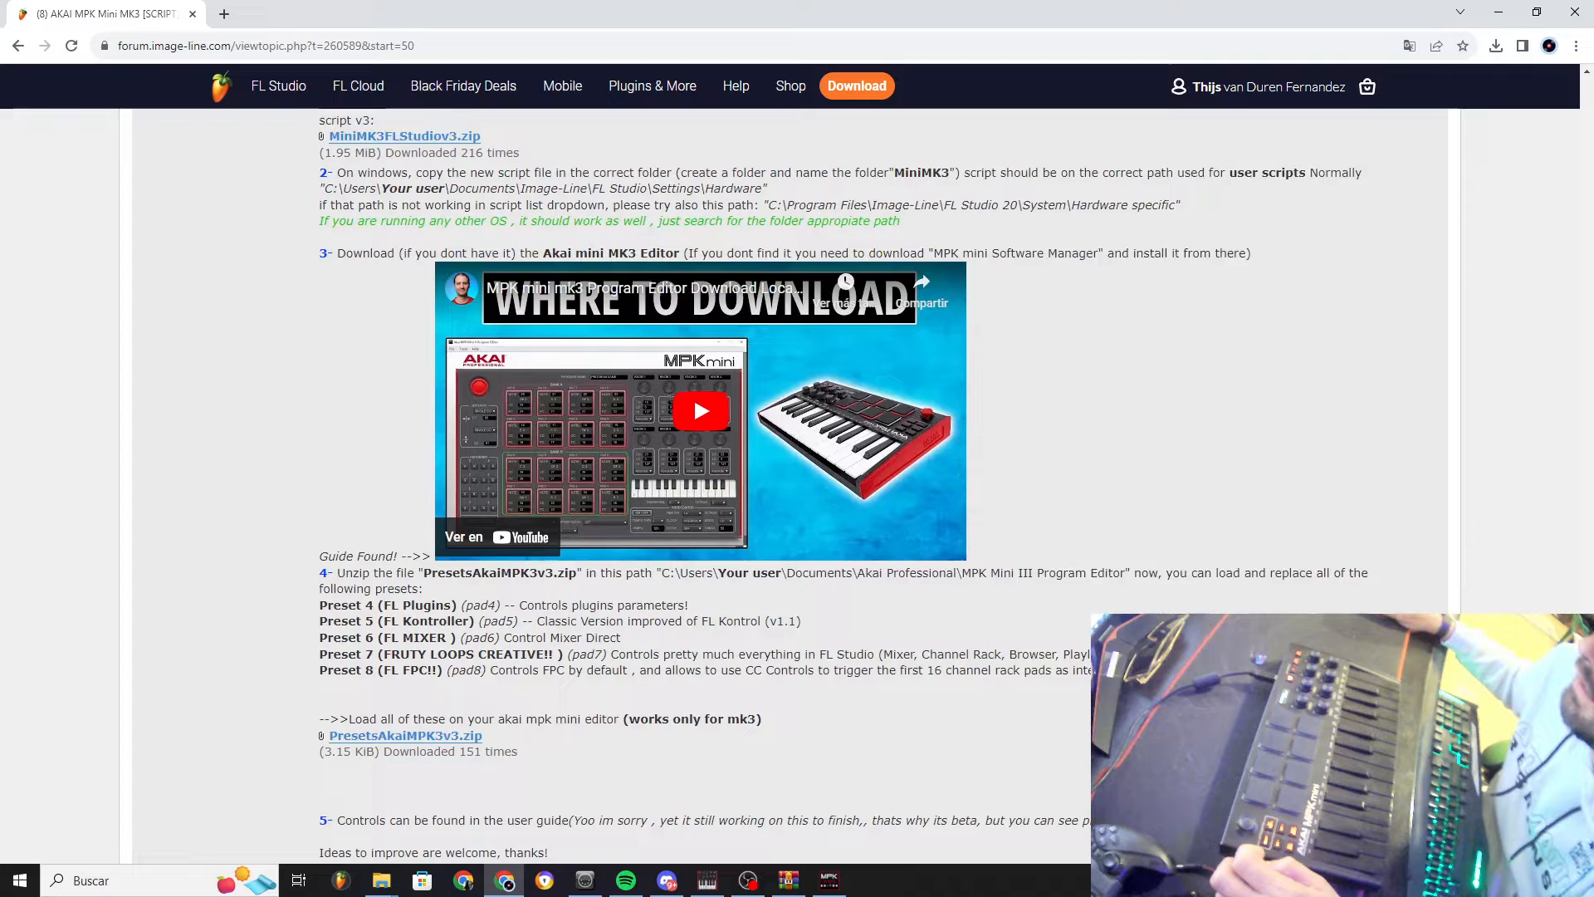
scroll(down, 3)
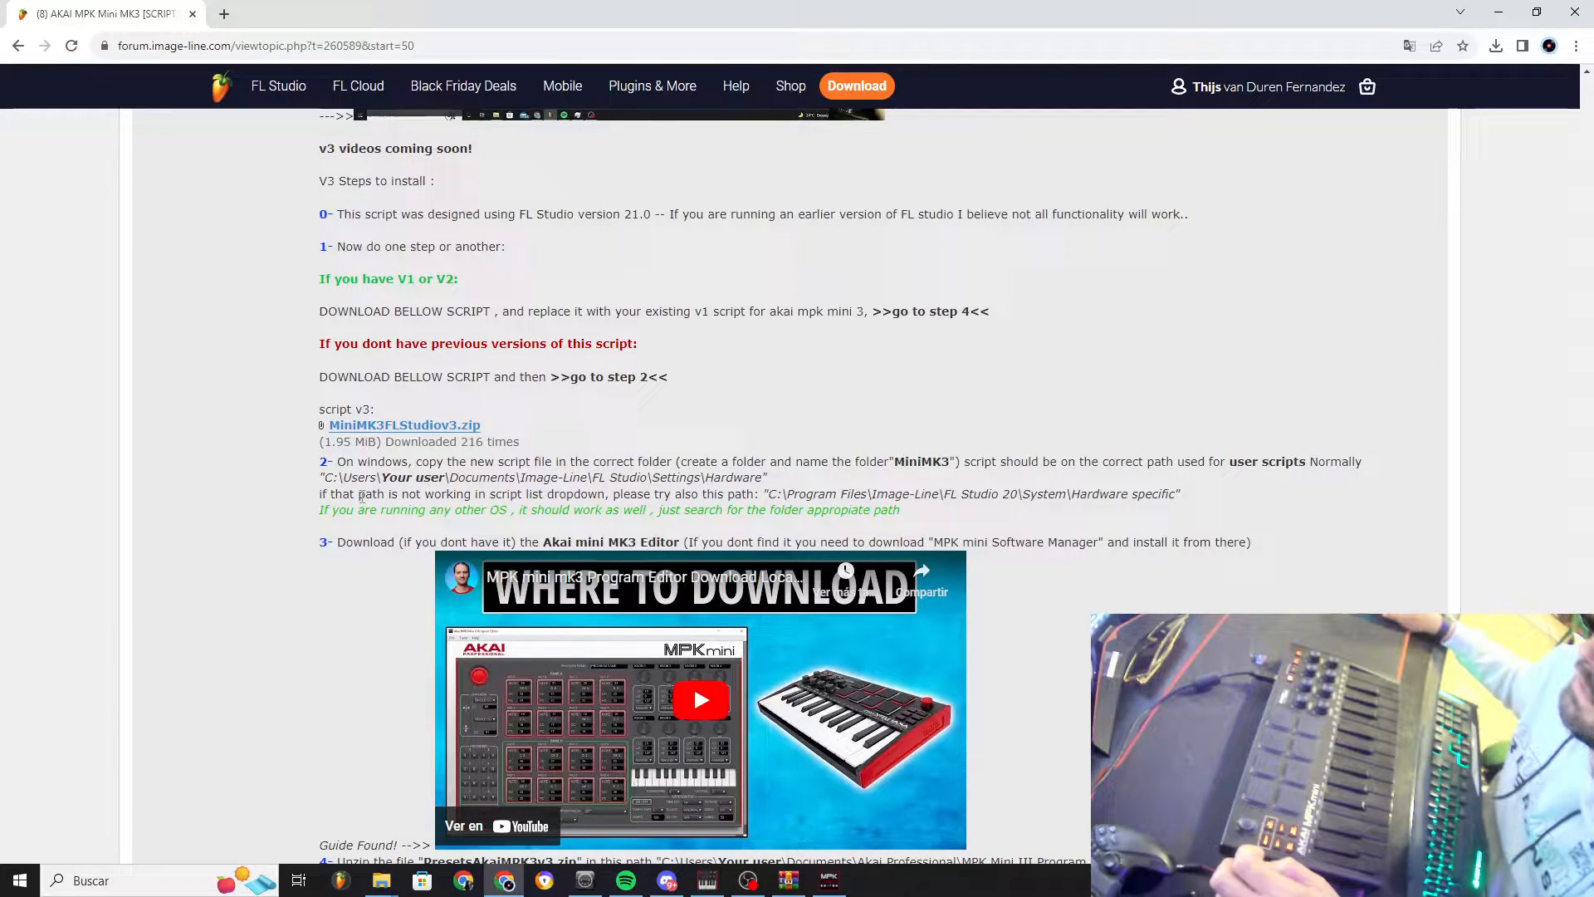
scroll(down, 3)
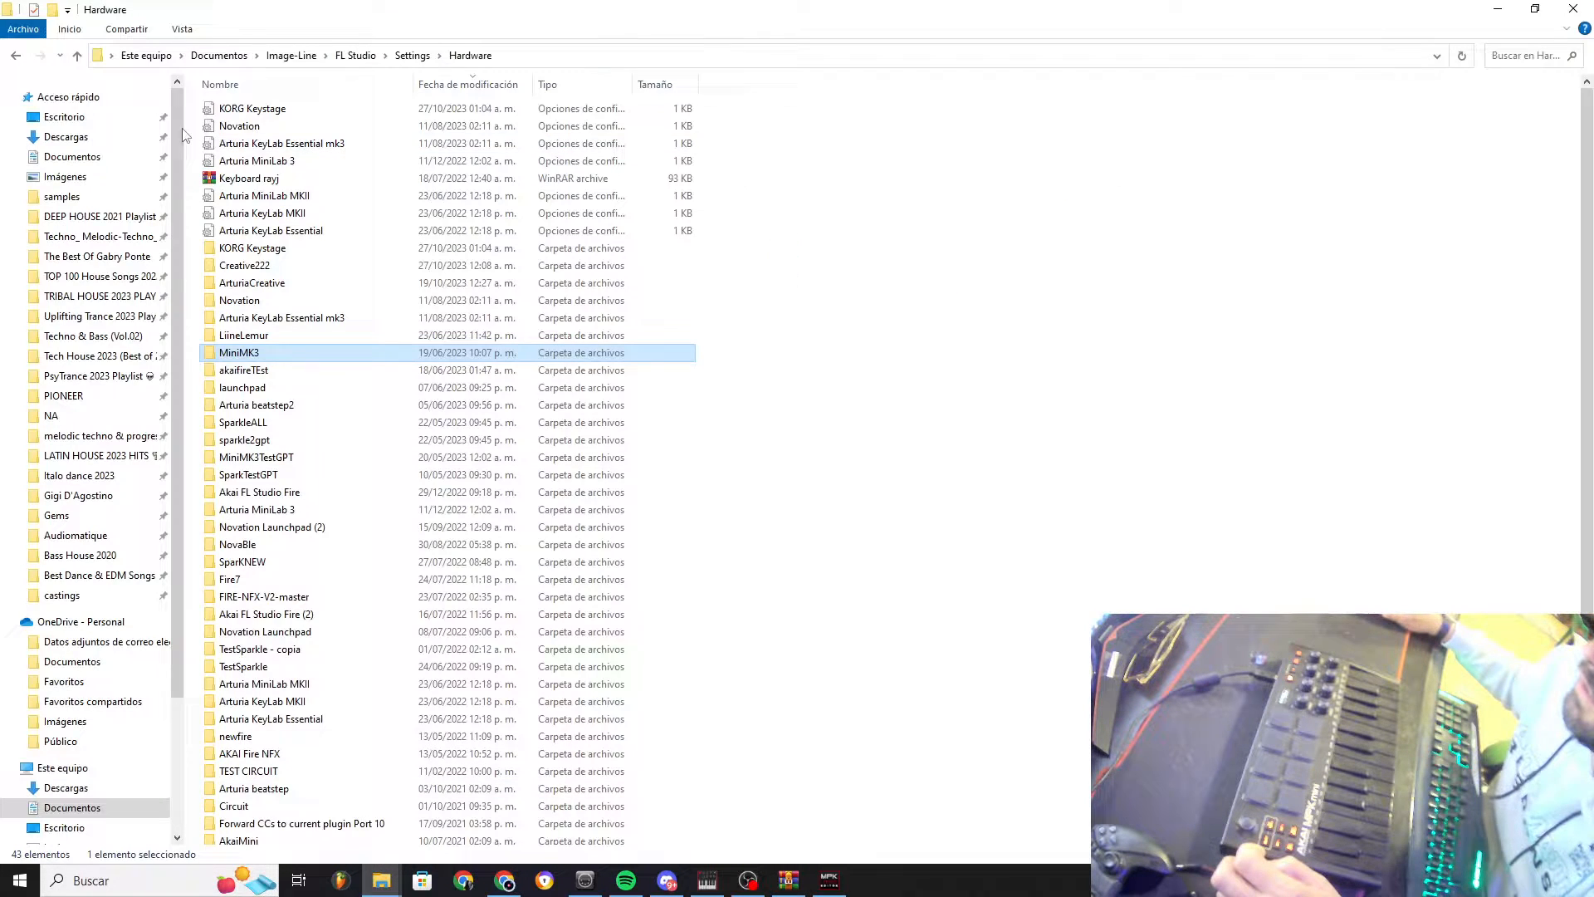
double_click(239, 352)
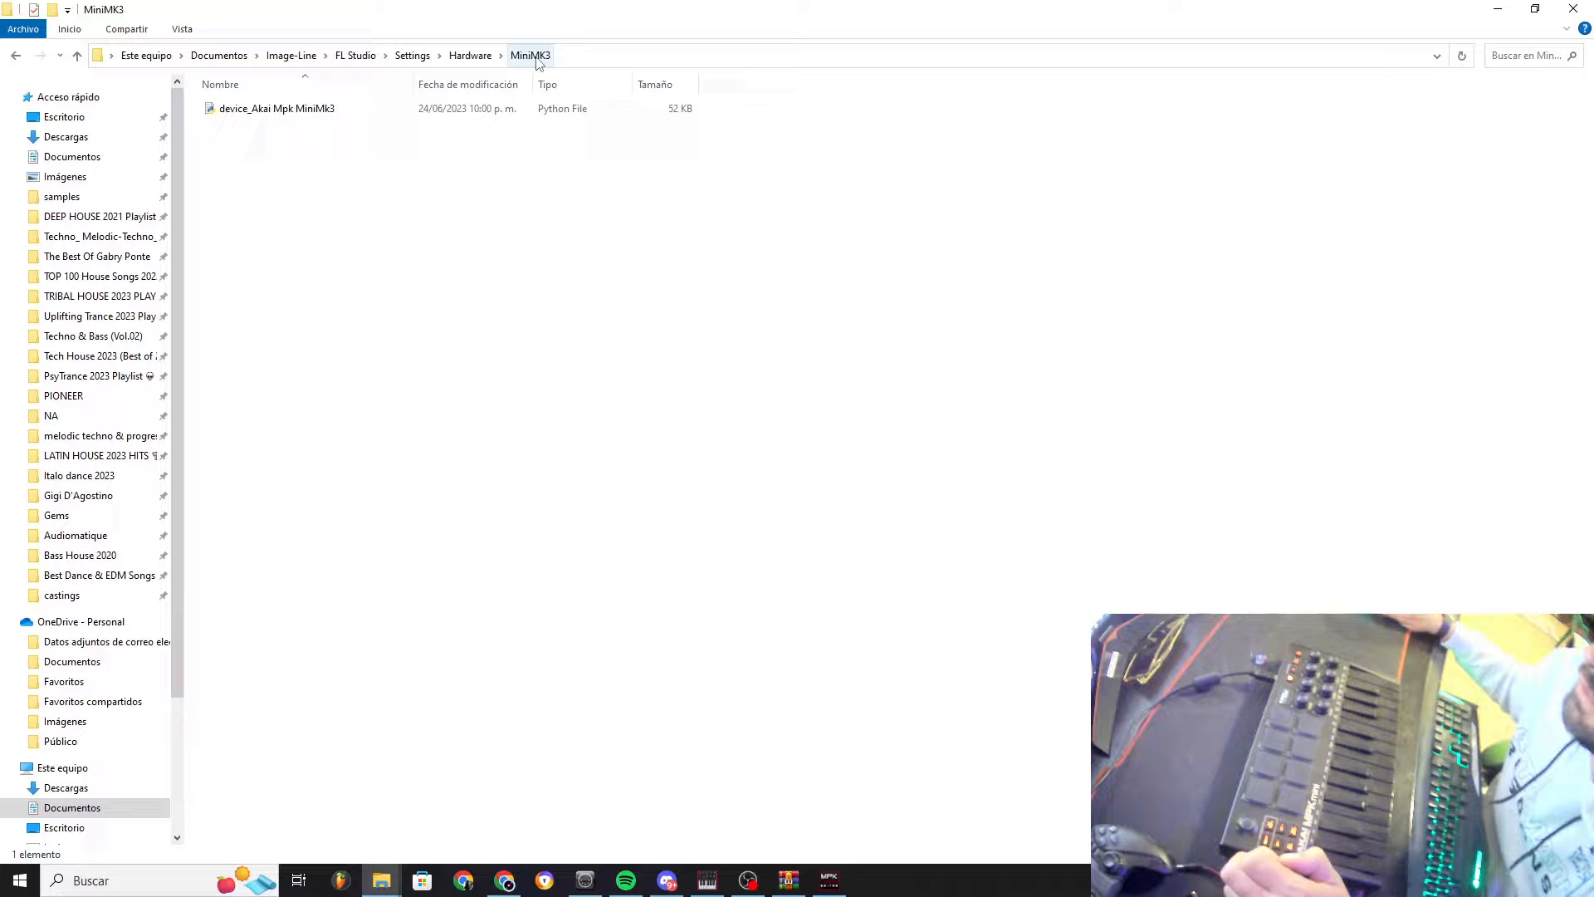
Select the device_Akai Mpk MiniMk3 script file, then switch to another window
click(276, 109)
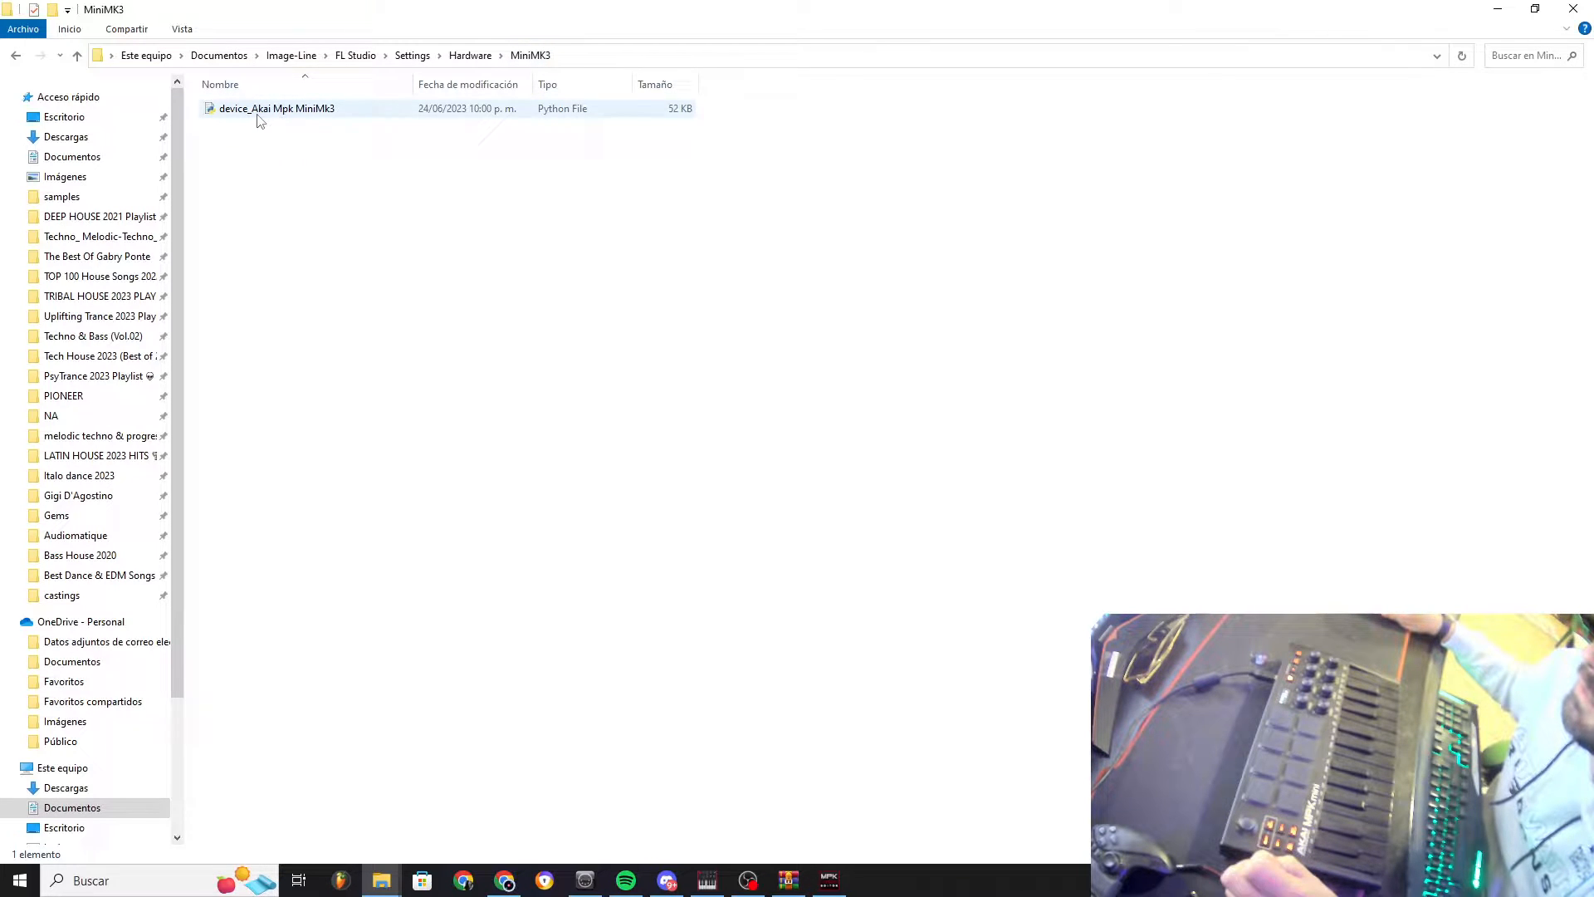
click(277, 108)
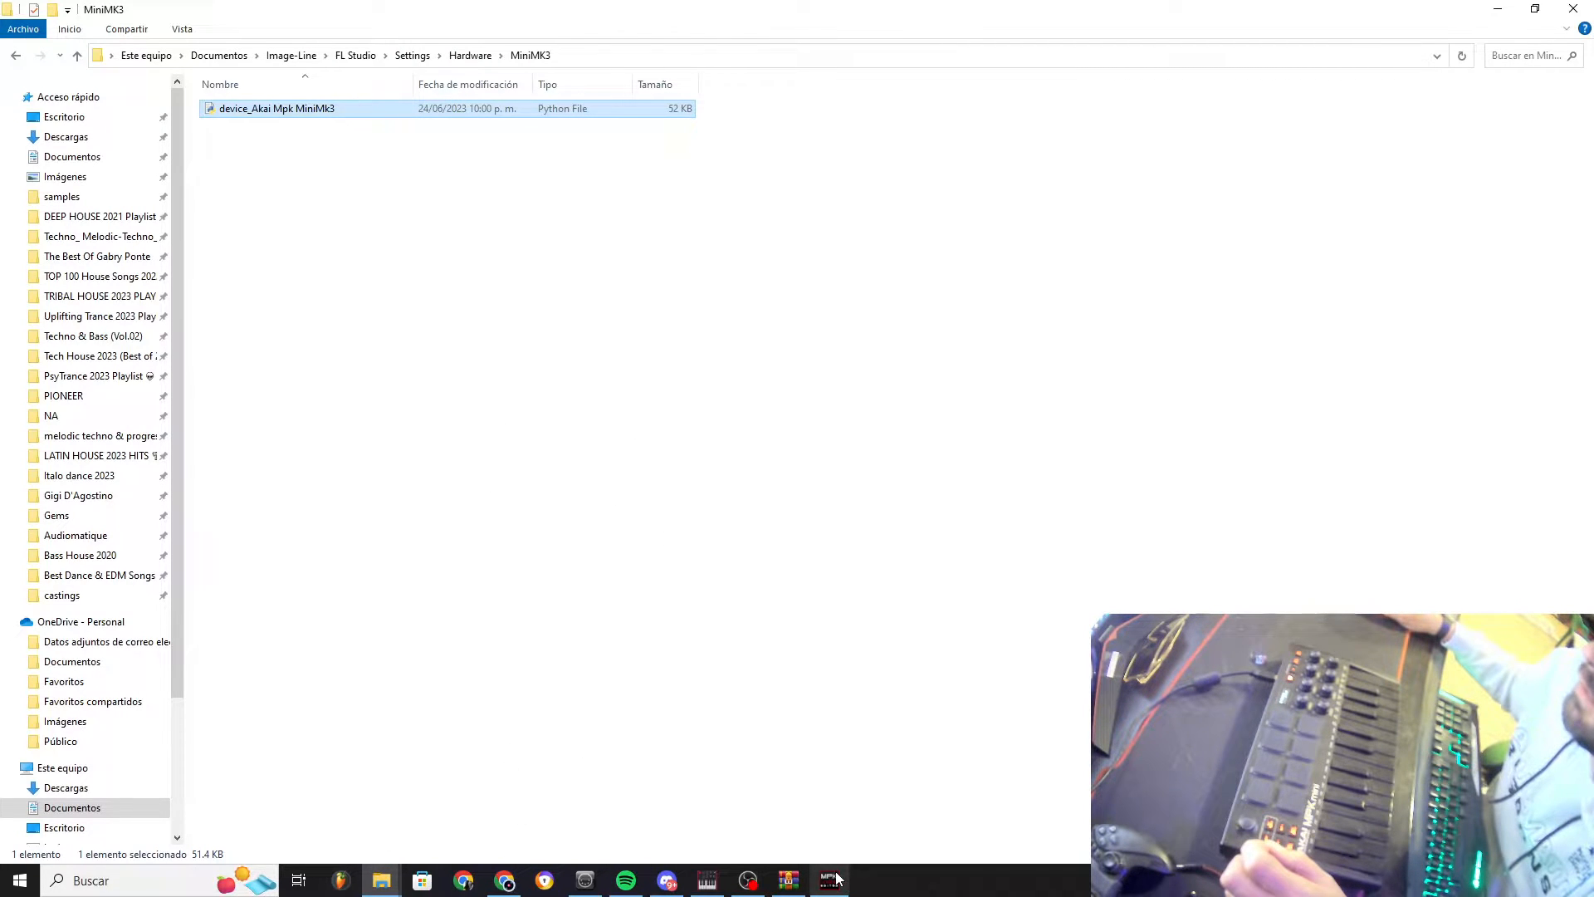
click(829, 879)
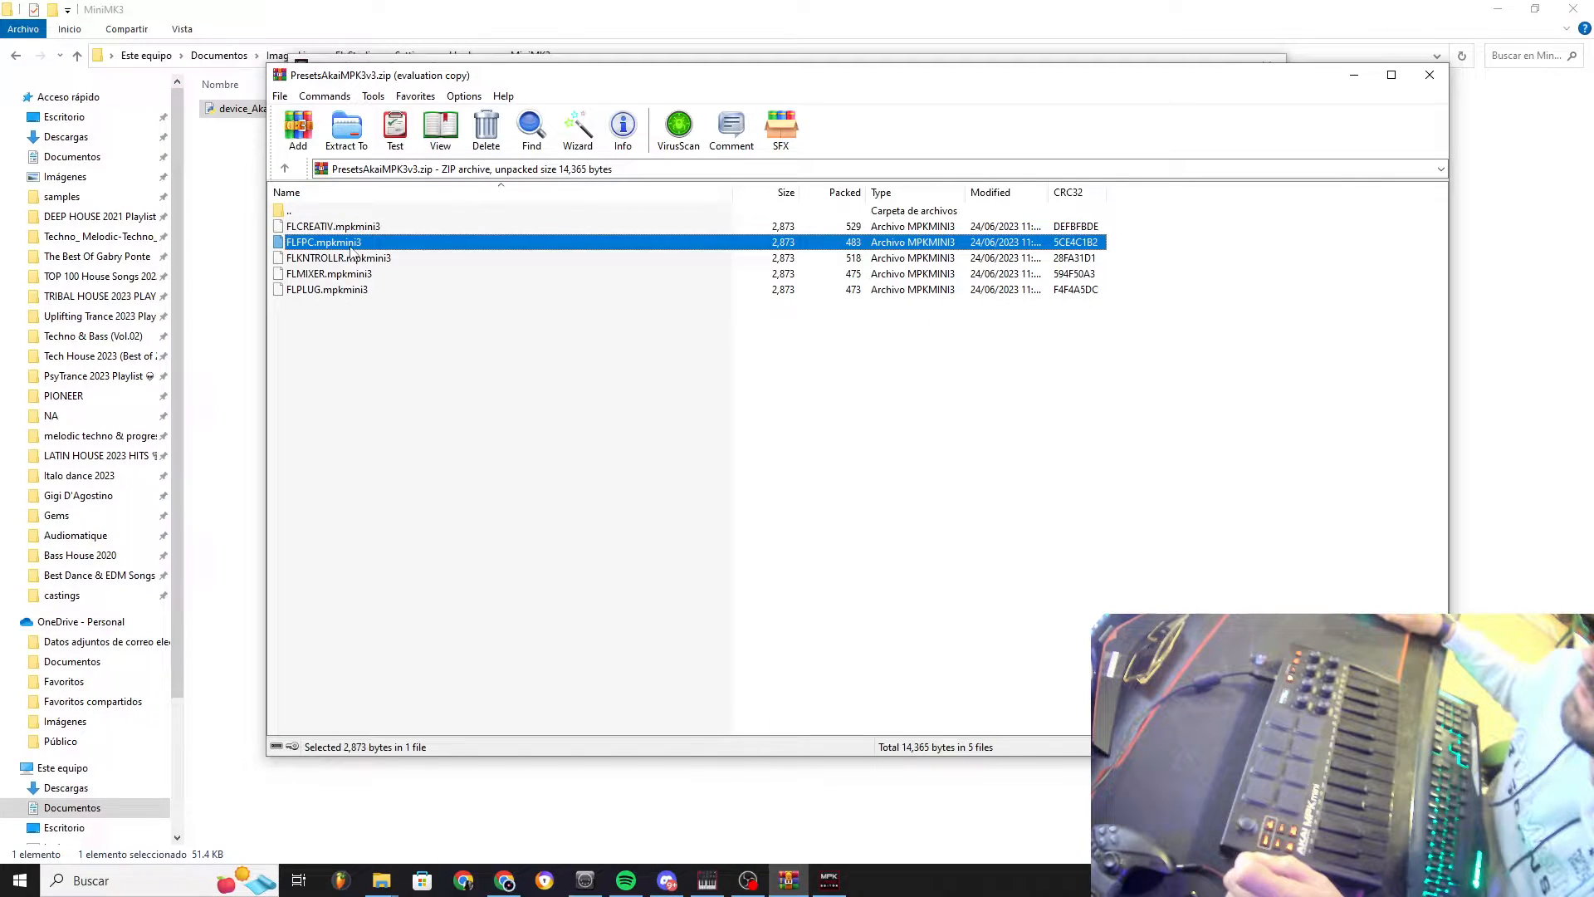
Look over the FLMIXER and FLCREATIV presets, then return to the forum thread
click(327, 273)
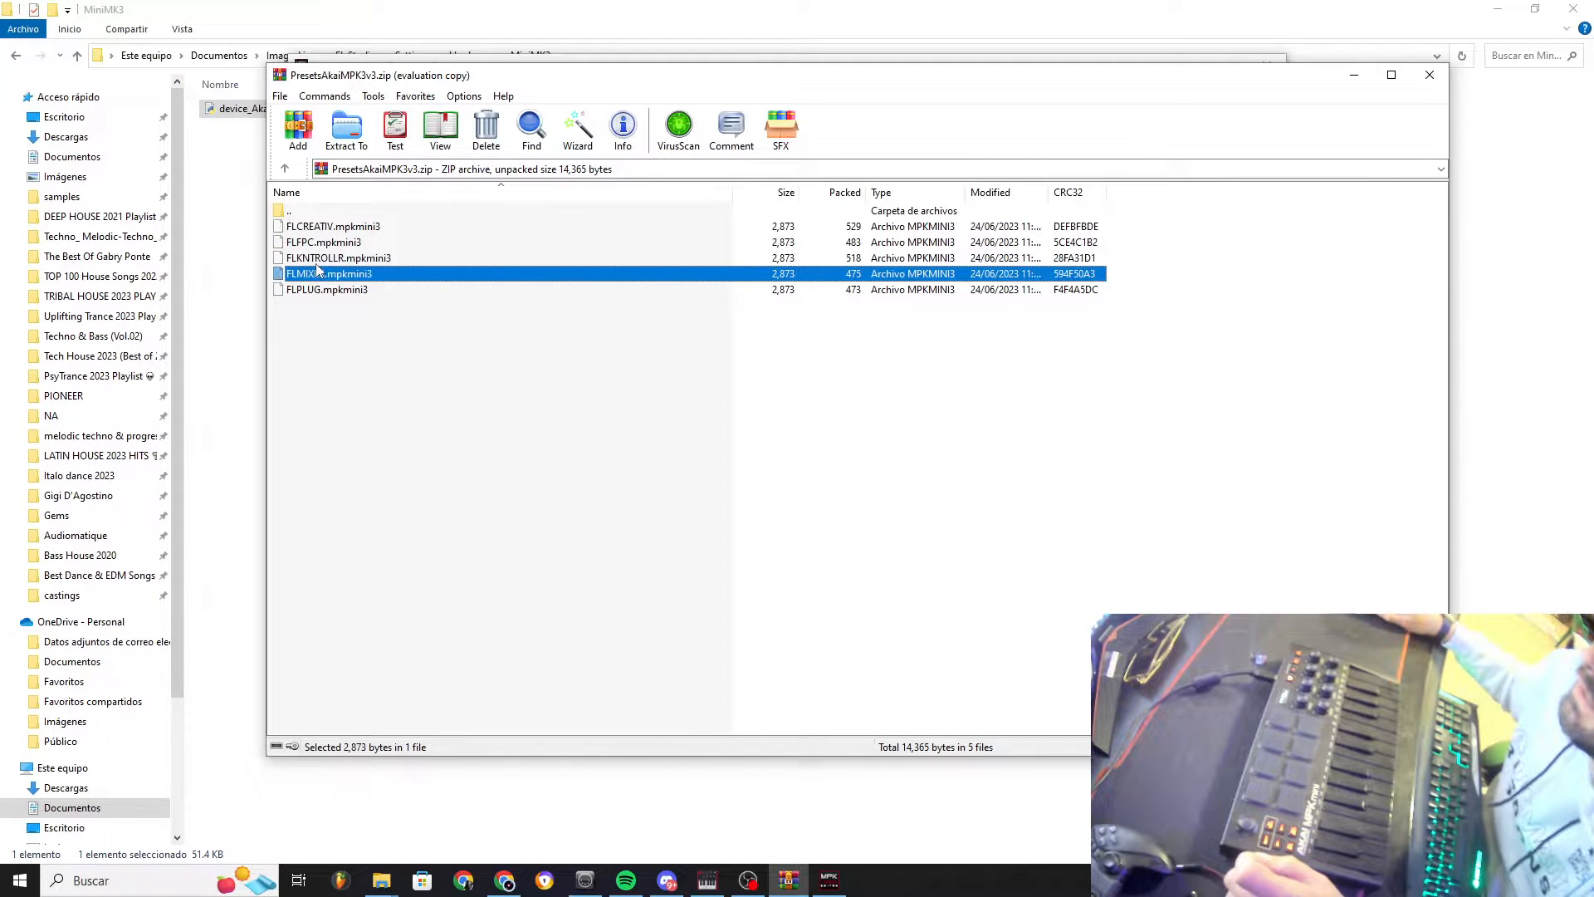
click(332, 226)
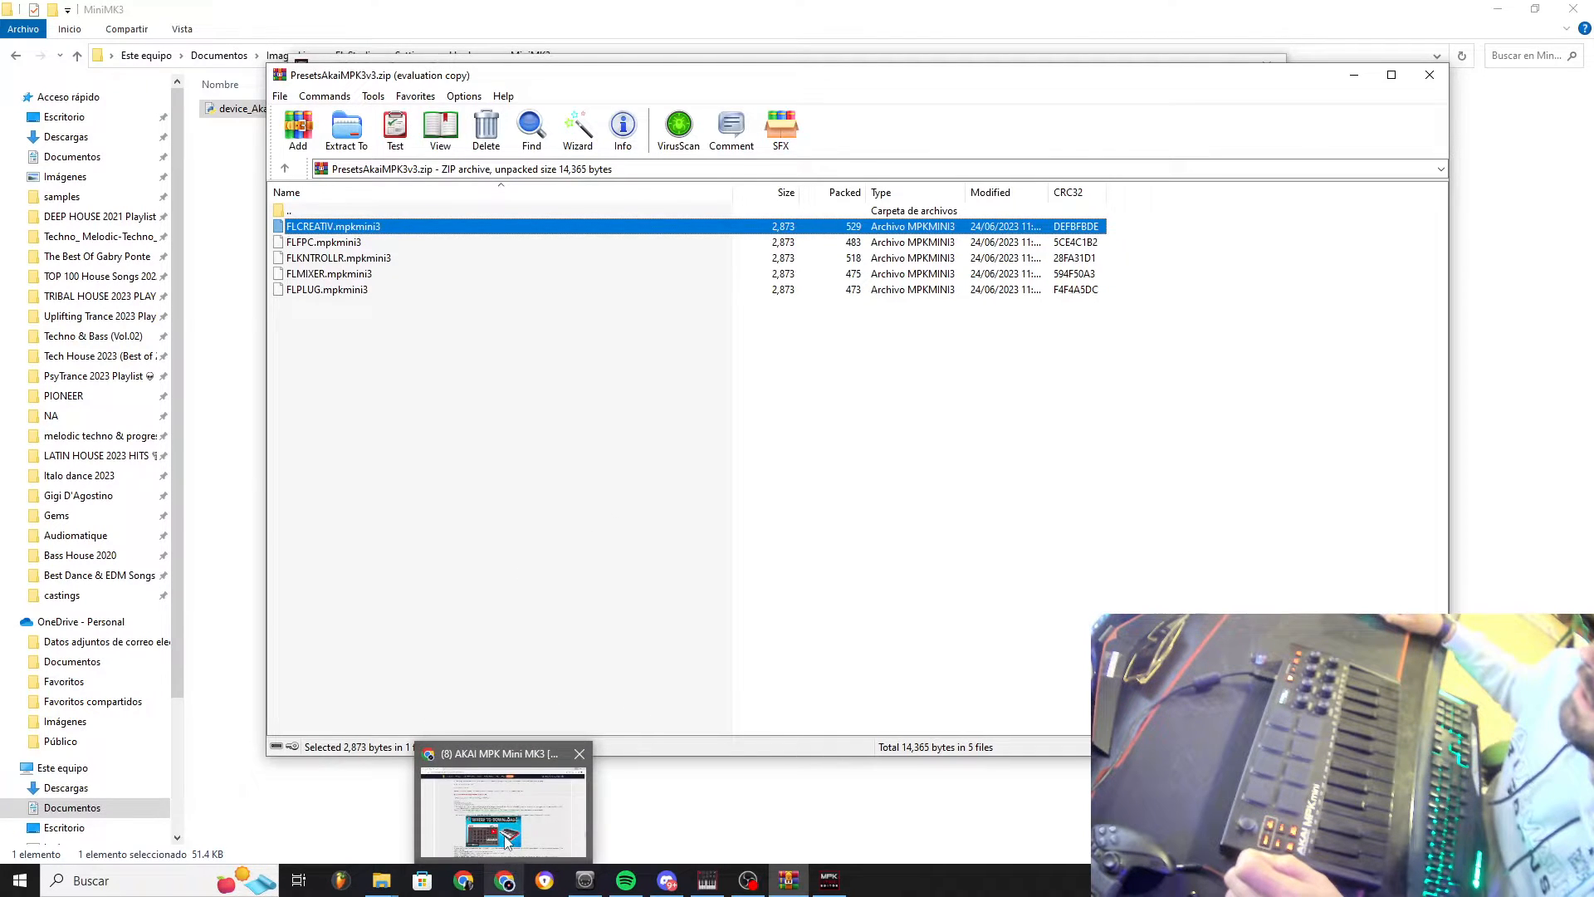
click(503, 813)
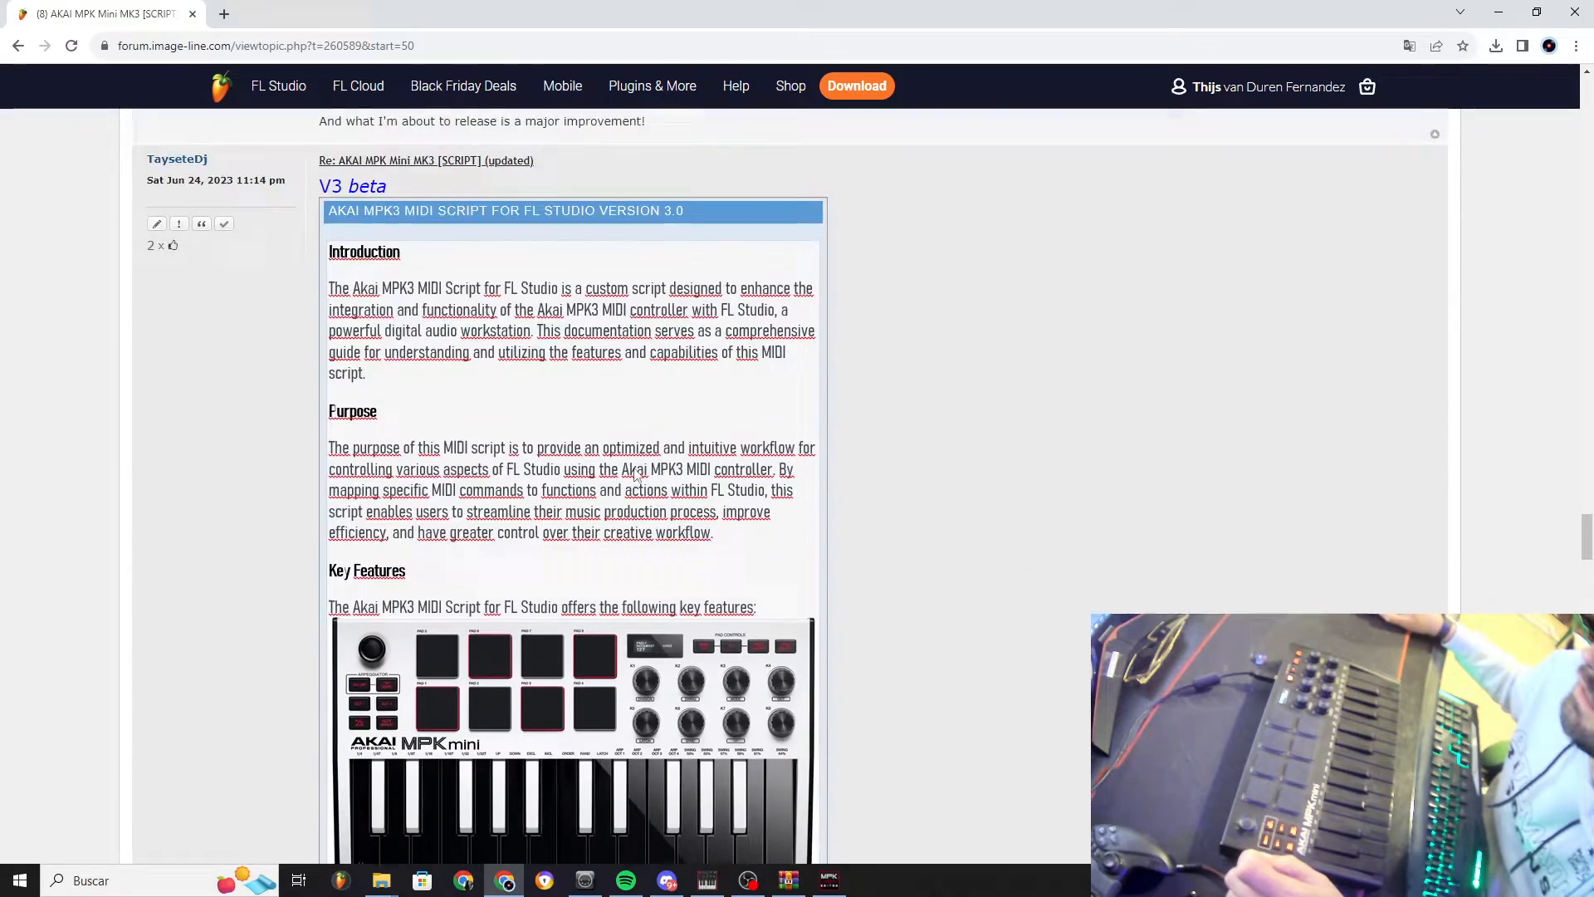
scroll(down, 3)
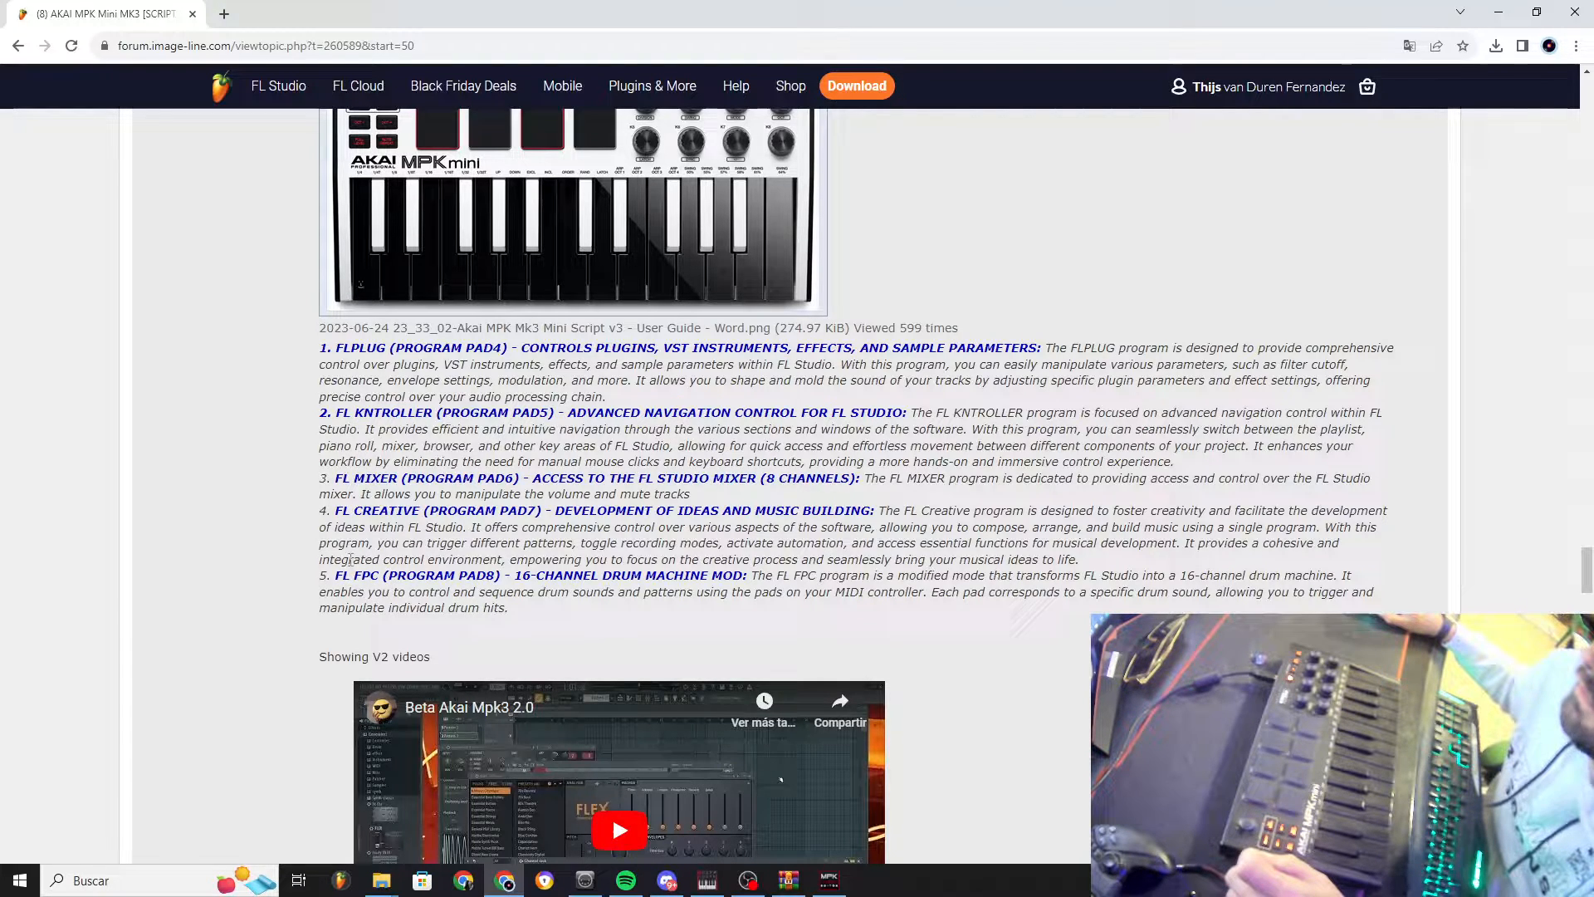
double_click(366, 575)
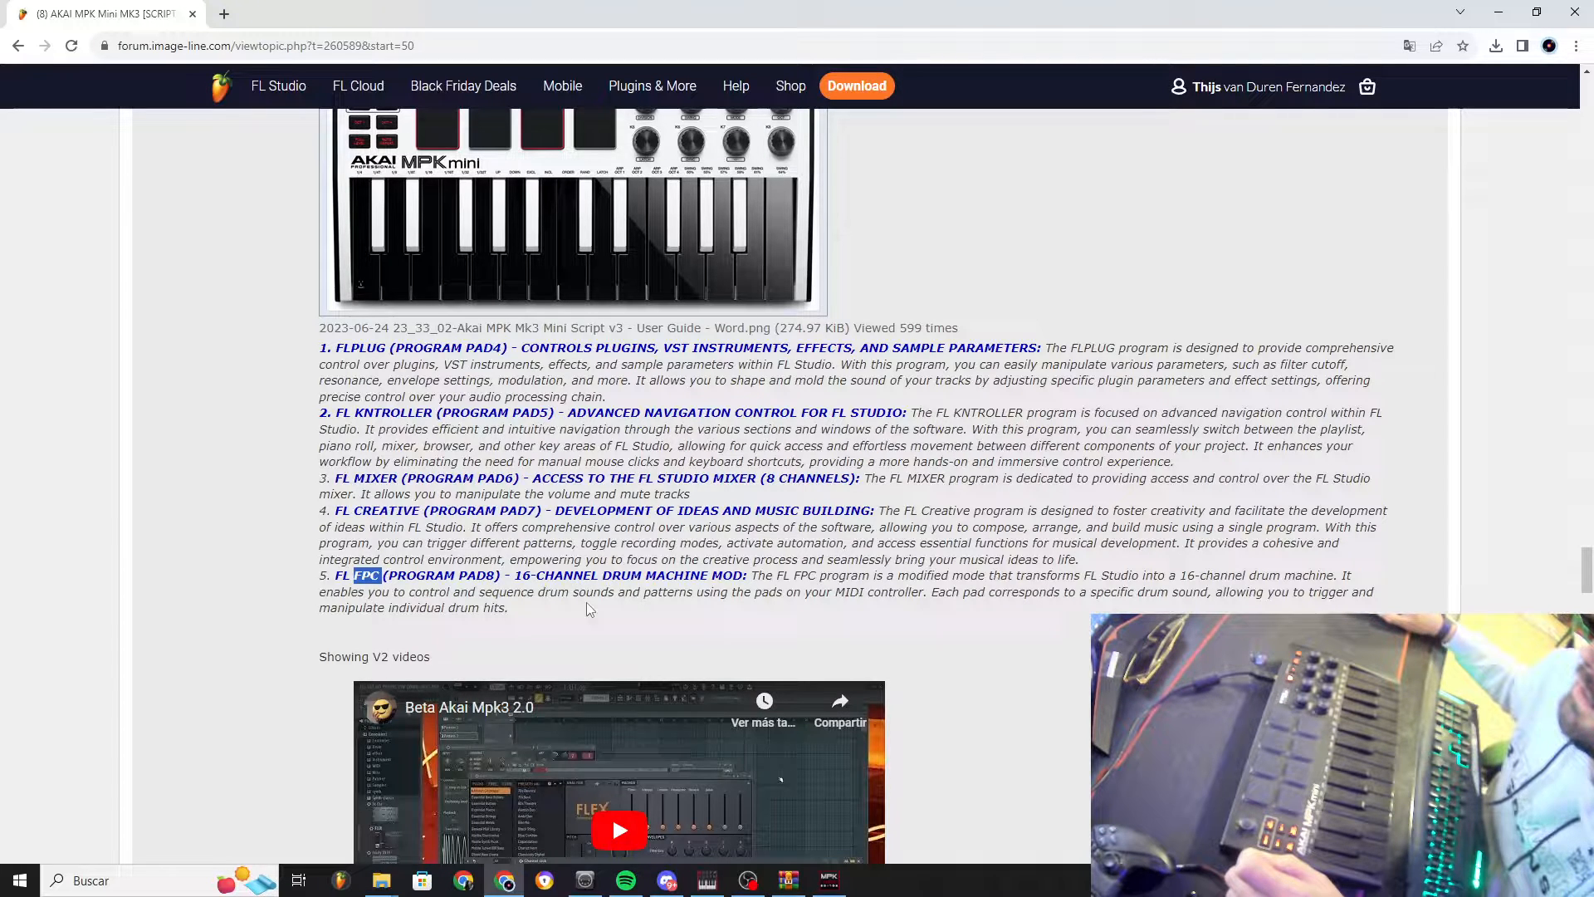
double_click(675, 576)
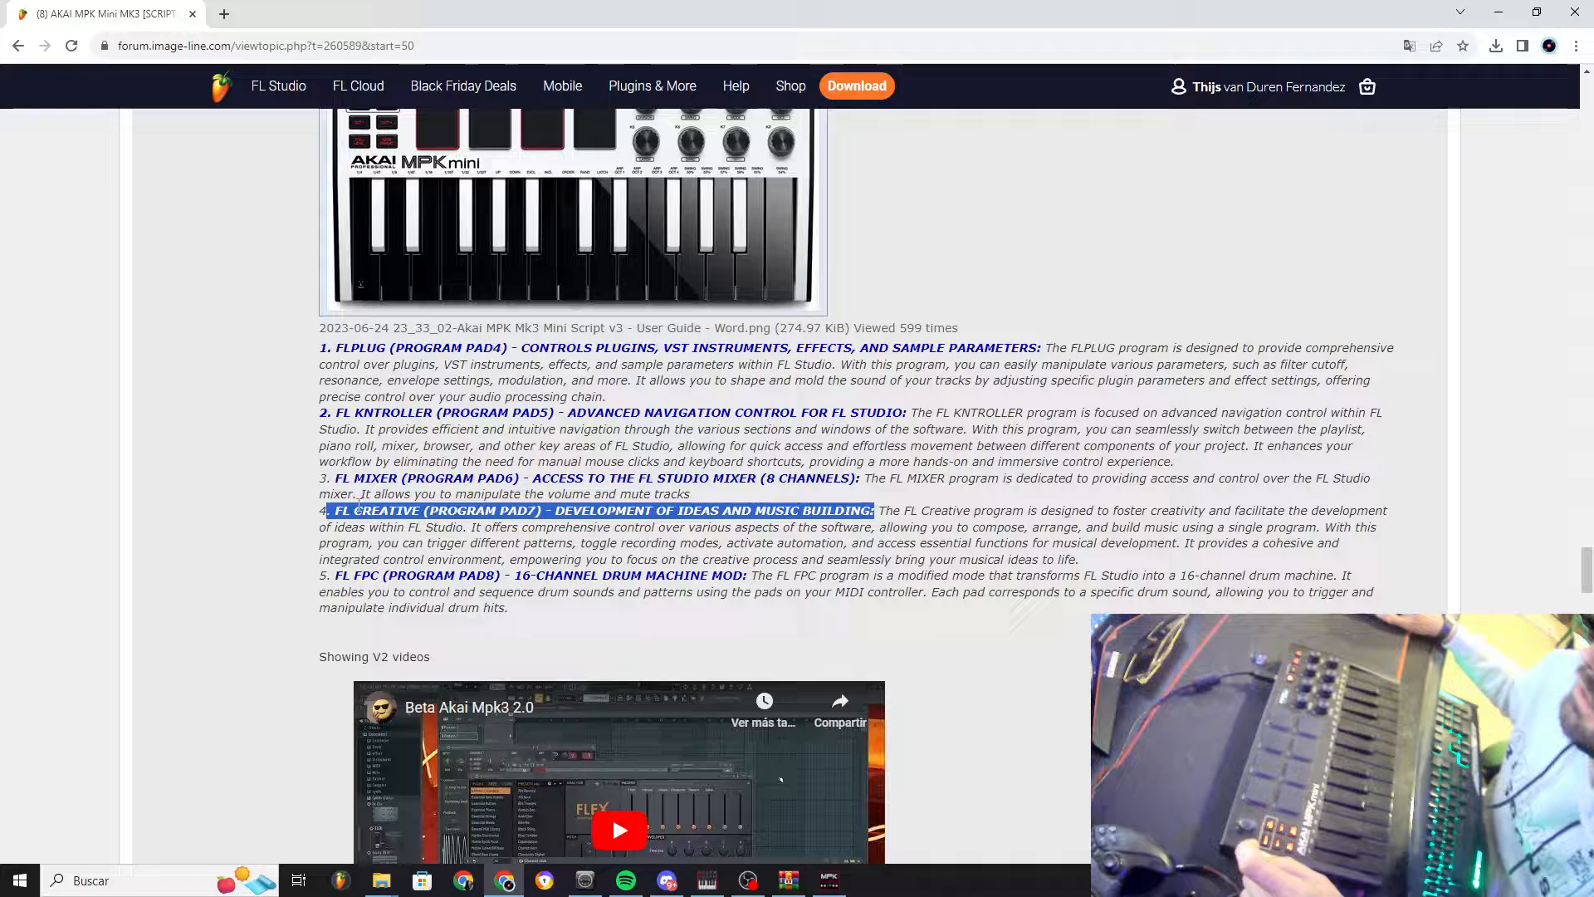
Highlight the FL CREATIVE, FL MIXER and FL KNTROLLER program descriptions in the post
drag(874, 511, 960, 526)
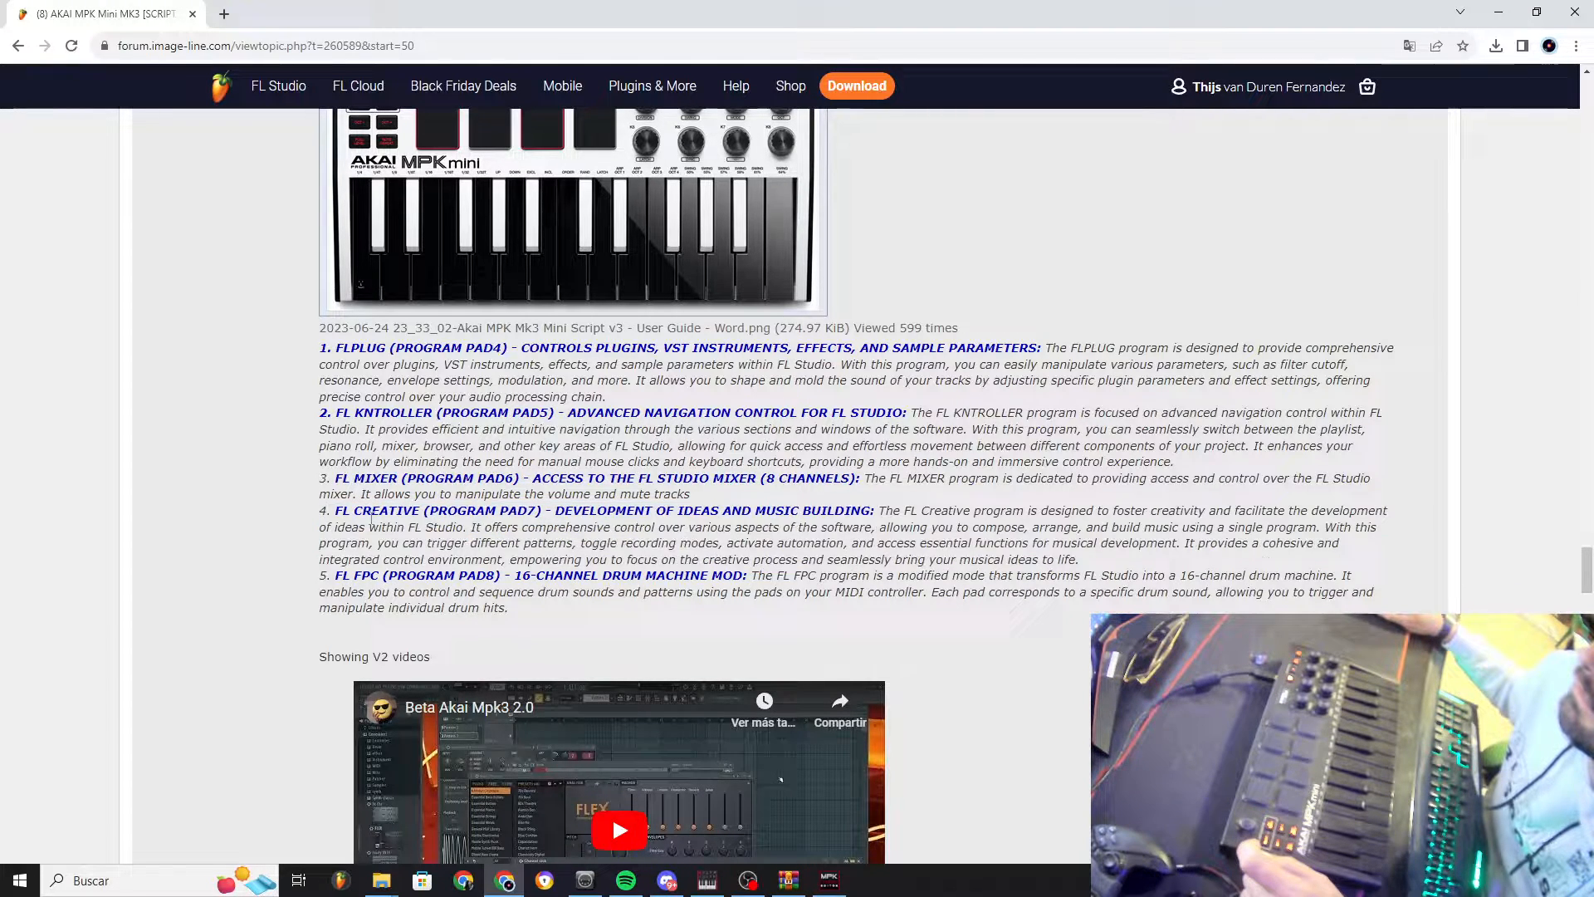
double_click(388, 511)
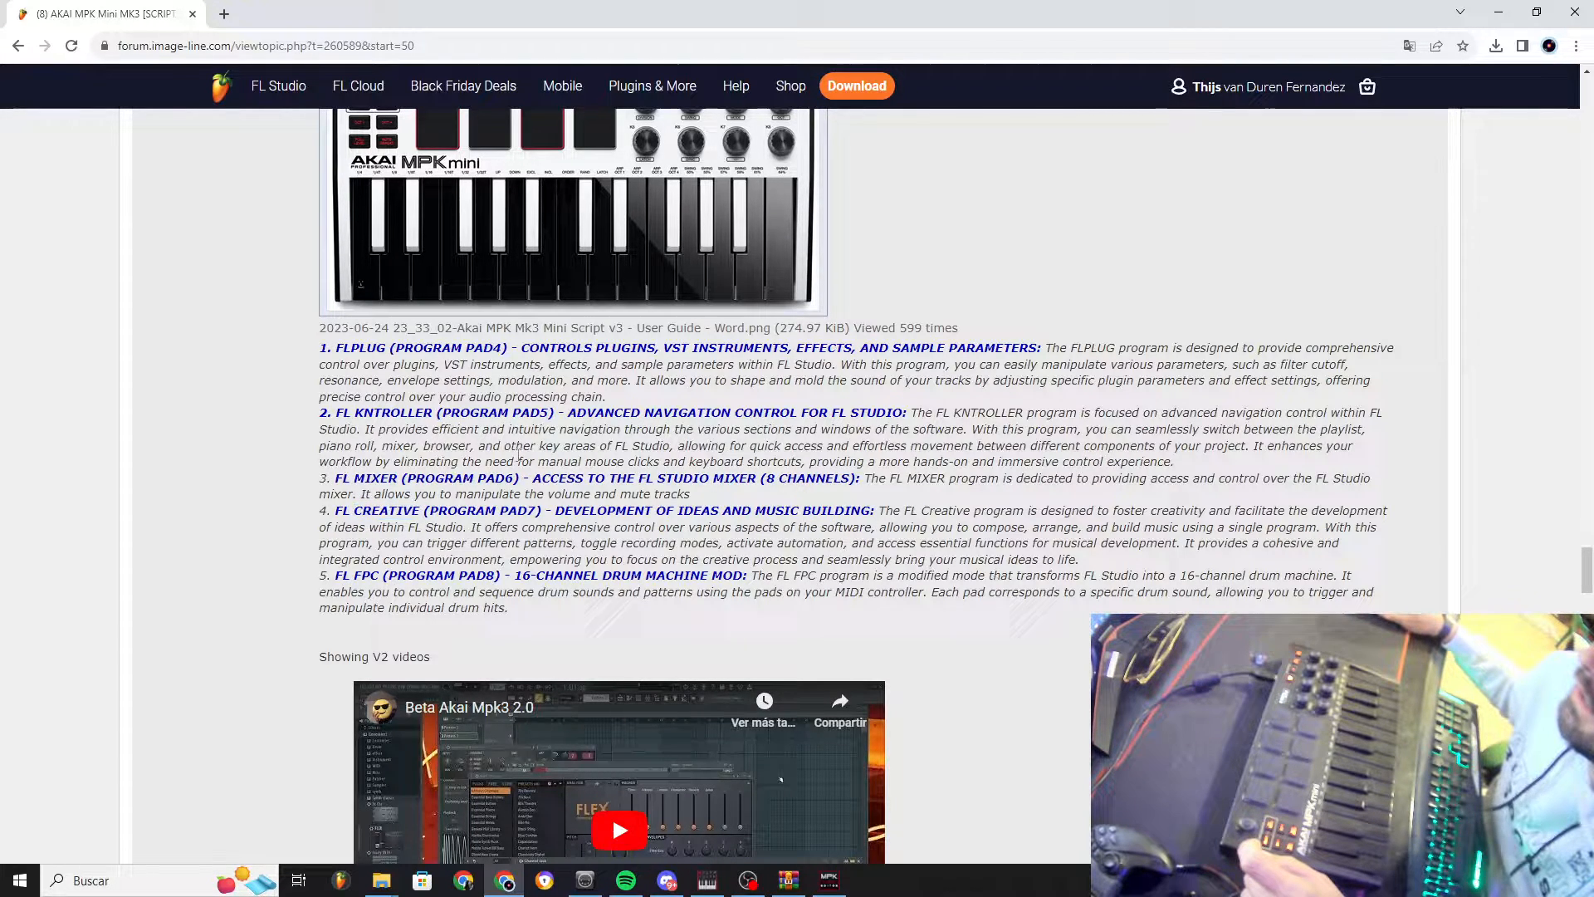
drag(335, 478, 757, 478)
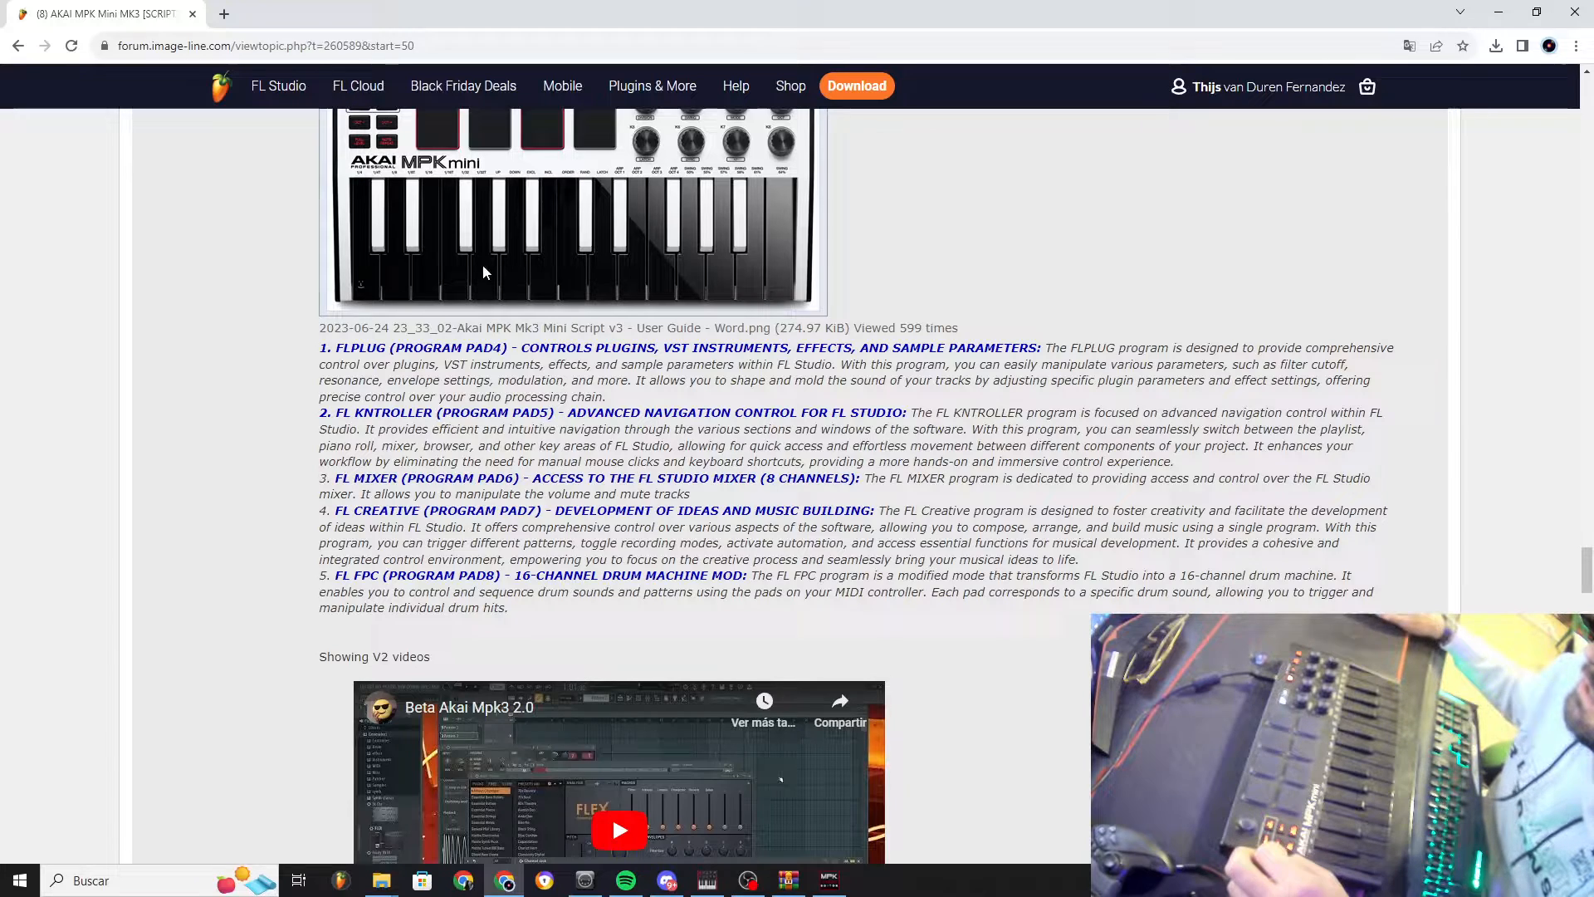
mouse_move(791, 485)
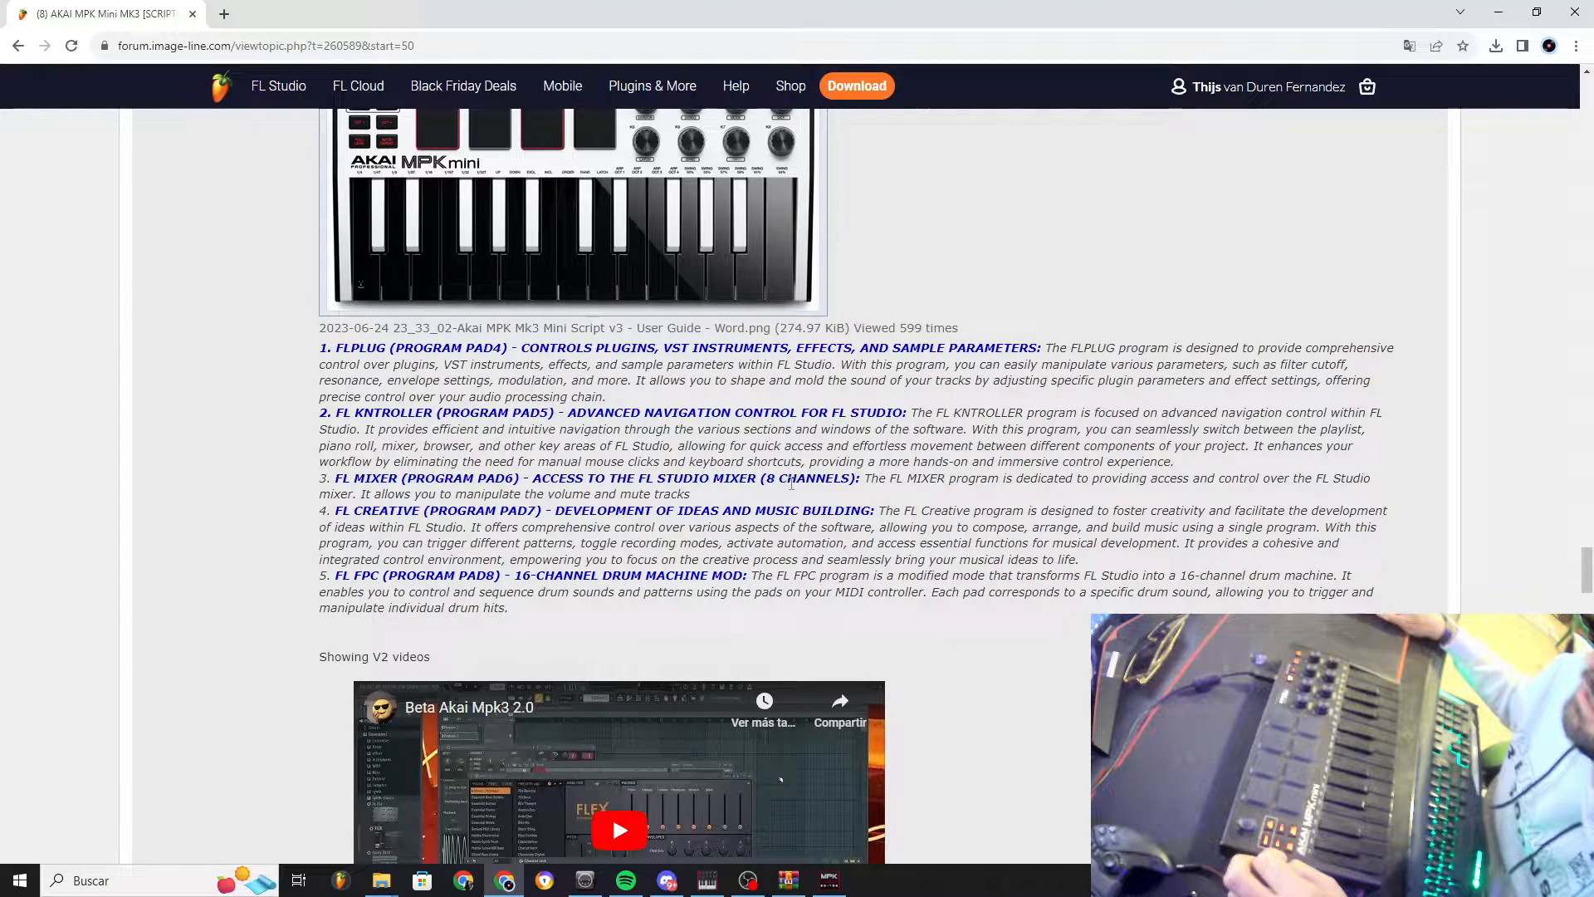
double_click(814, 478)
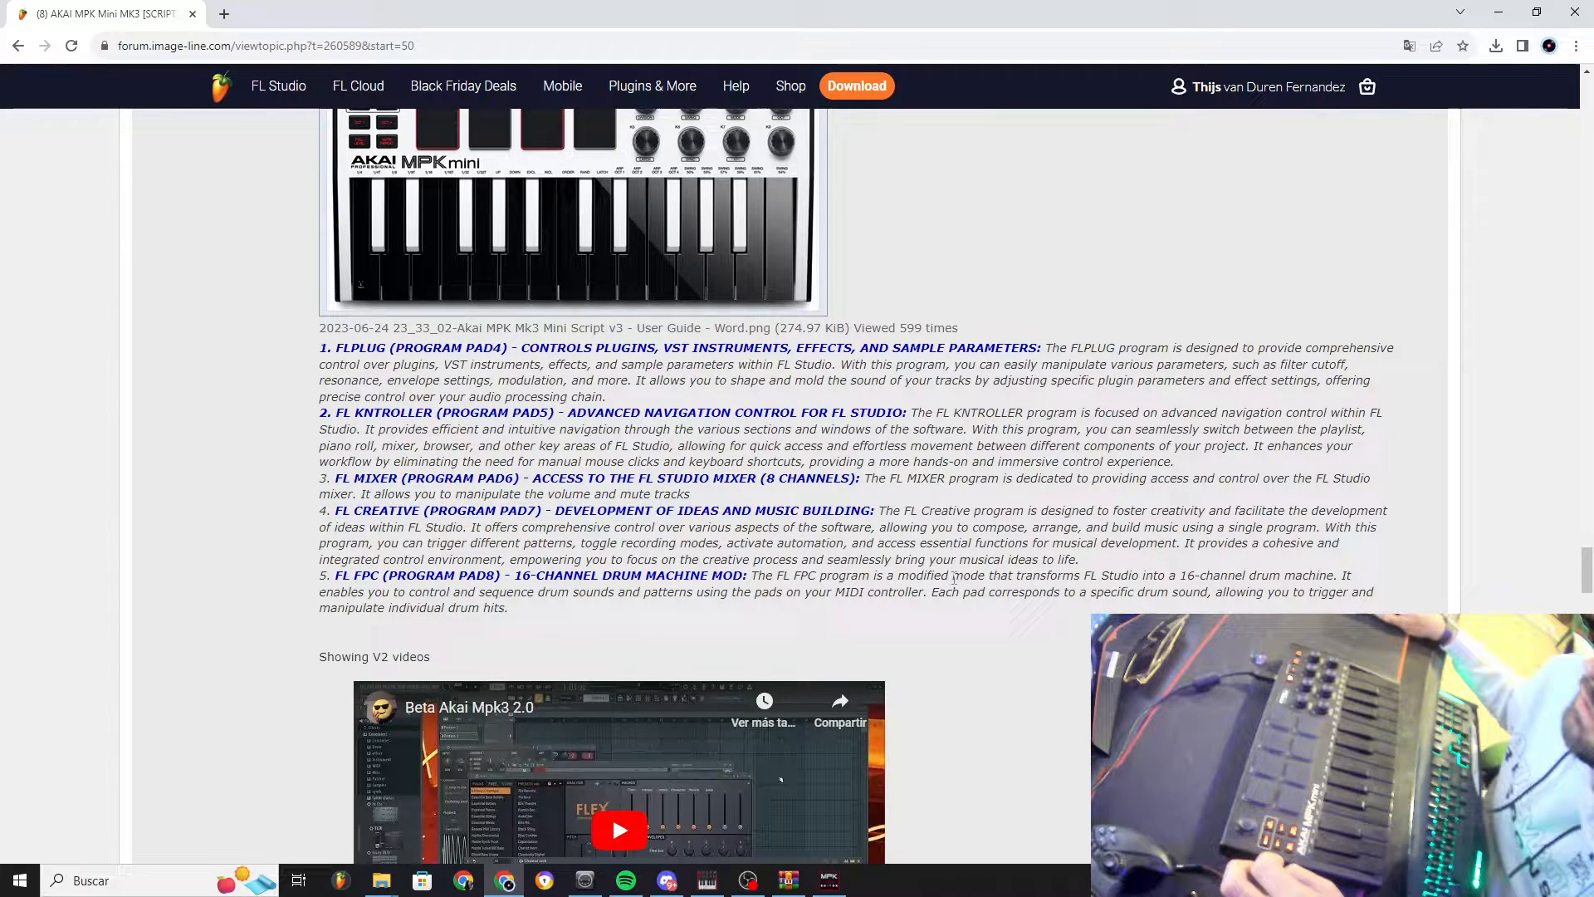
mouse_move(1081, 567)
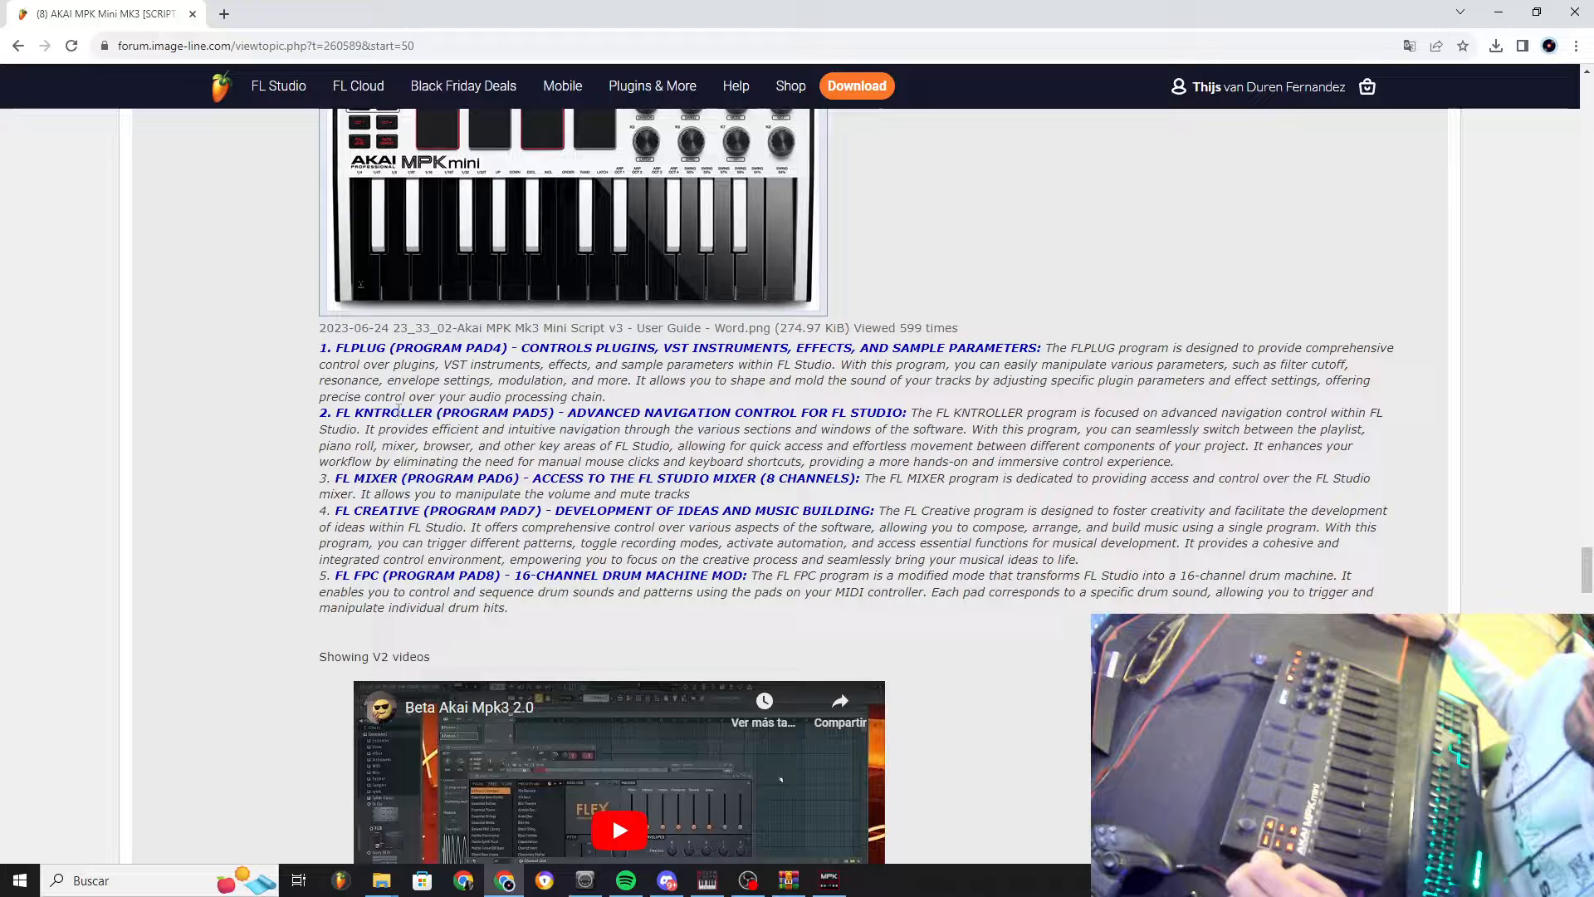
double_click(388, 511)
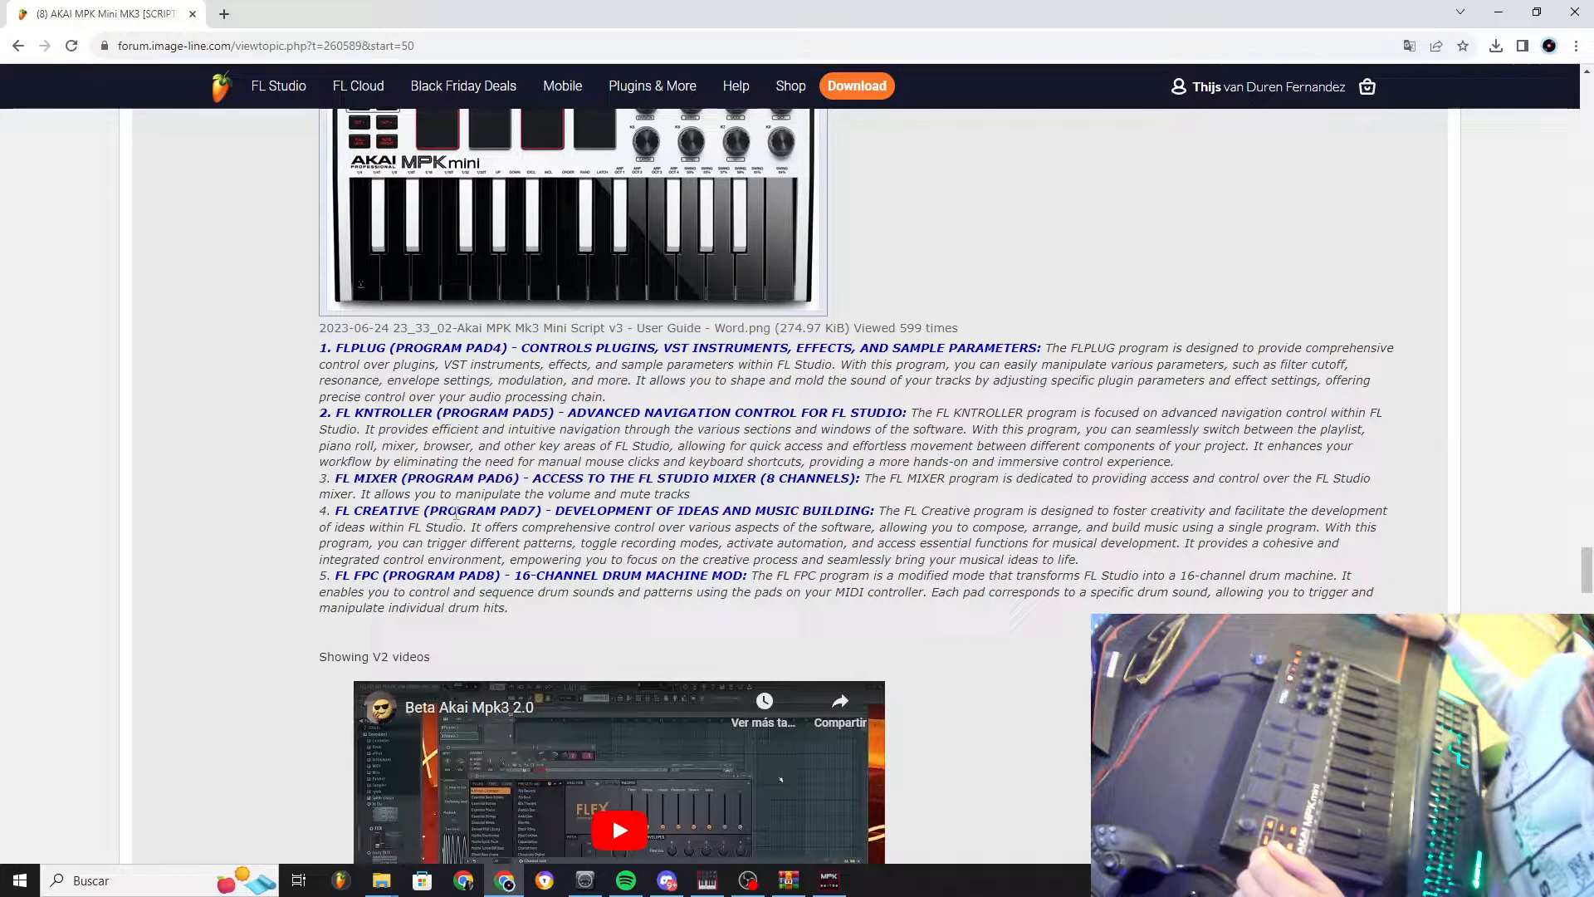
double_click(391, 411)
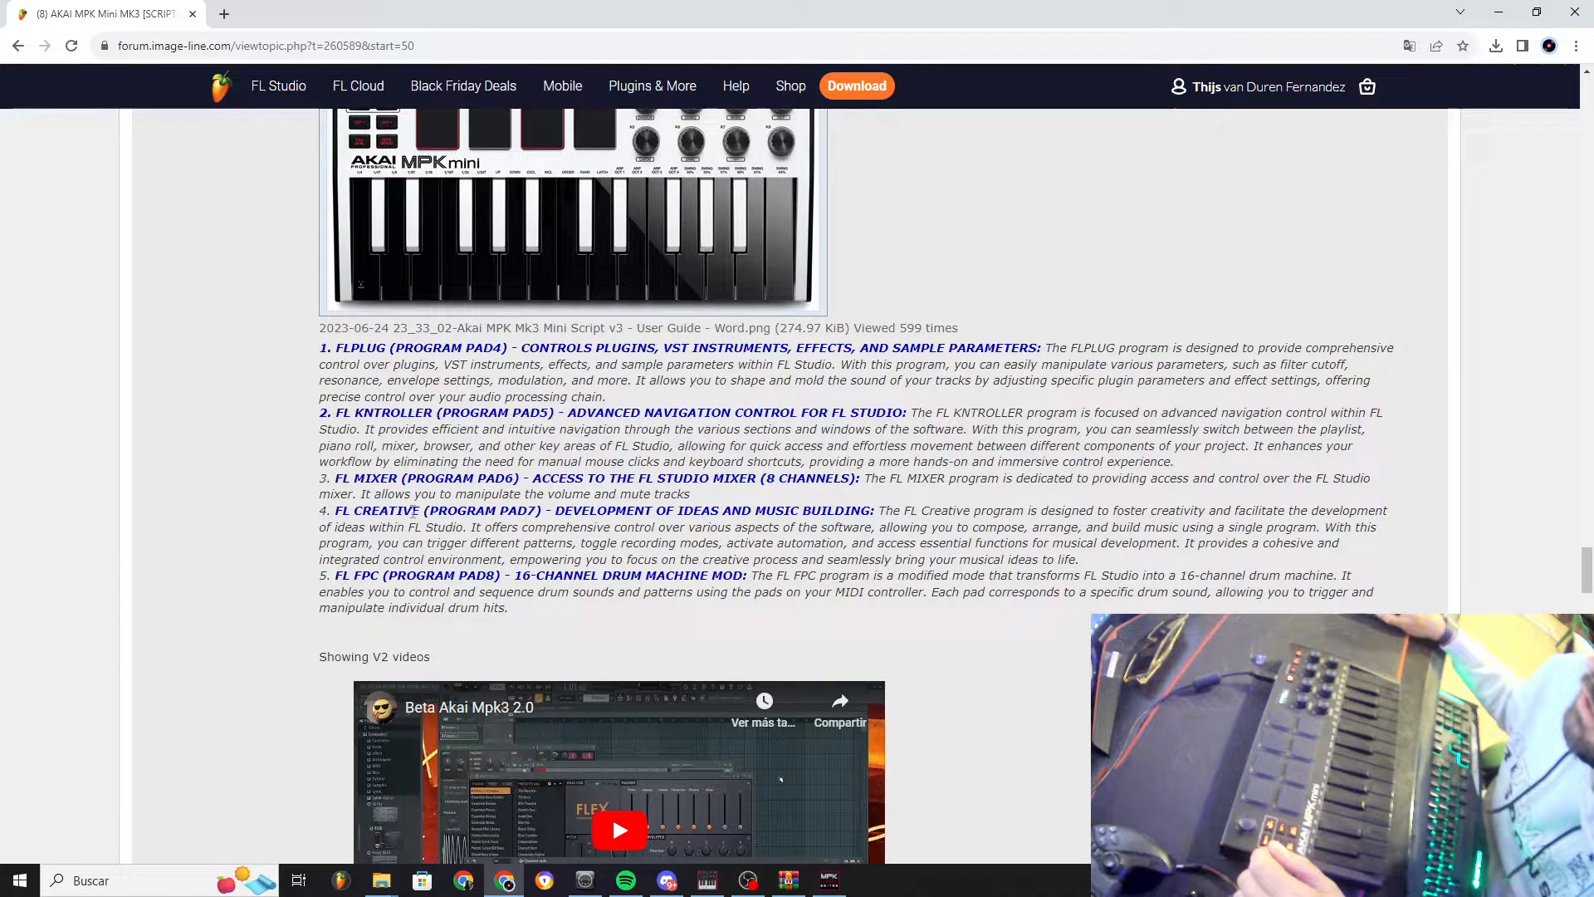
double_click(389, 508)
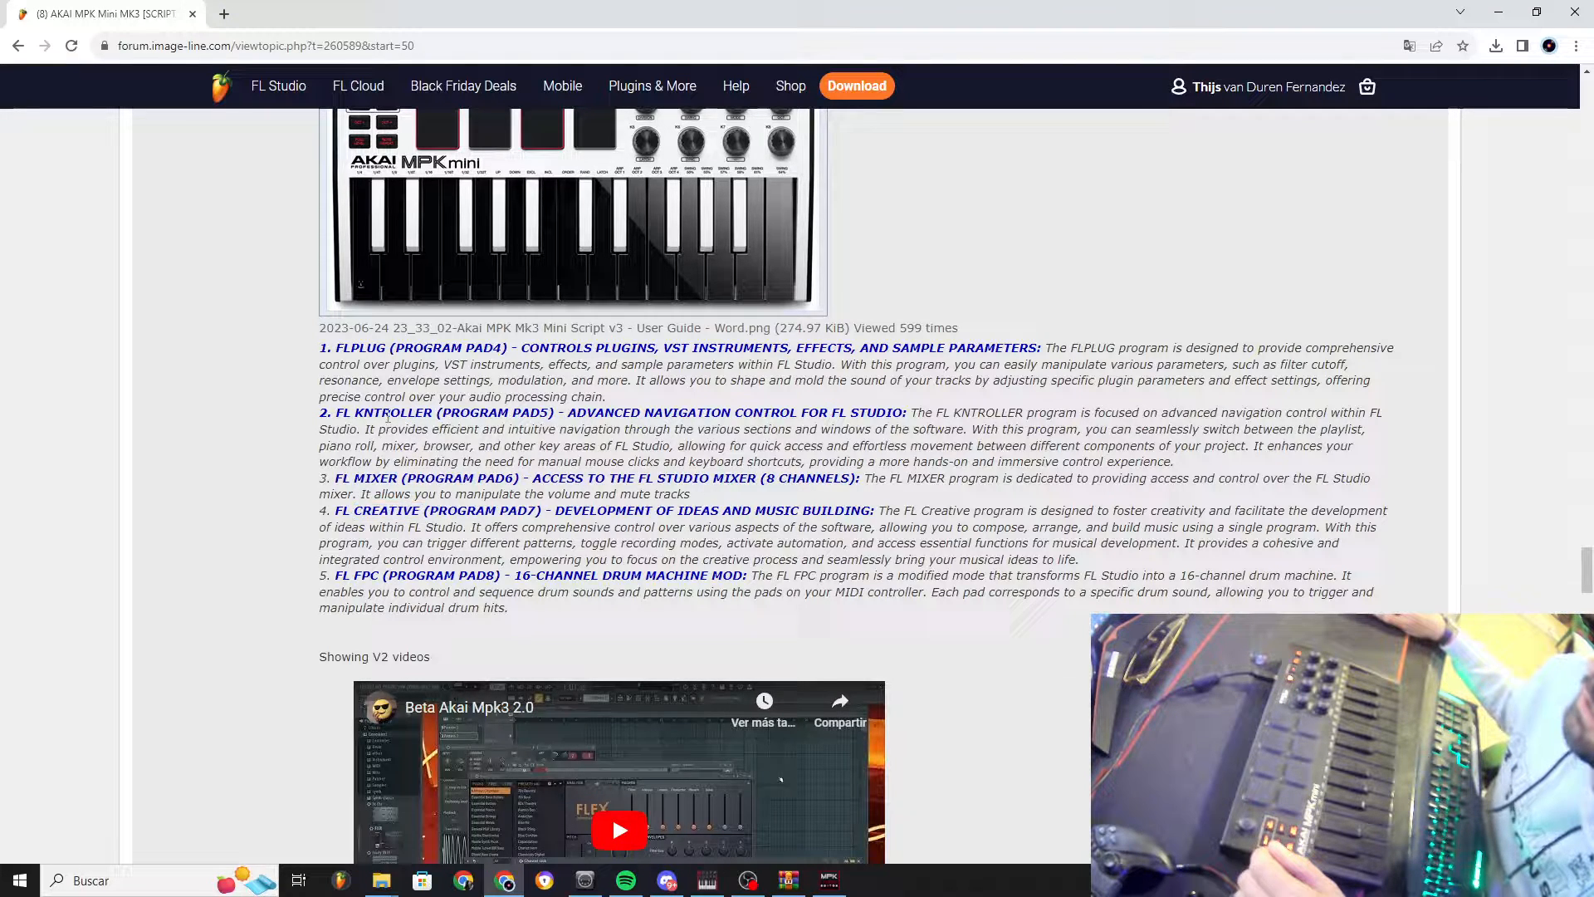
double_click(391, 412)
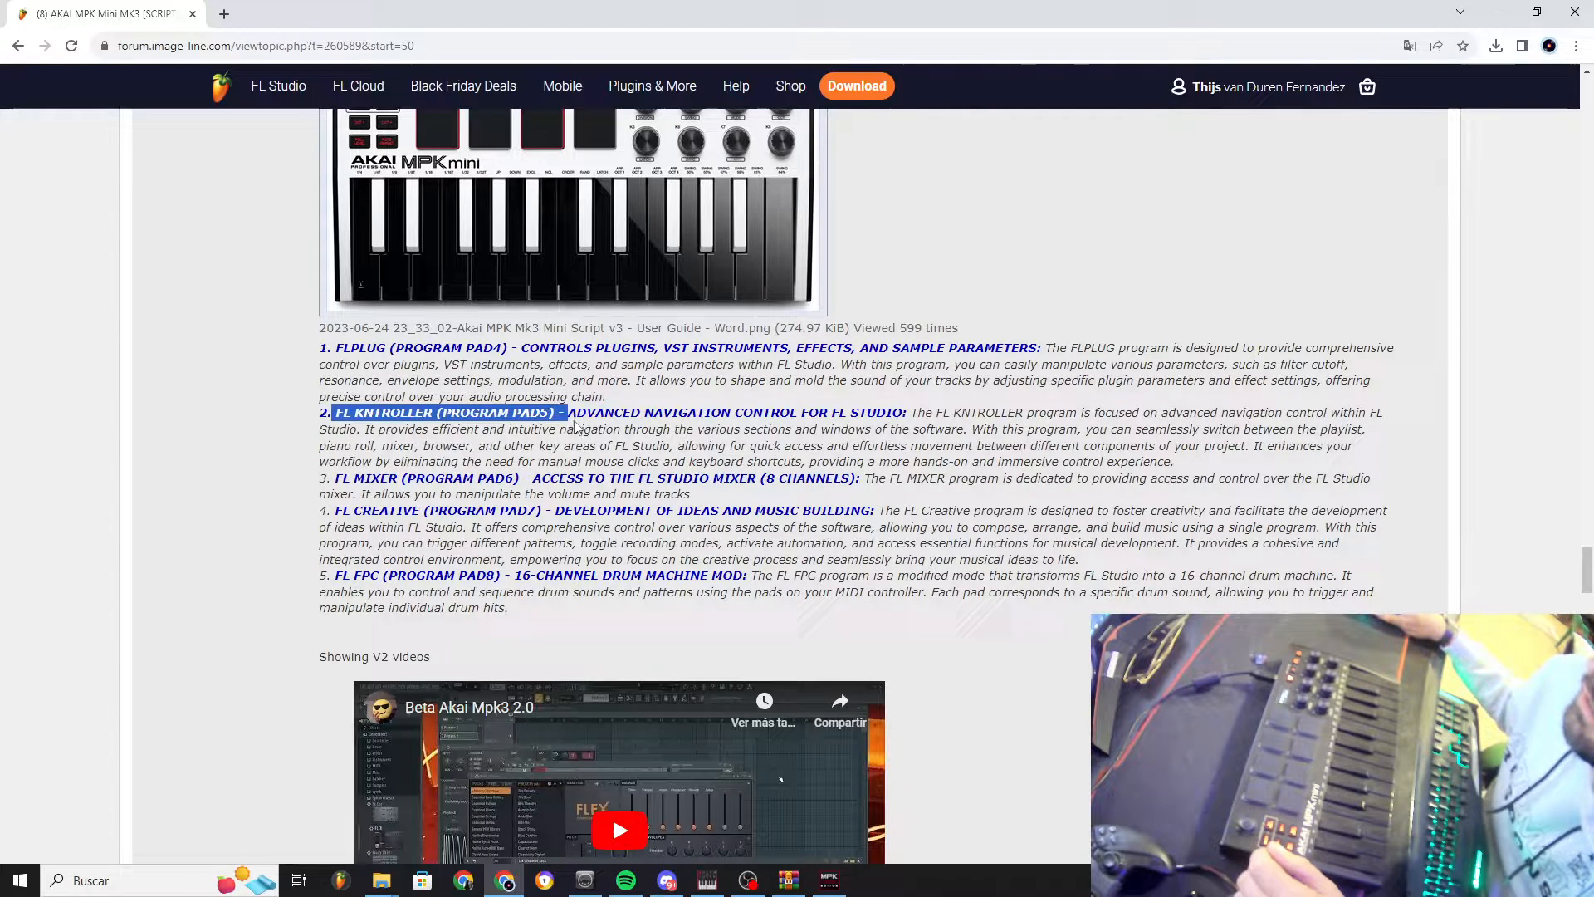
drag(567, 411, 1171, 461)
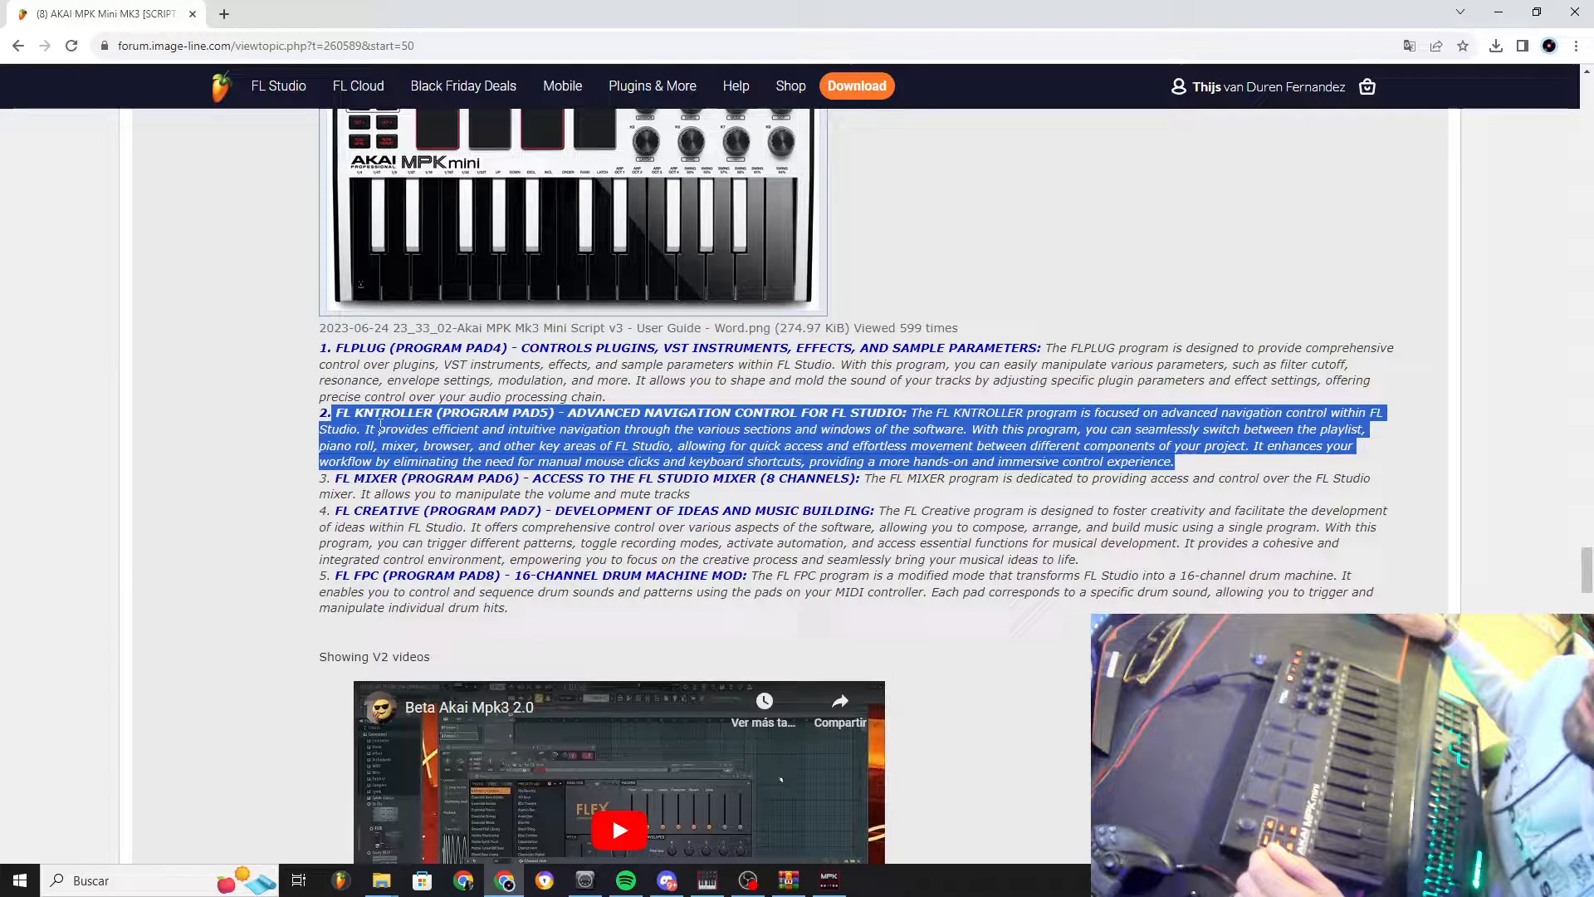
double_click(386, 510)
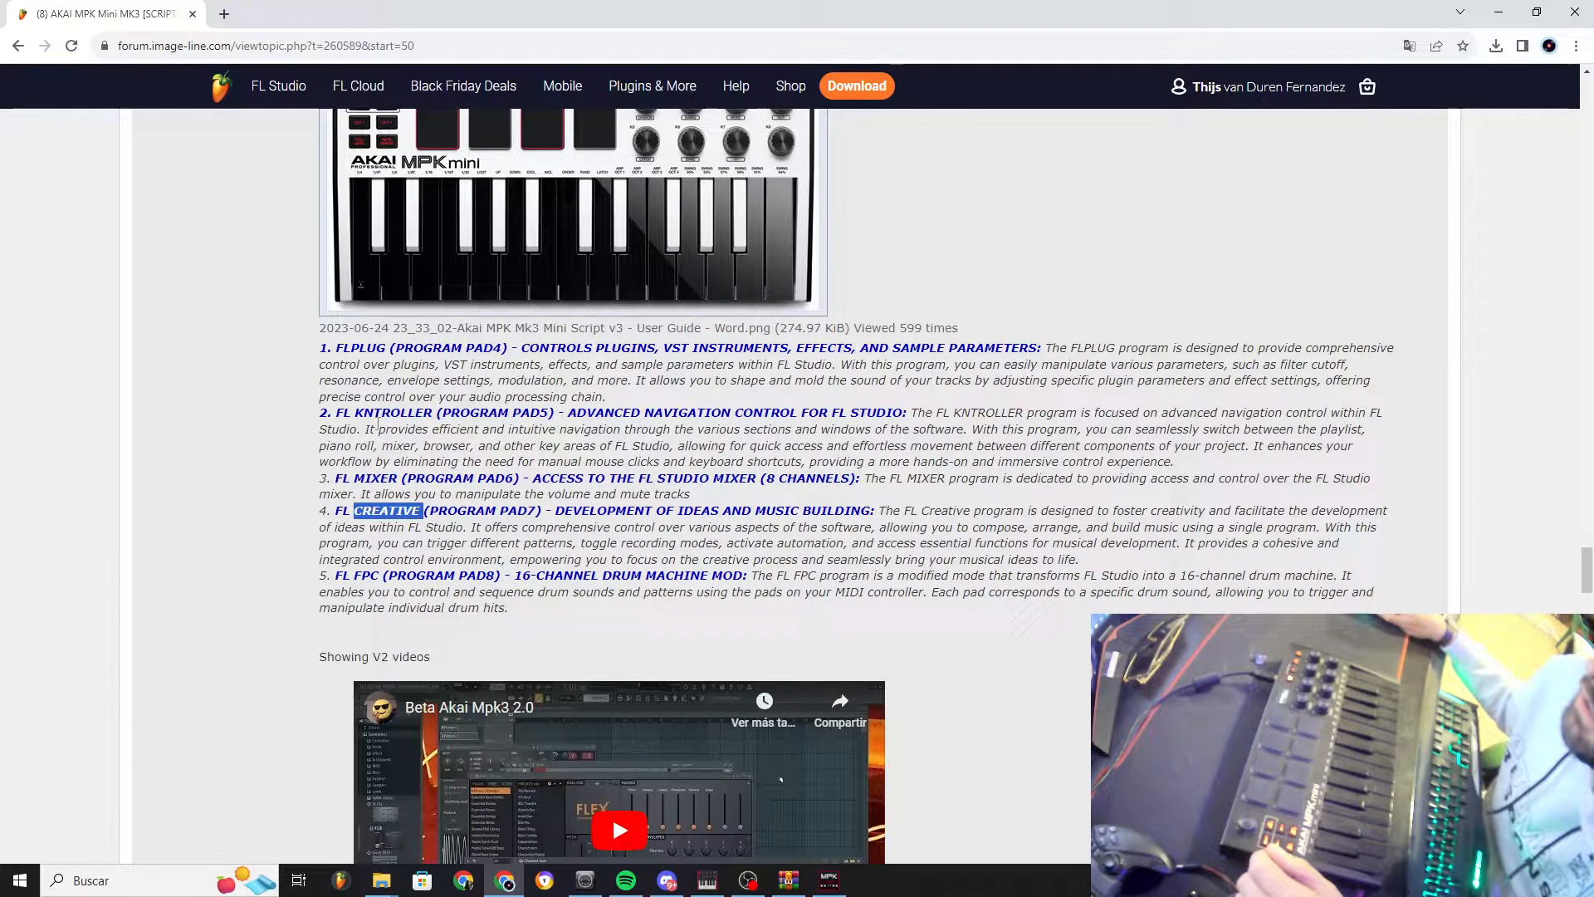
double_click(393, 411)
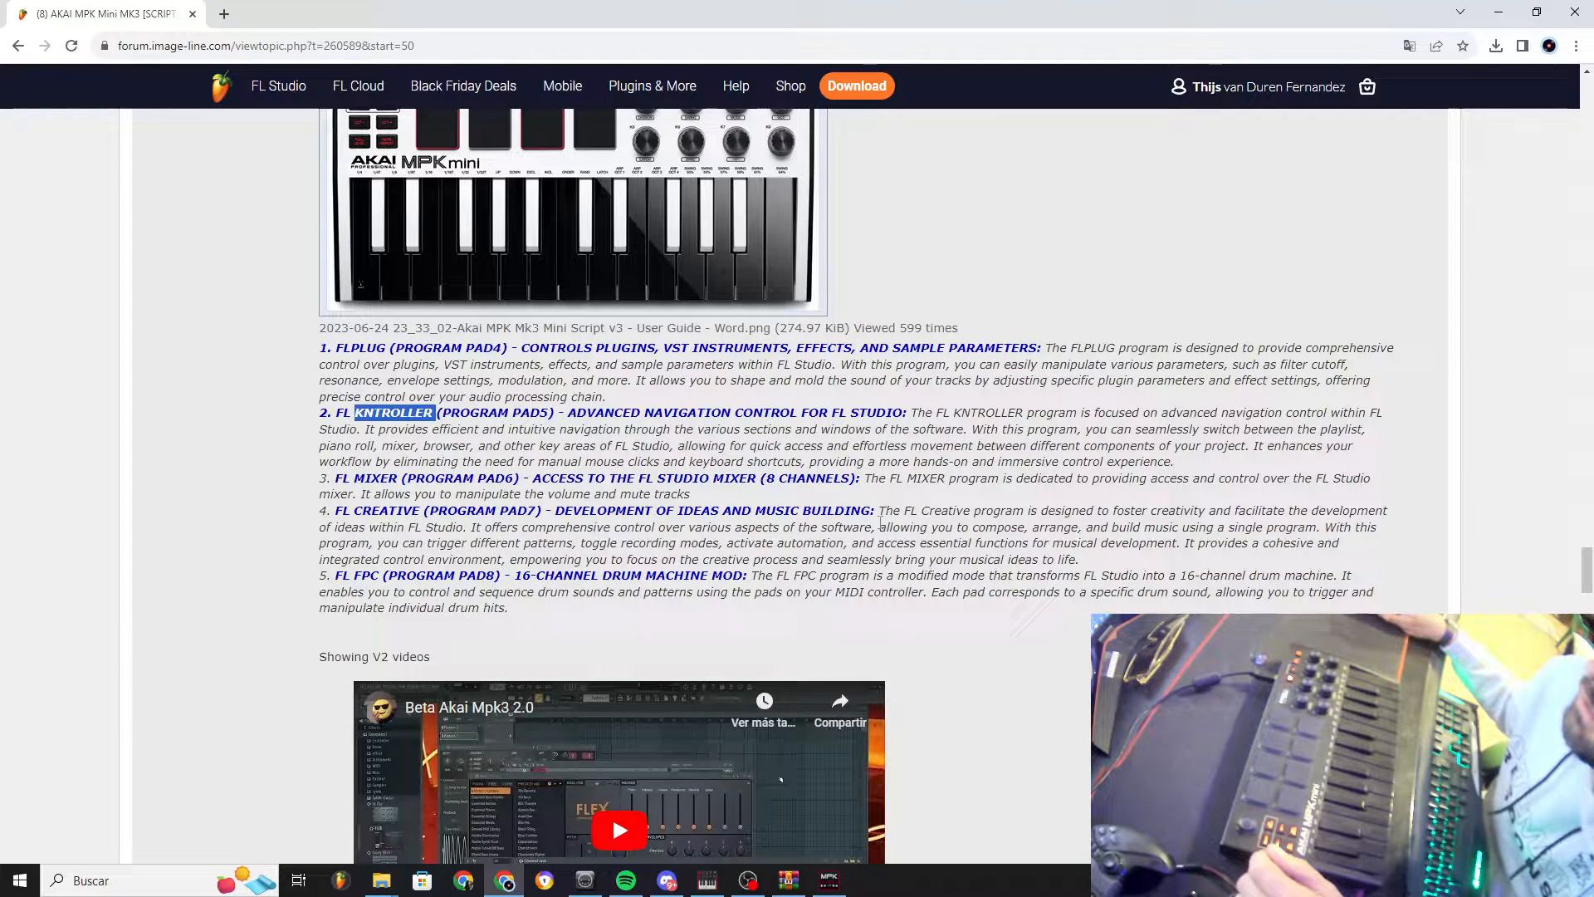
mouse_move(295, 379)
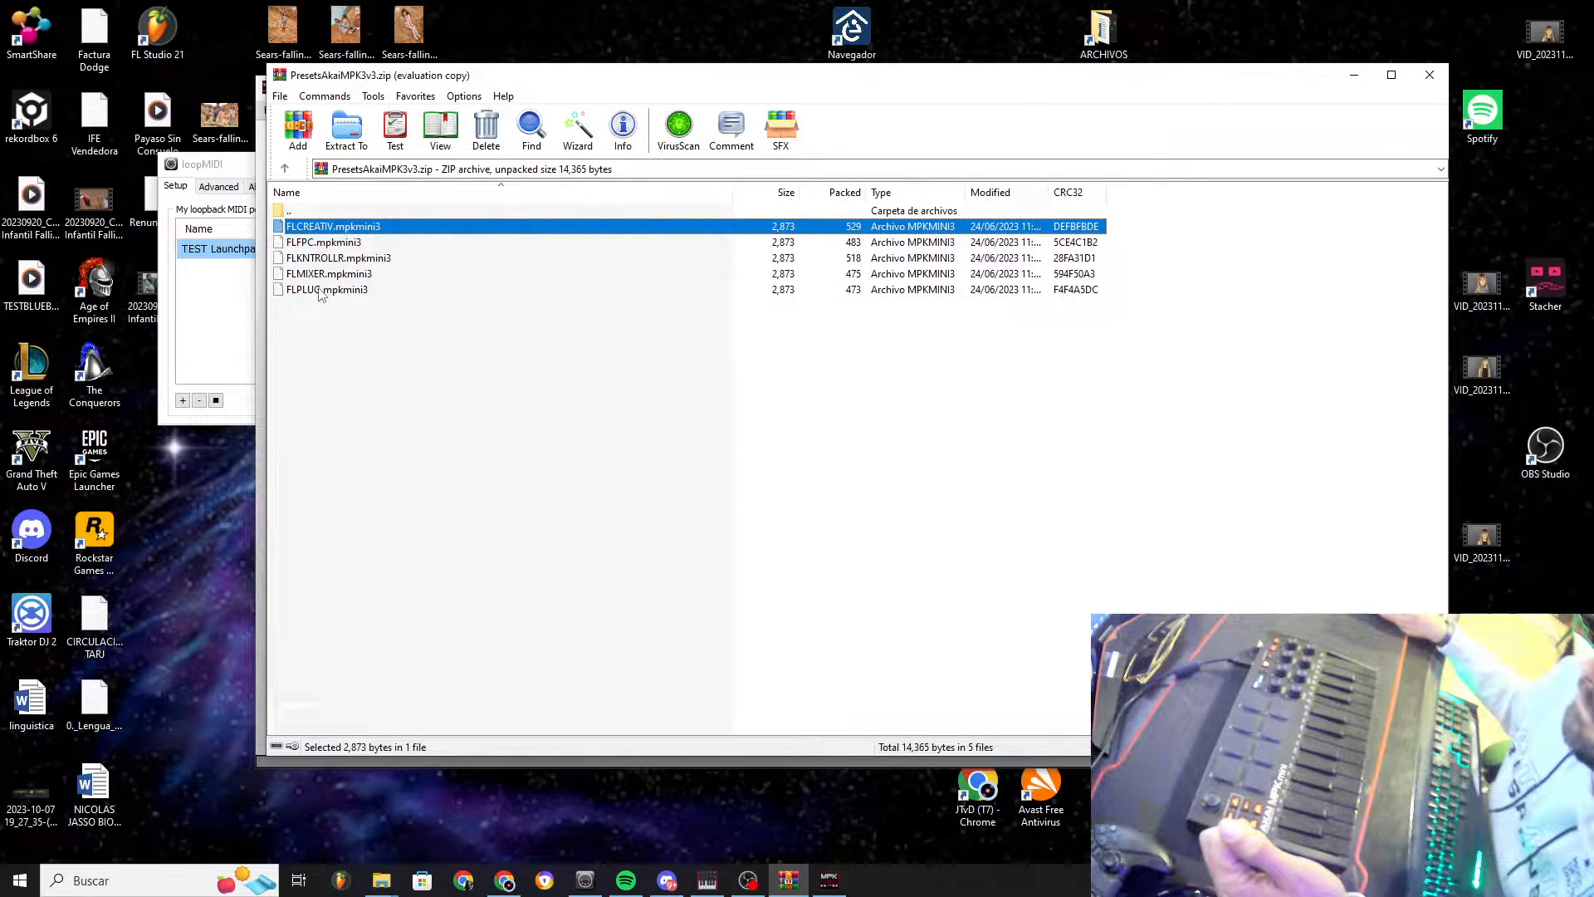
Browse the FLKNTROLLR, FLPLUG and FLFPC presets and select all archive files
click(338, 258)
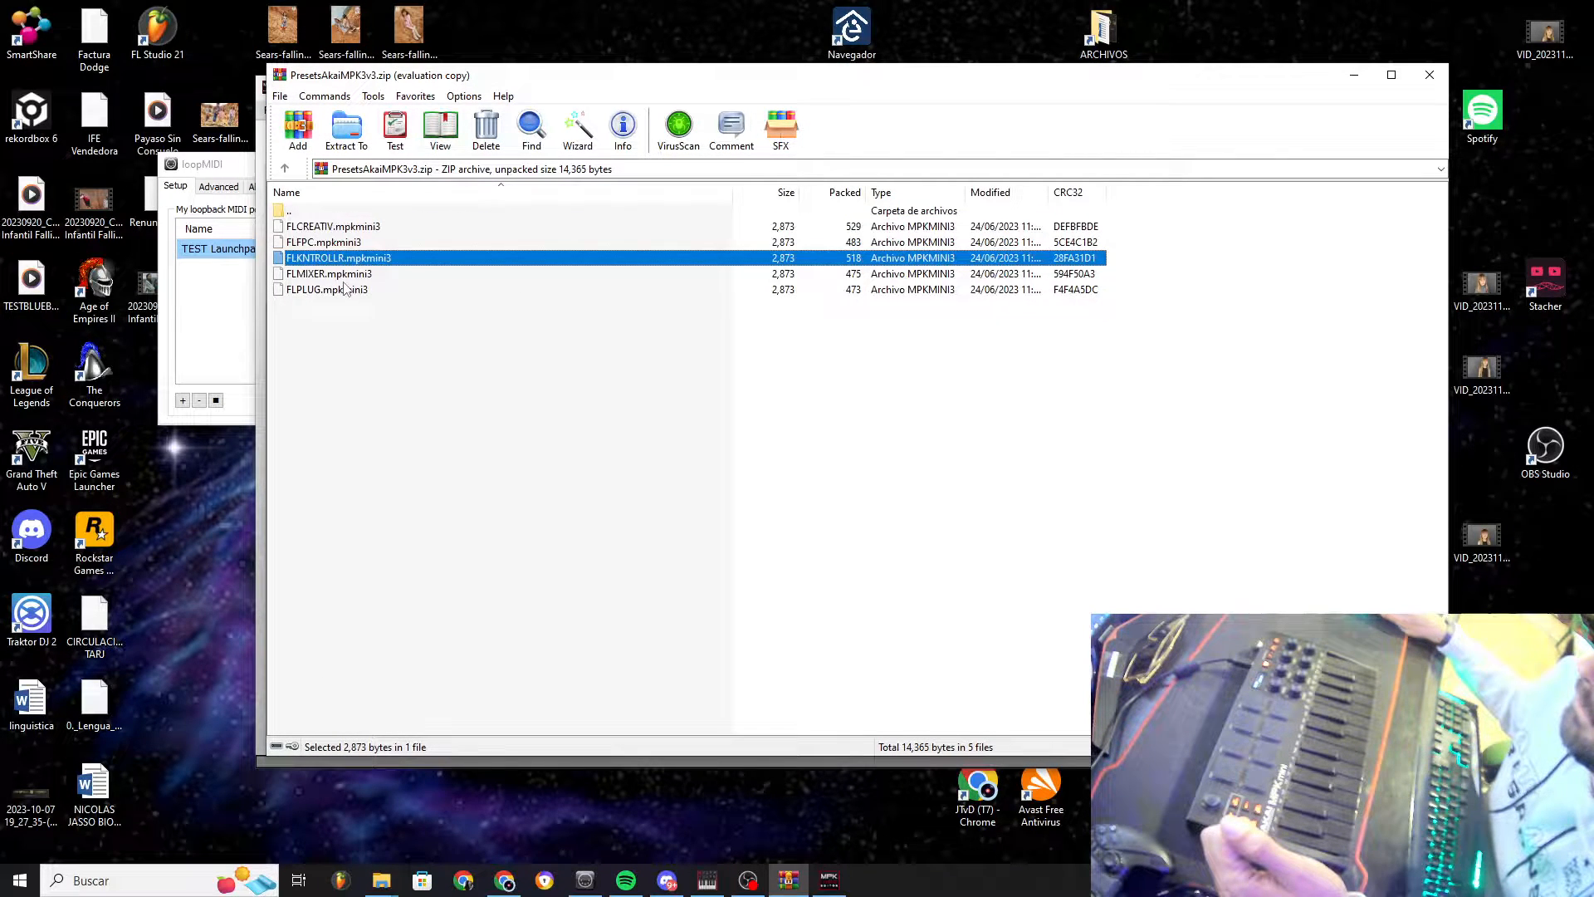
click(329, 274)
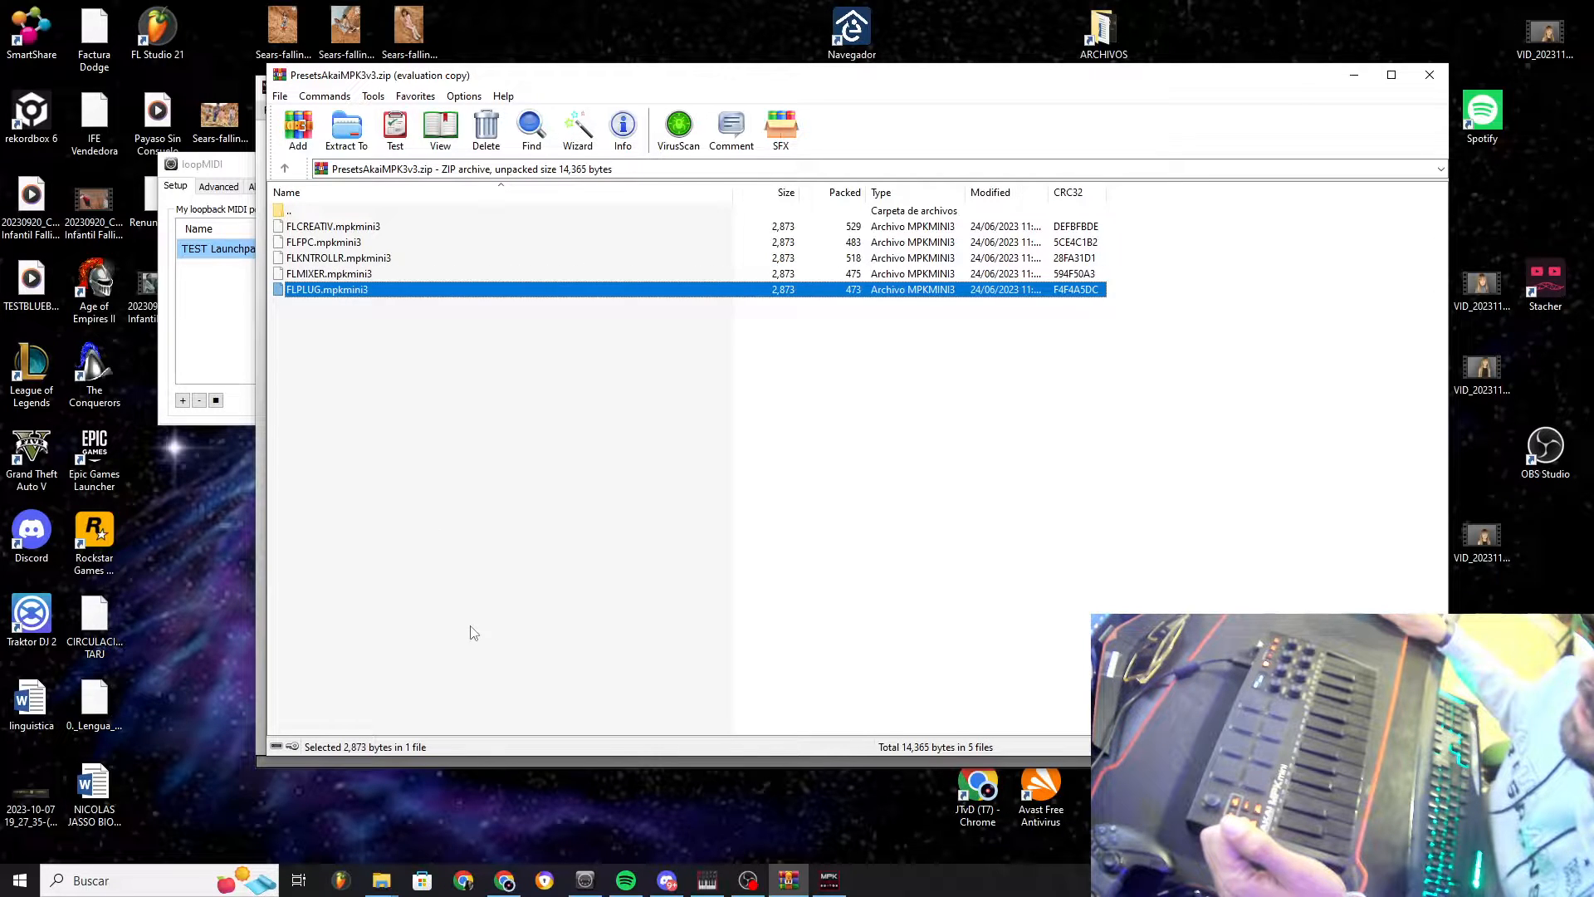
click(339, 257)
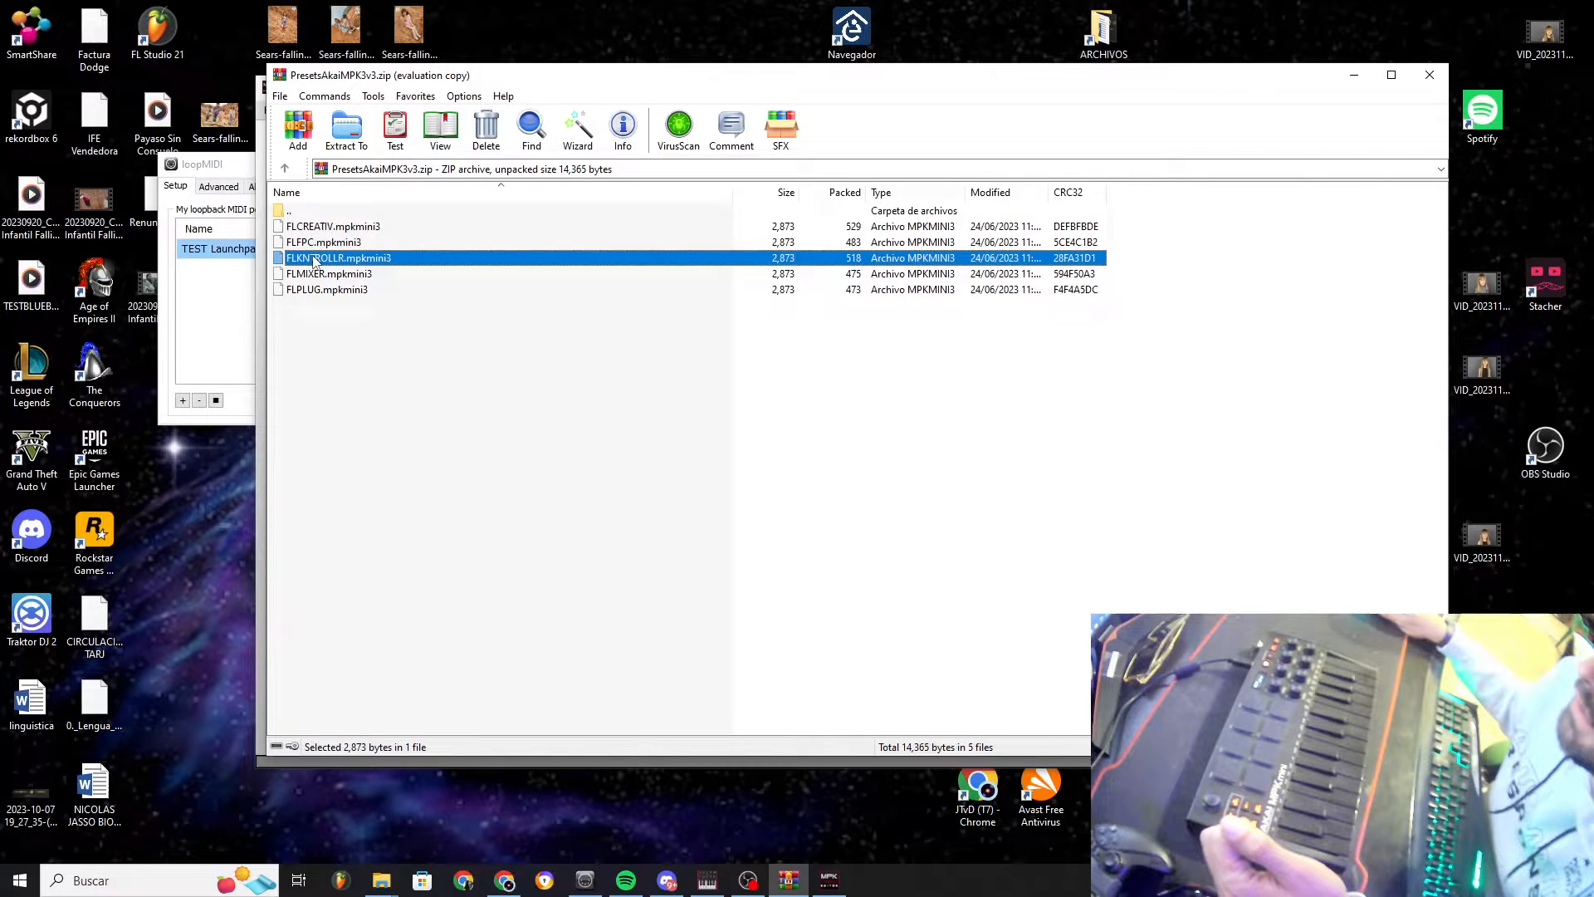
click(323, 242)
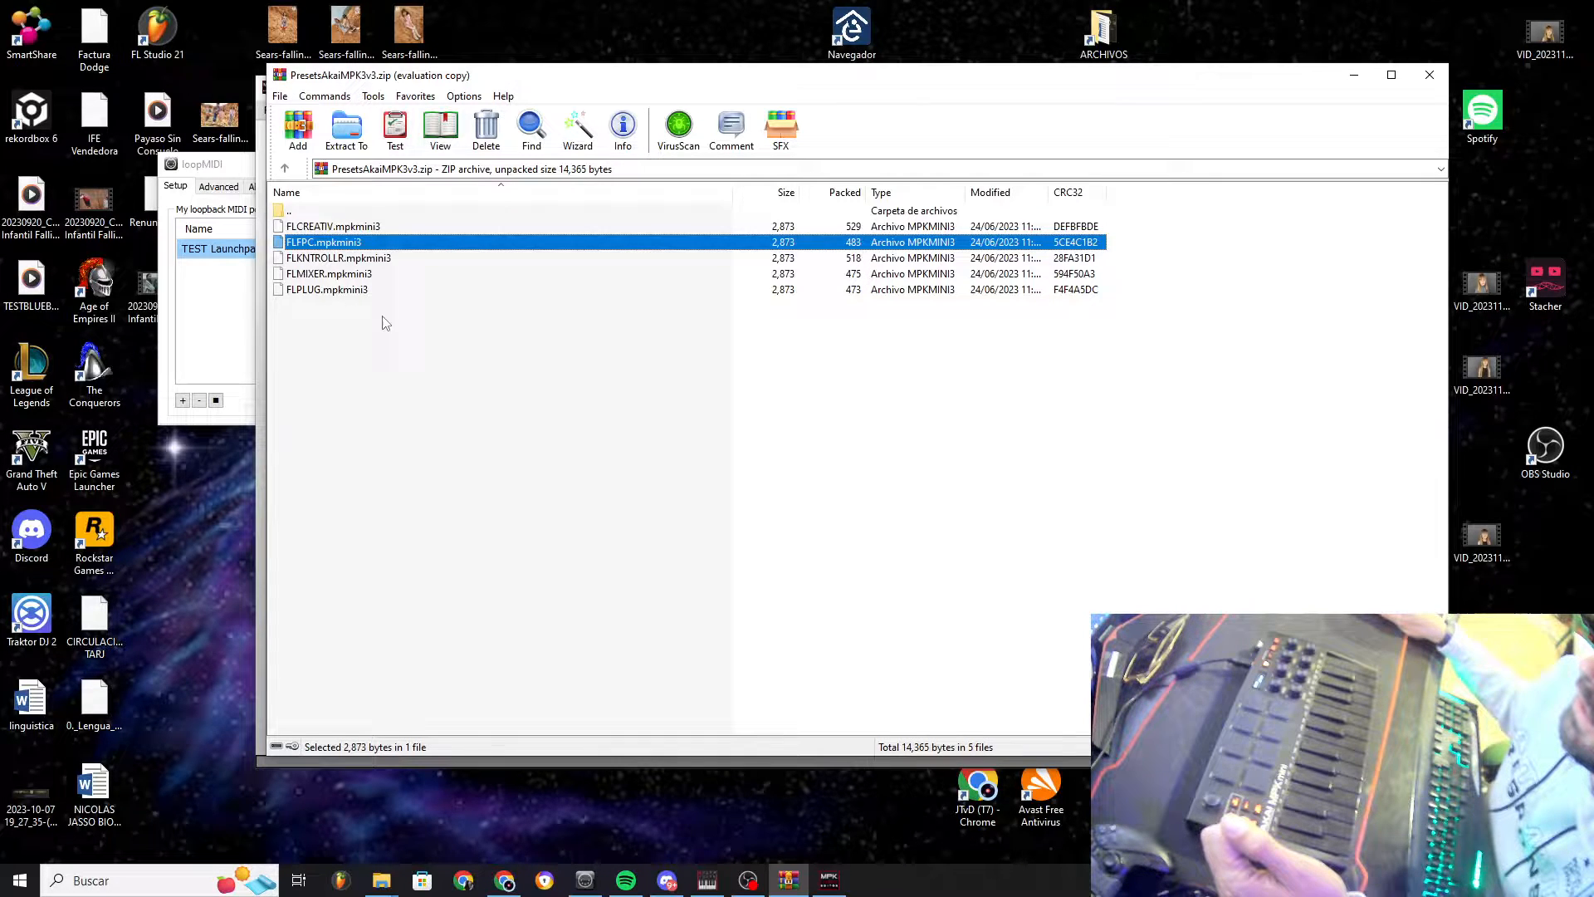
key(ctrl+a)
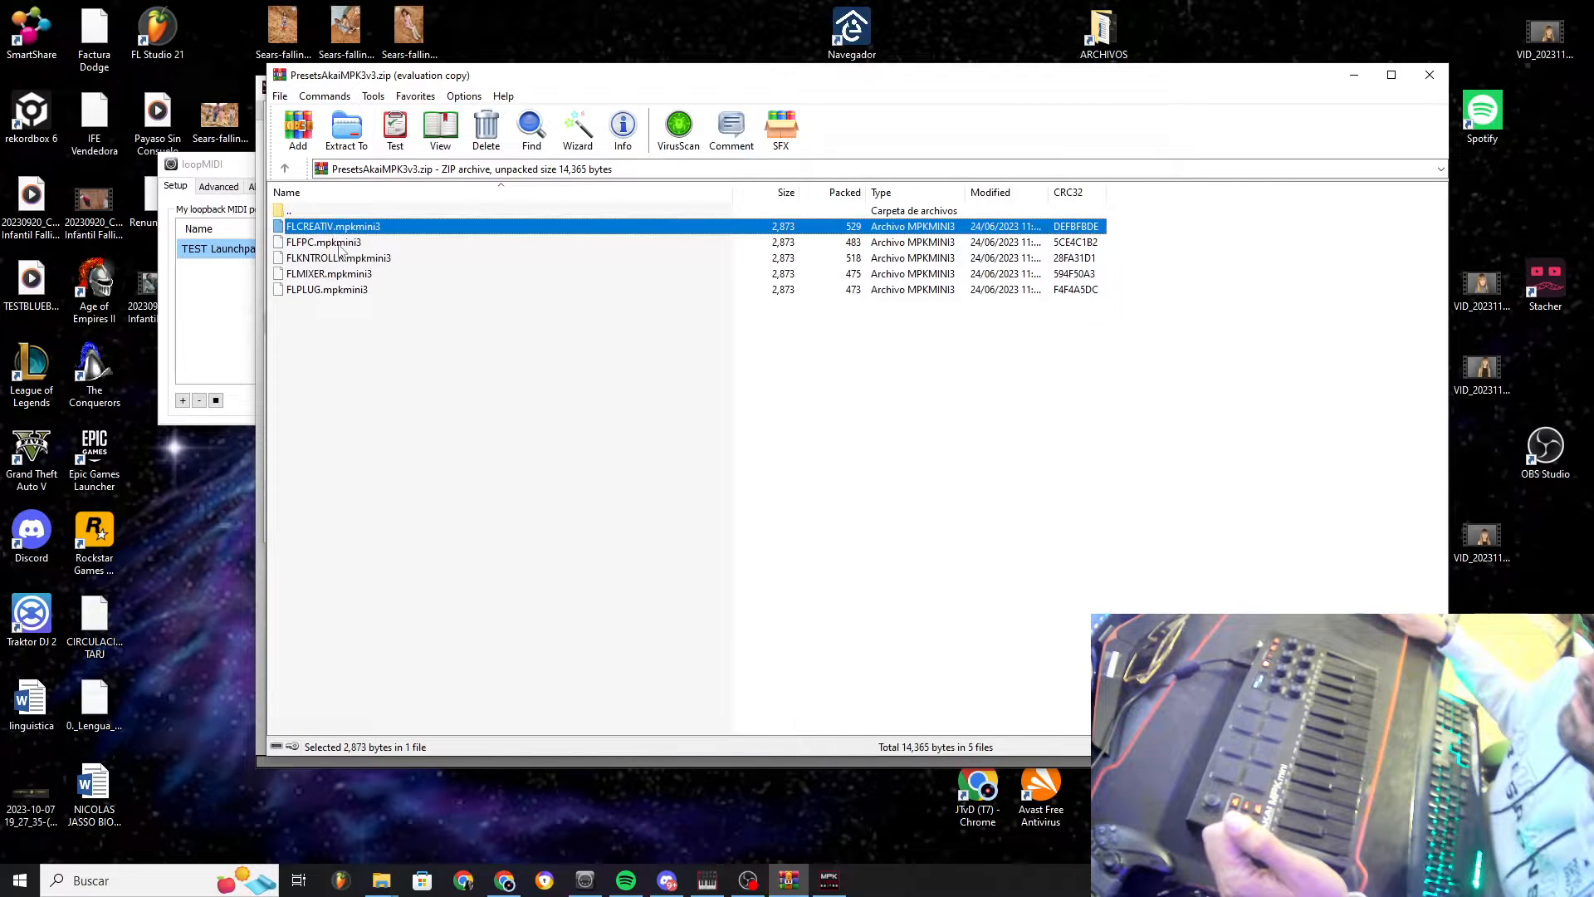
click(339, 257)
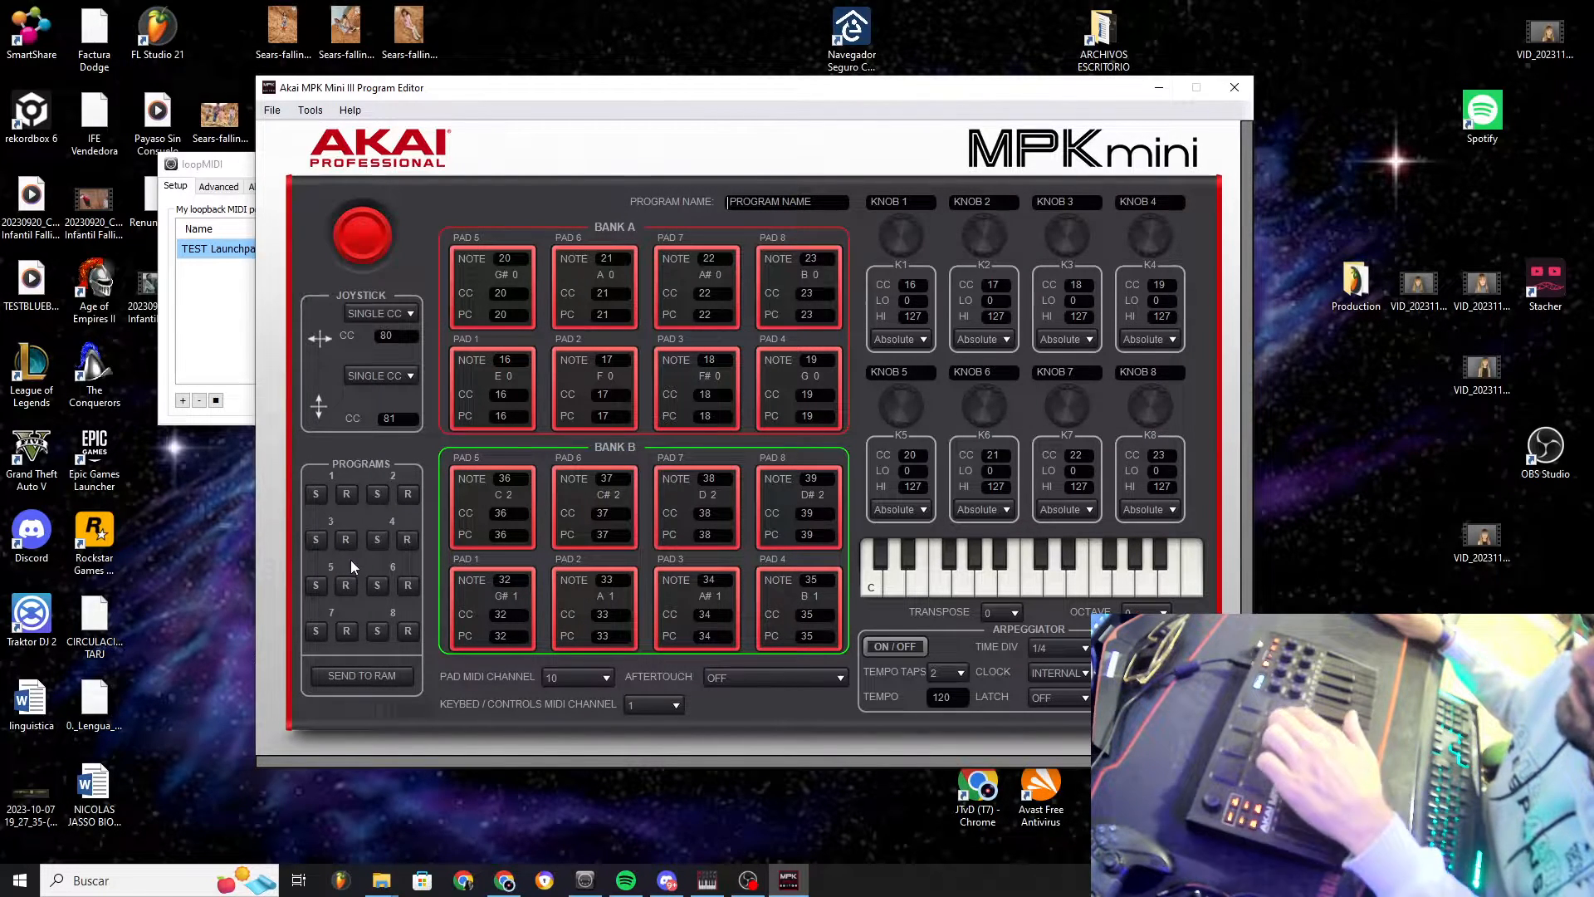
mouse_move(377, 539)
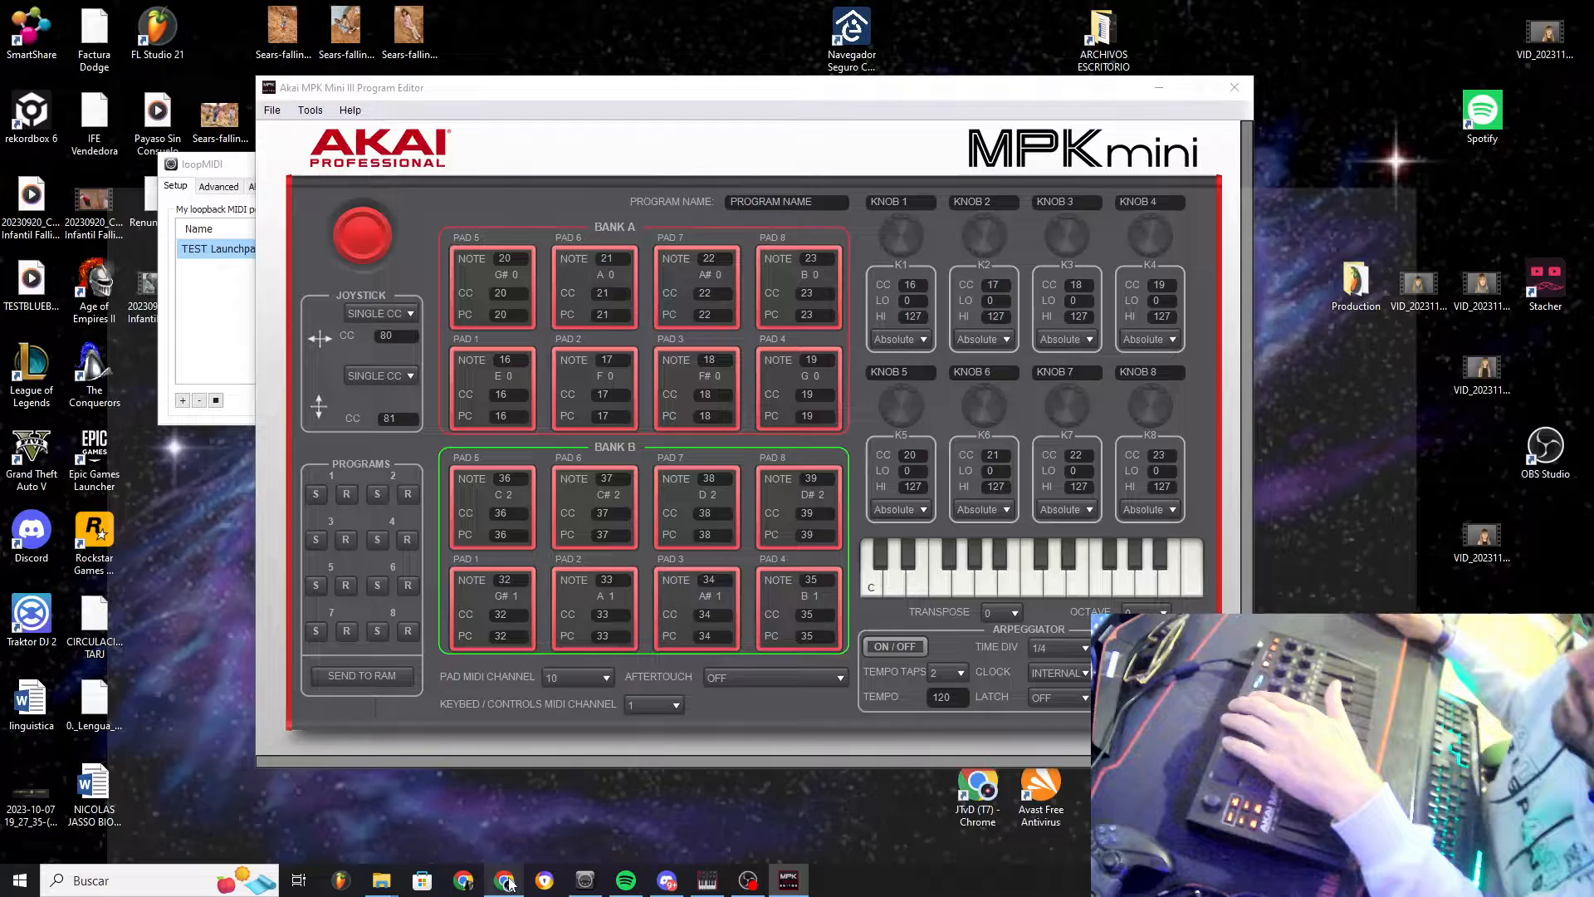
Switch from the Program Editor back to File Explorer's MiniMK3 folder
click(504, 879)
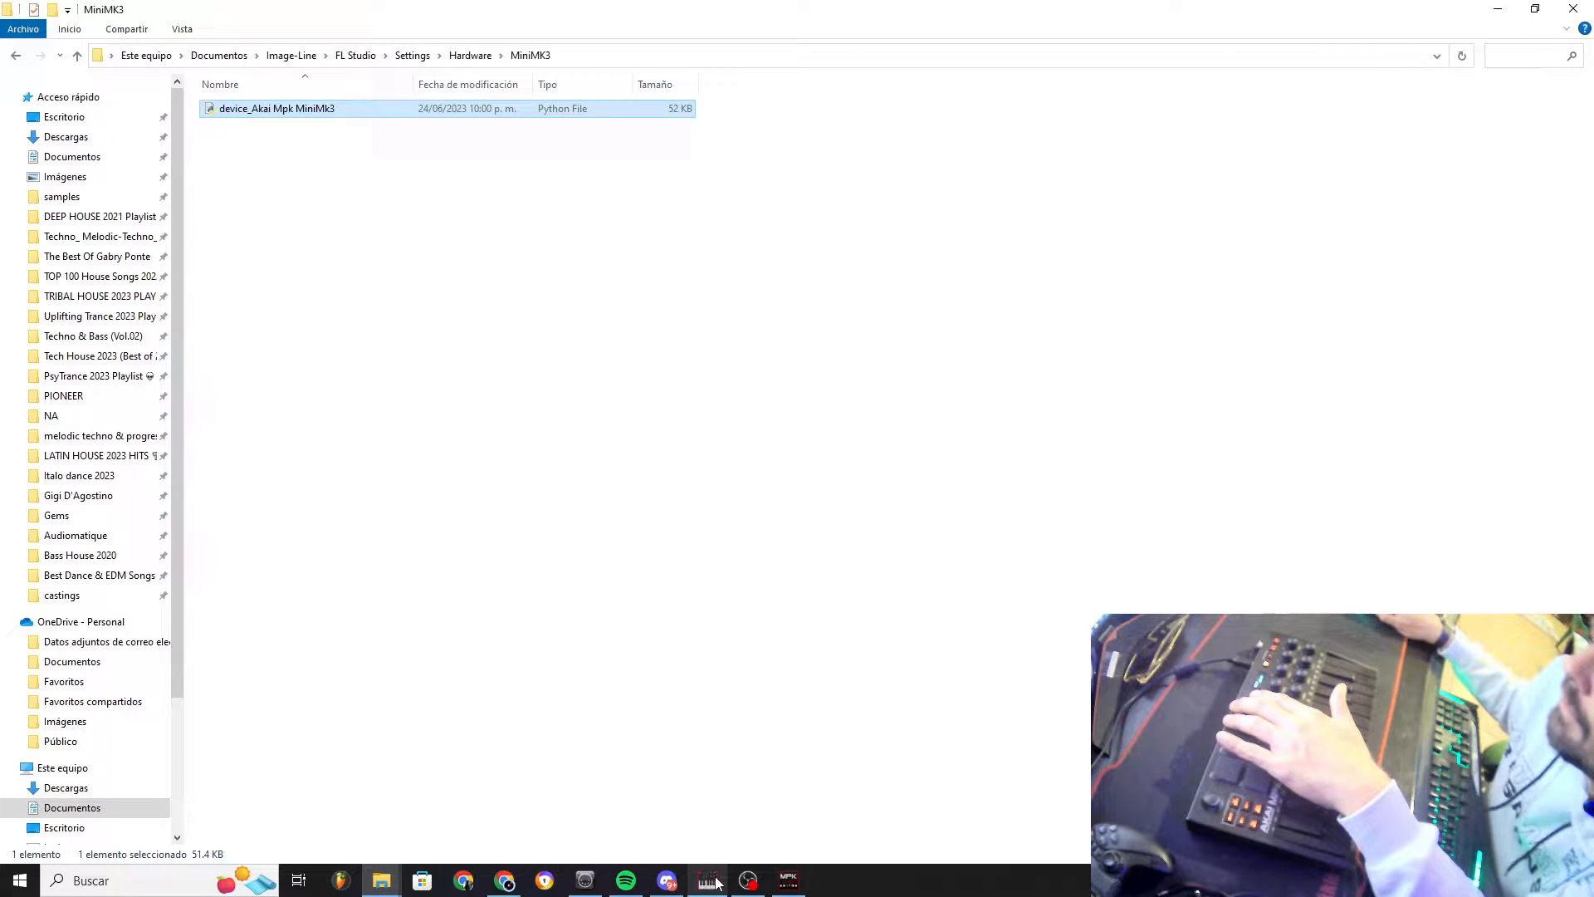
mouse_move(708, 880)
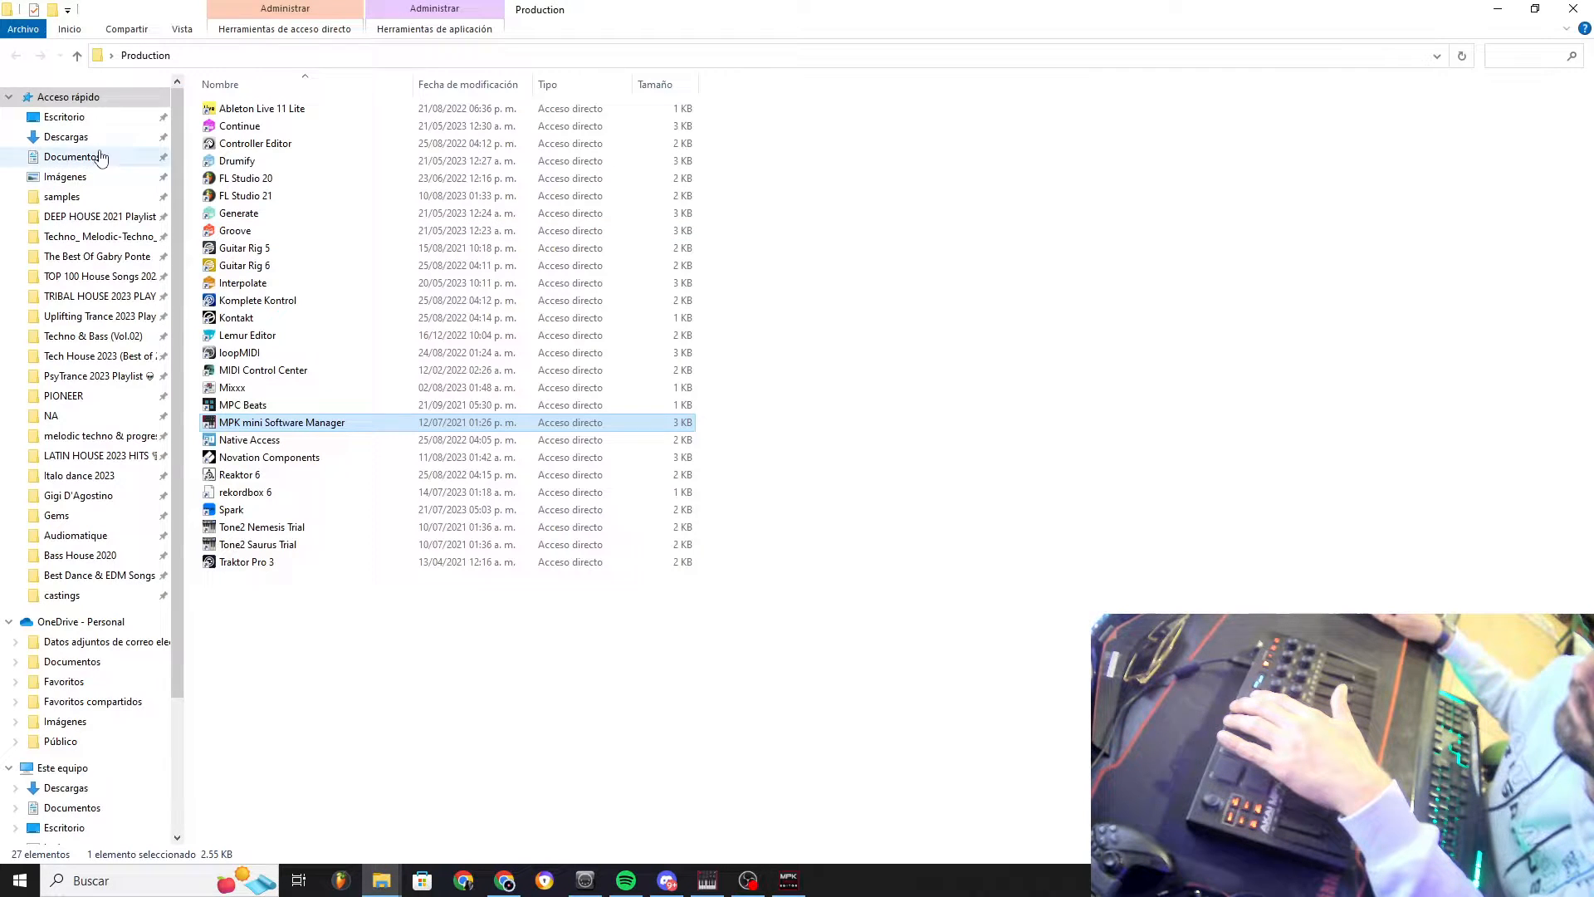
Open the PresetsAkaiMPK3v3 archive from the Descargas (Downloads) folder
click(67, 137)
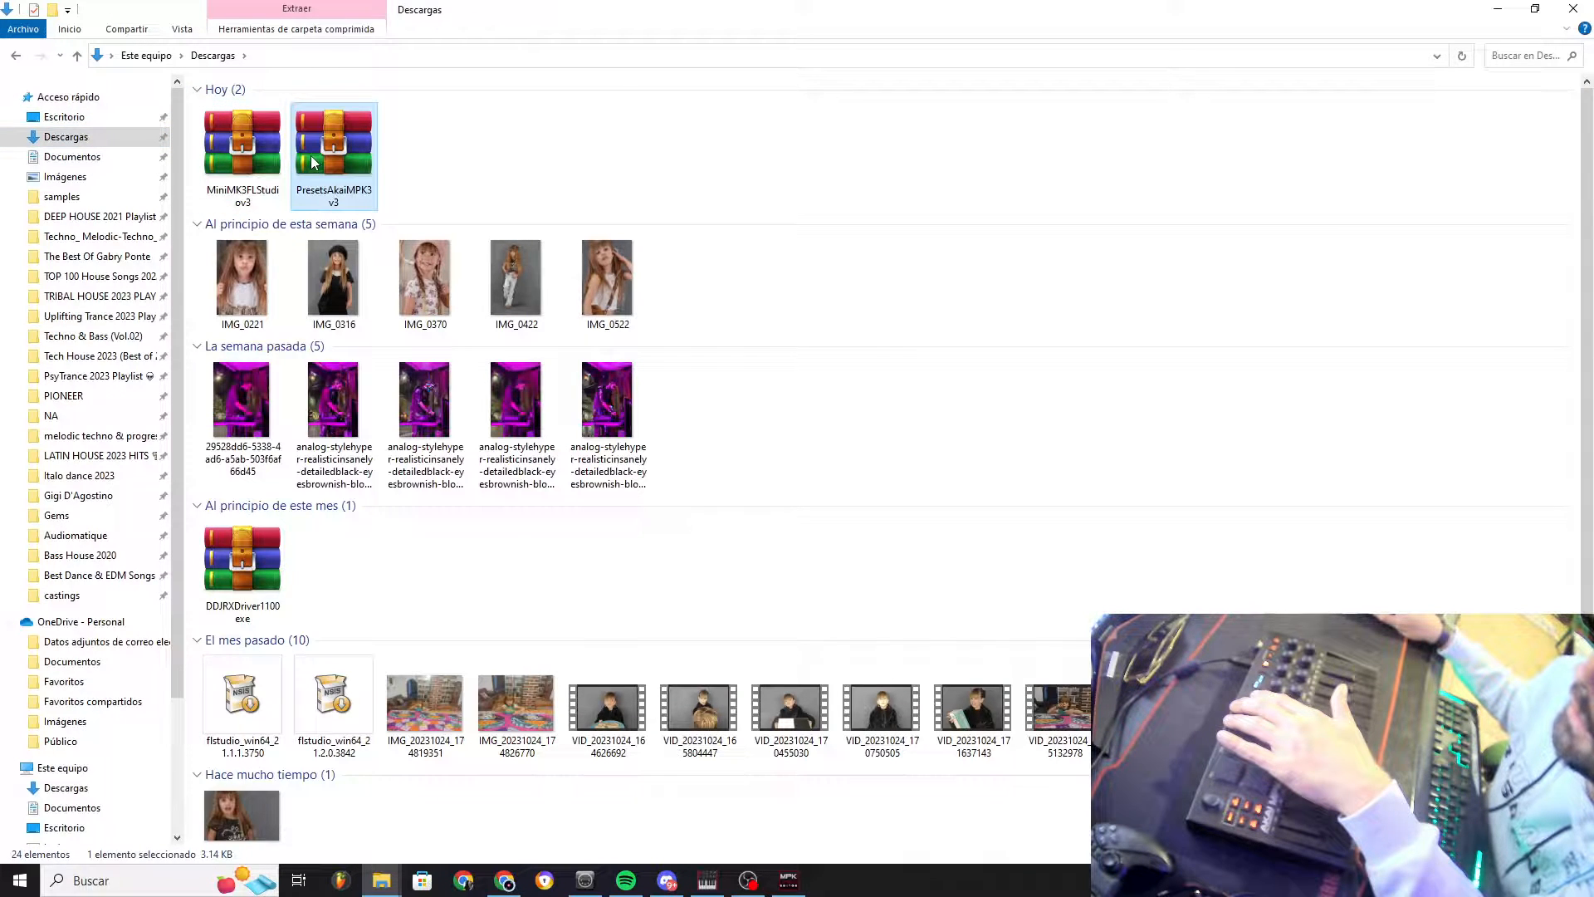
double_click(334, 137)
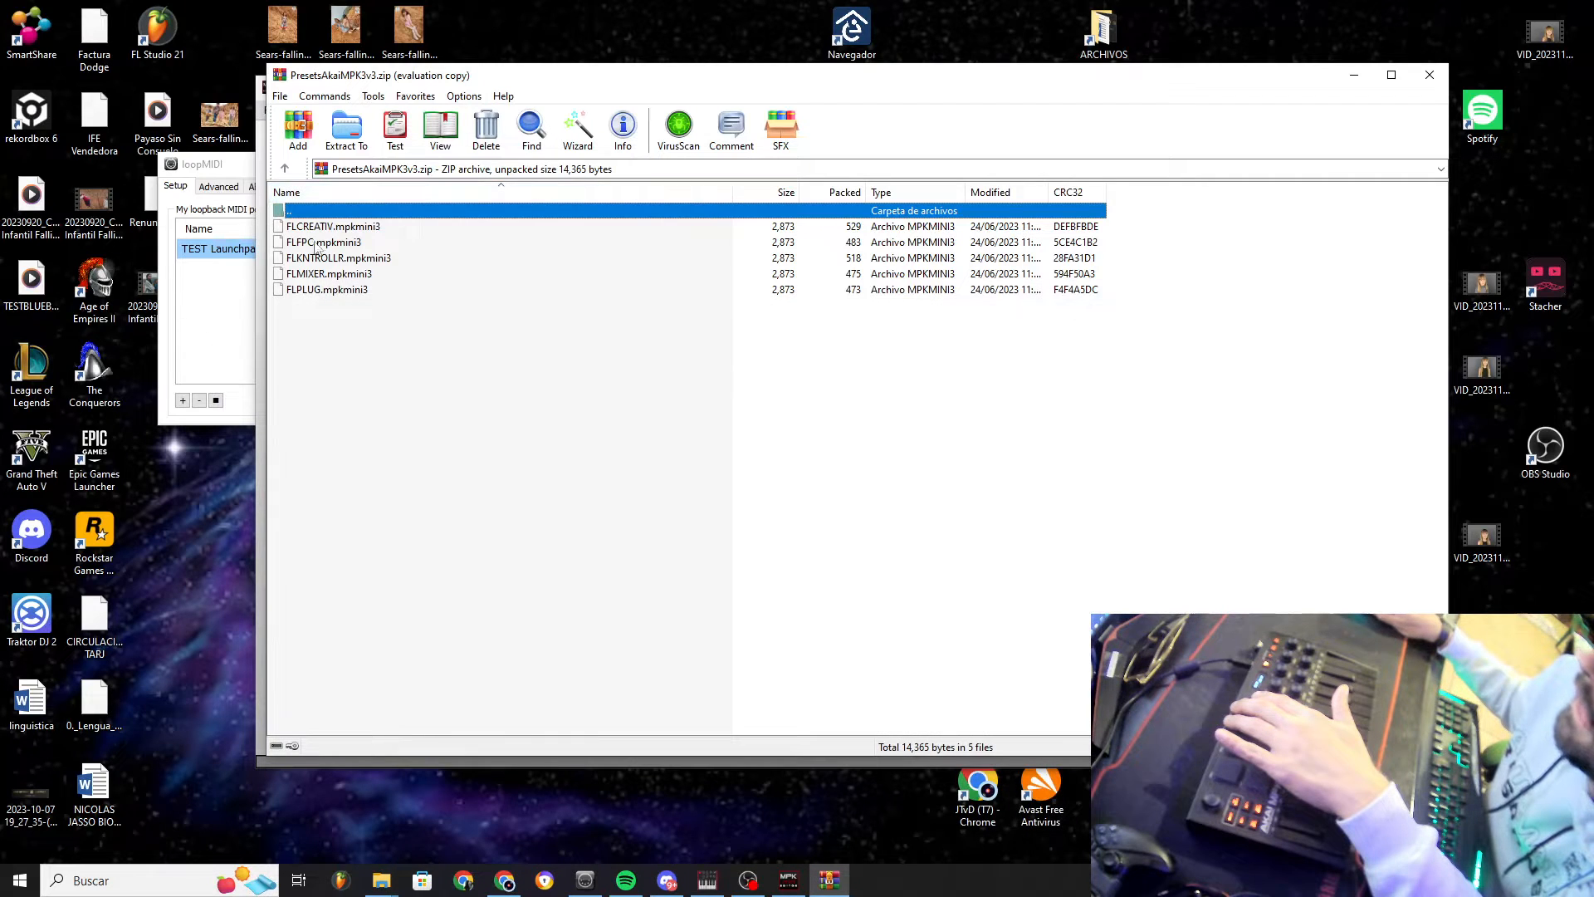
Extract FLCREATIV.mpkmini3 to the desktop and bring the Program Editor back
click(332, 226)
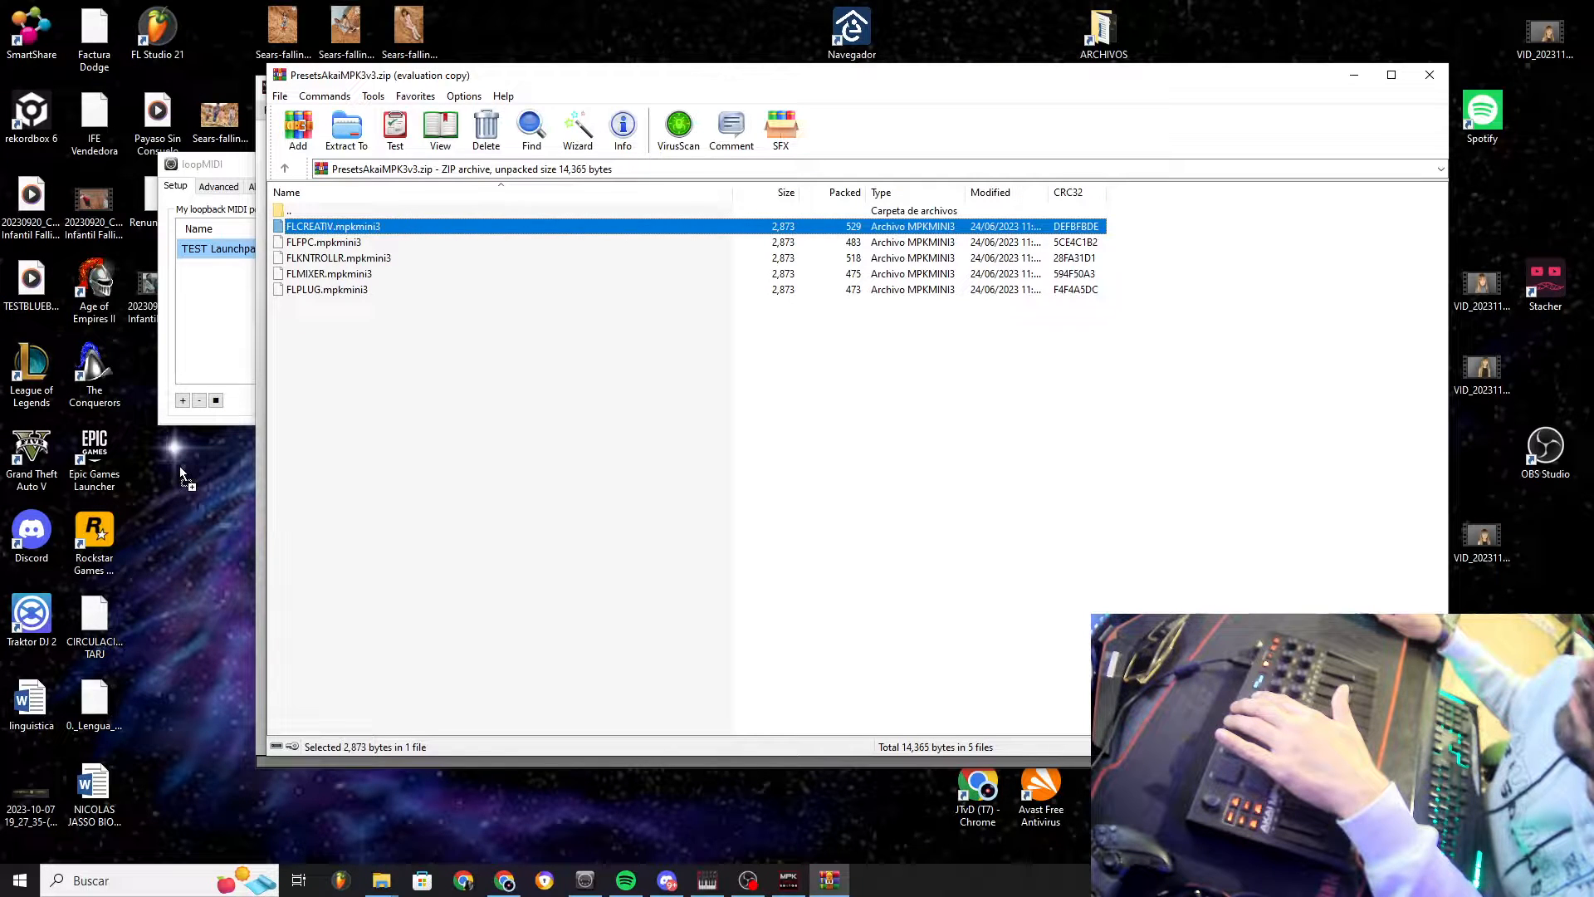
drag(334, 226, 163, 462)
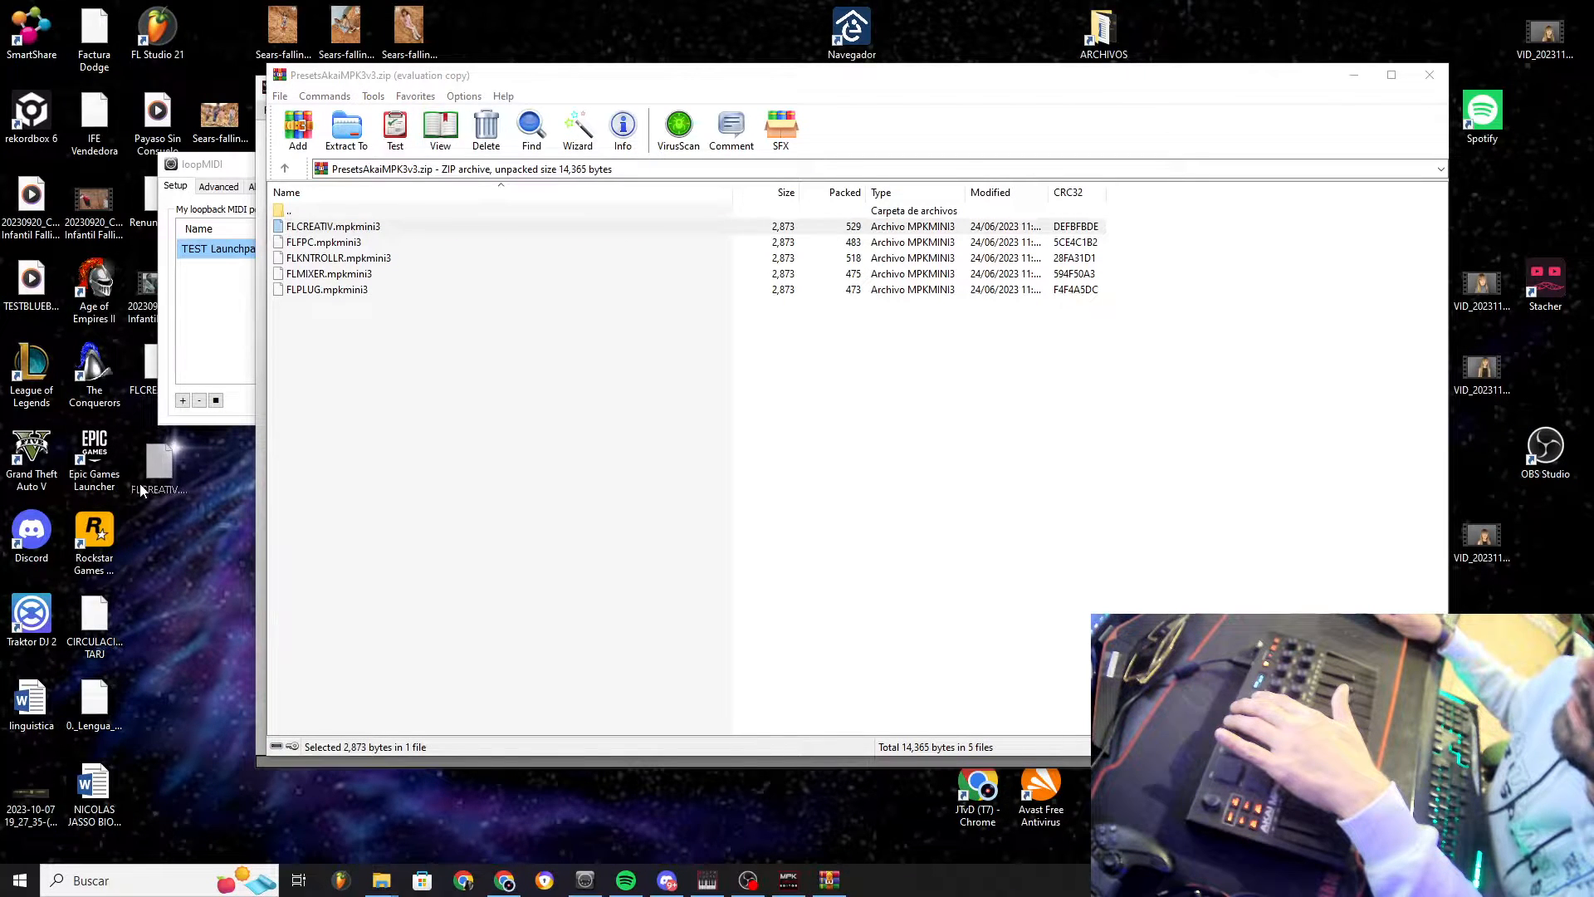
click(788, 879)
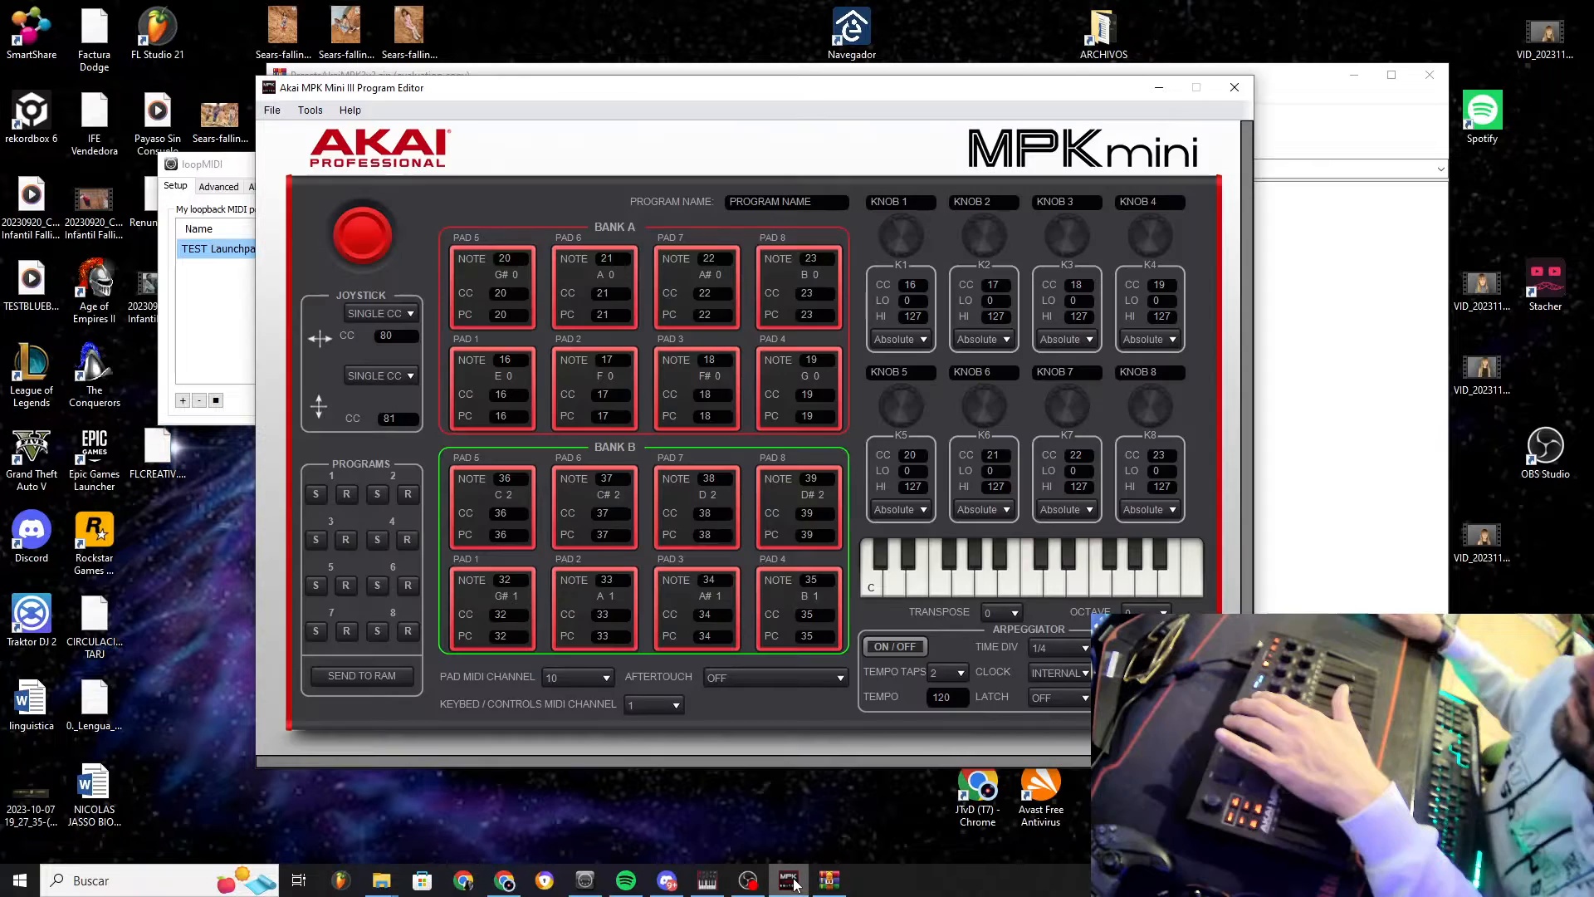
Load the FLCREATIV preset file from the desktop into the Program Editor
click(272, 109)
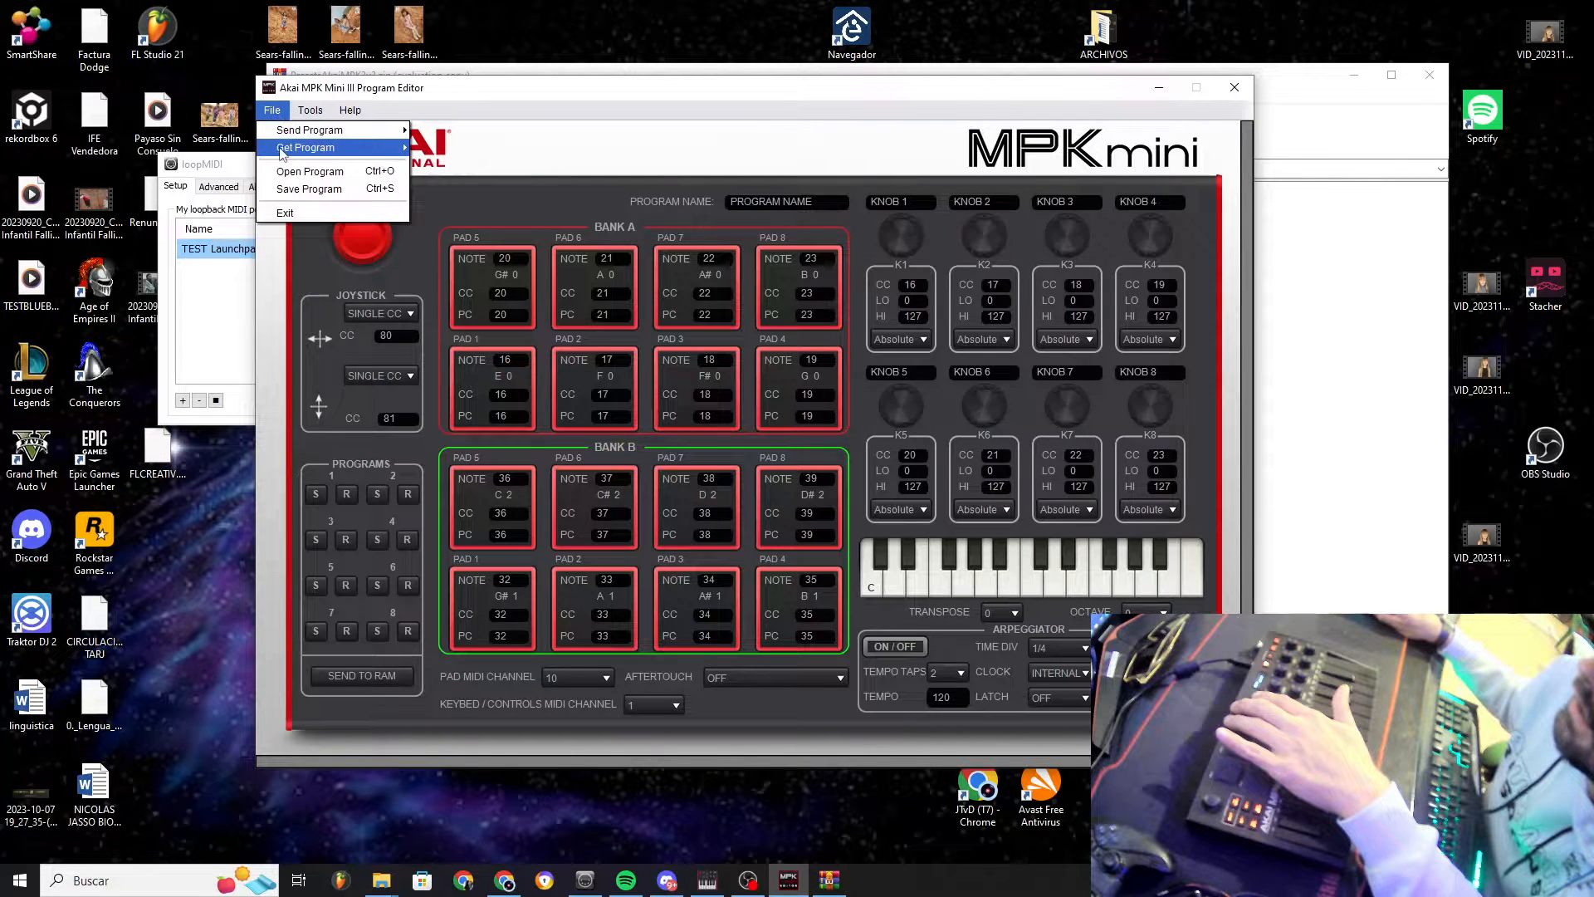
click(310, 171)
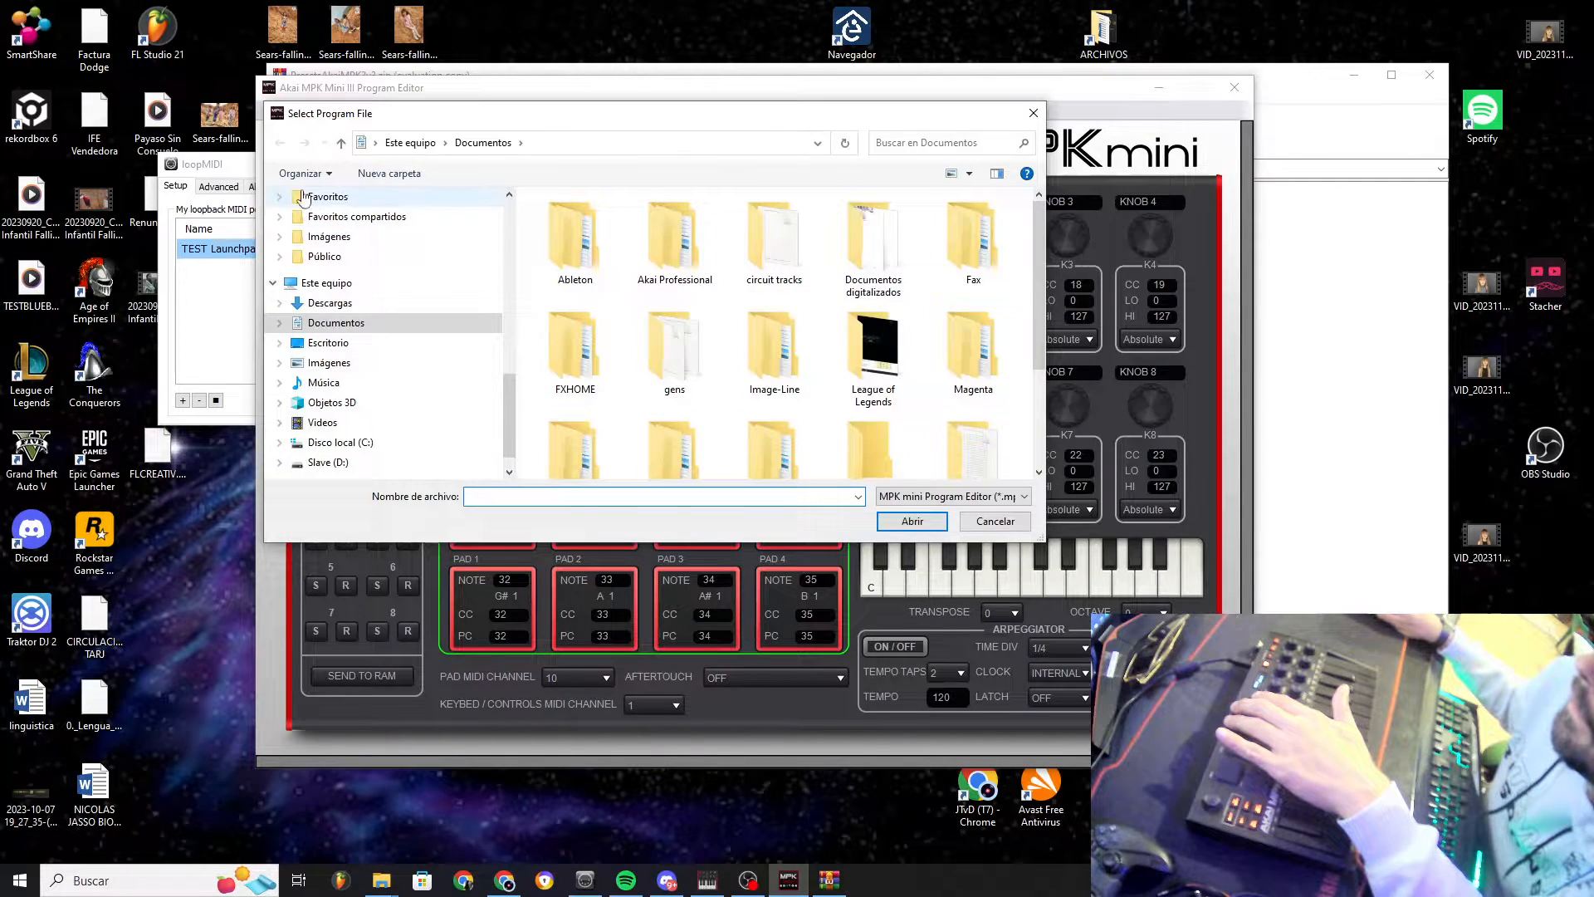
click(329, 343)
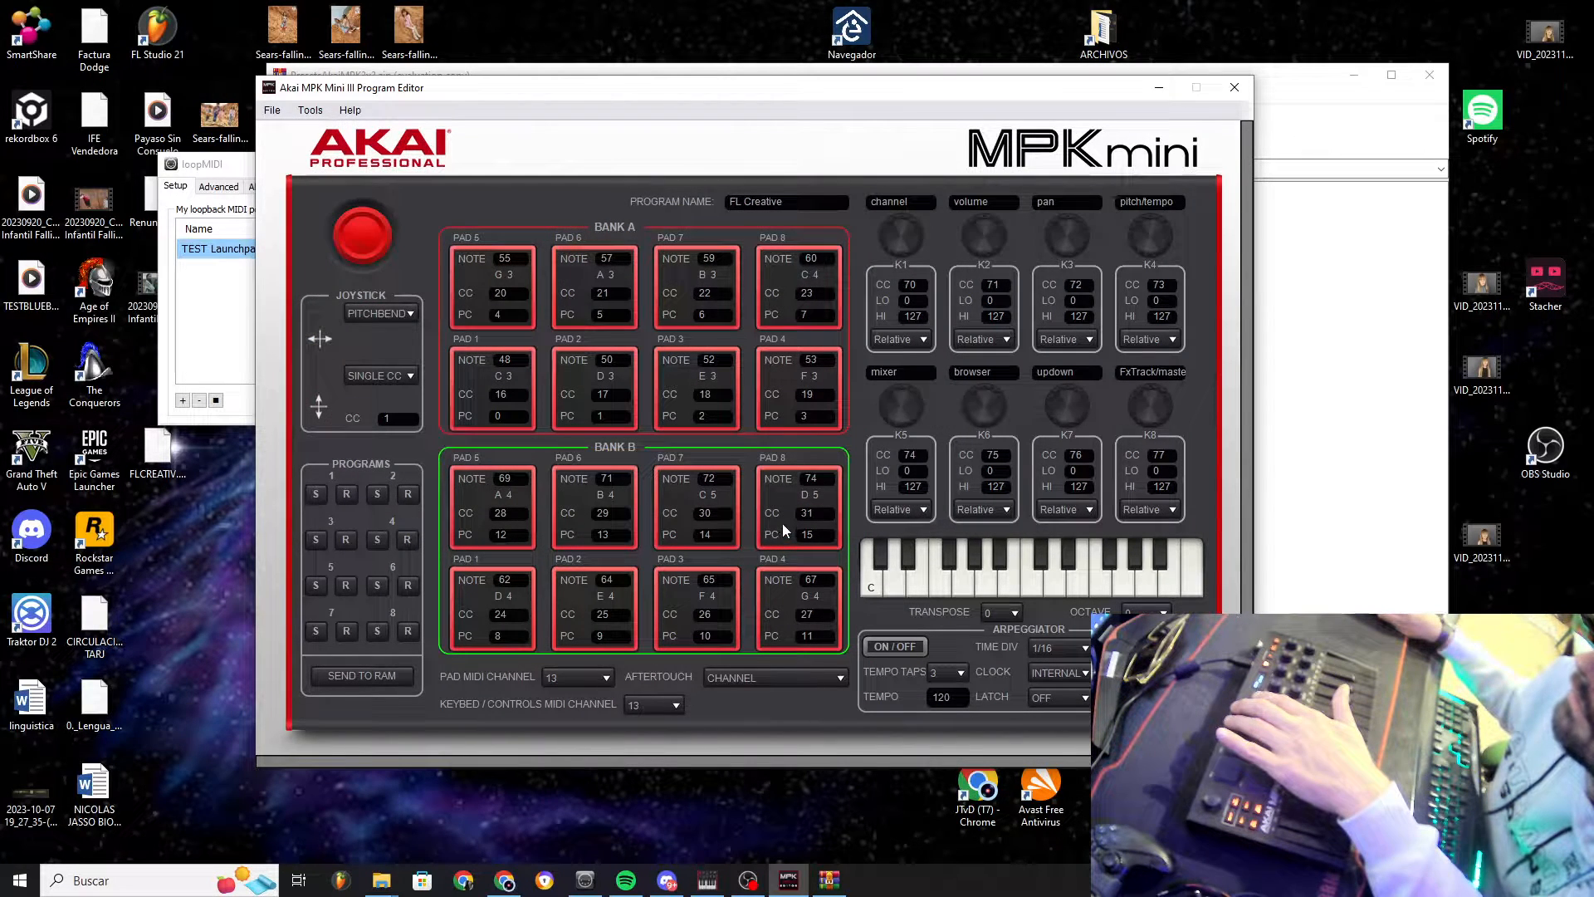
click(784, 201)
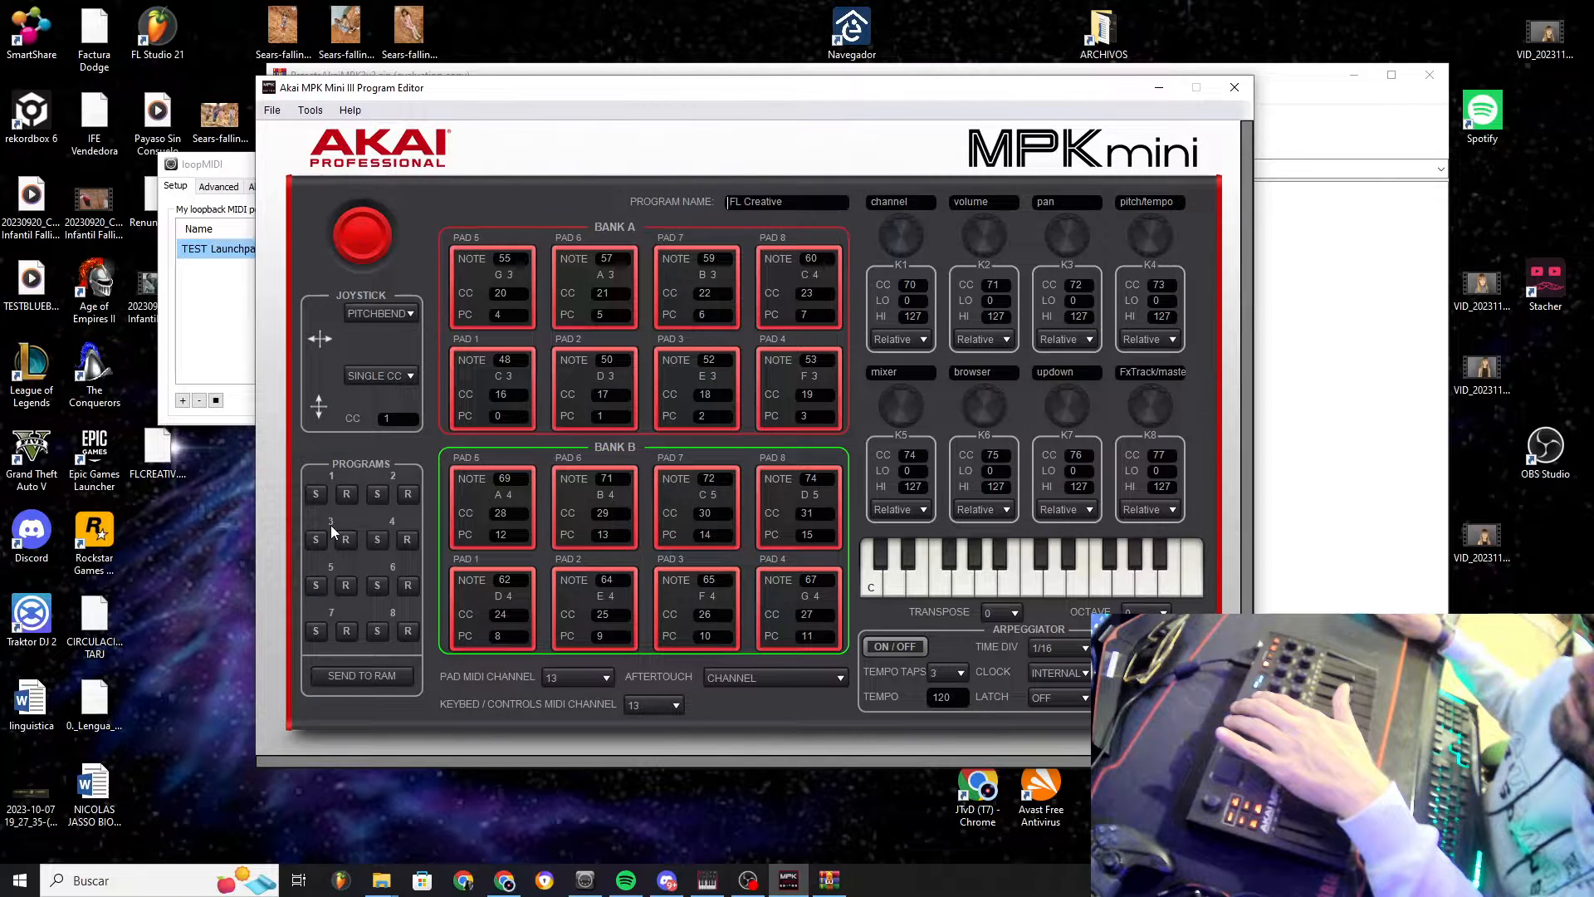
mouse_move(316, 494)
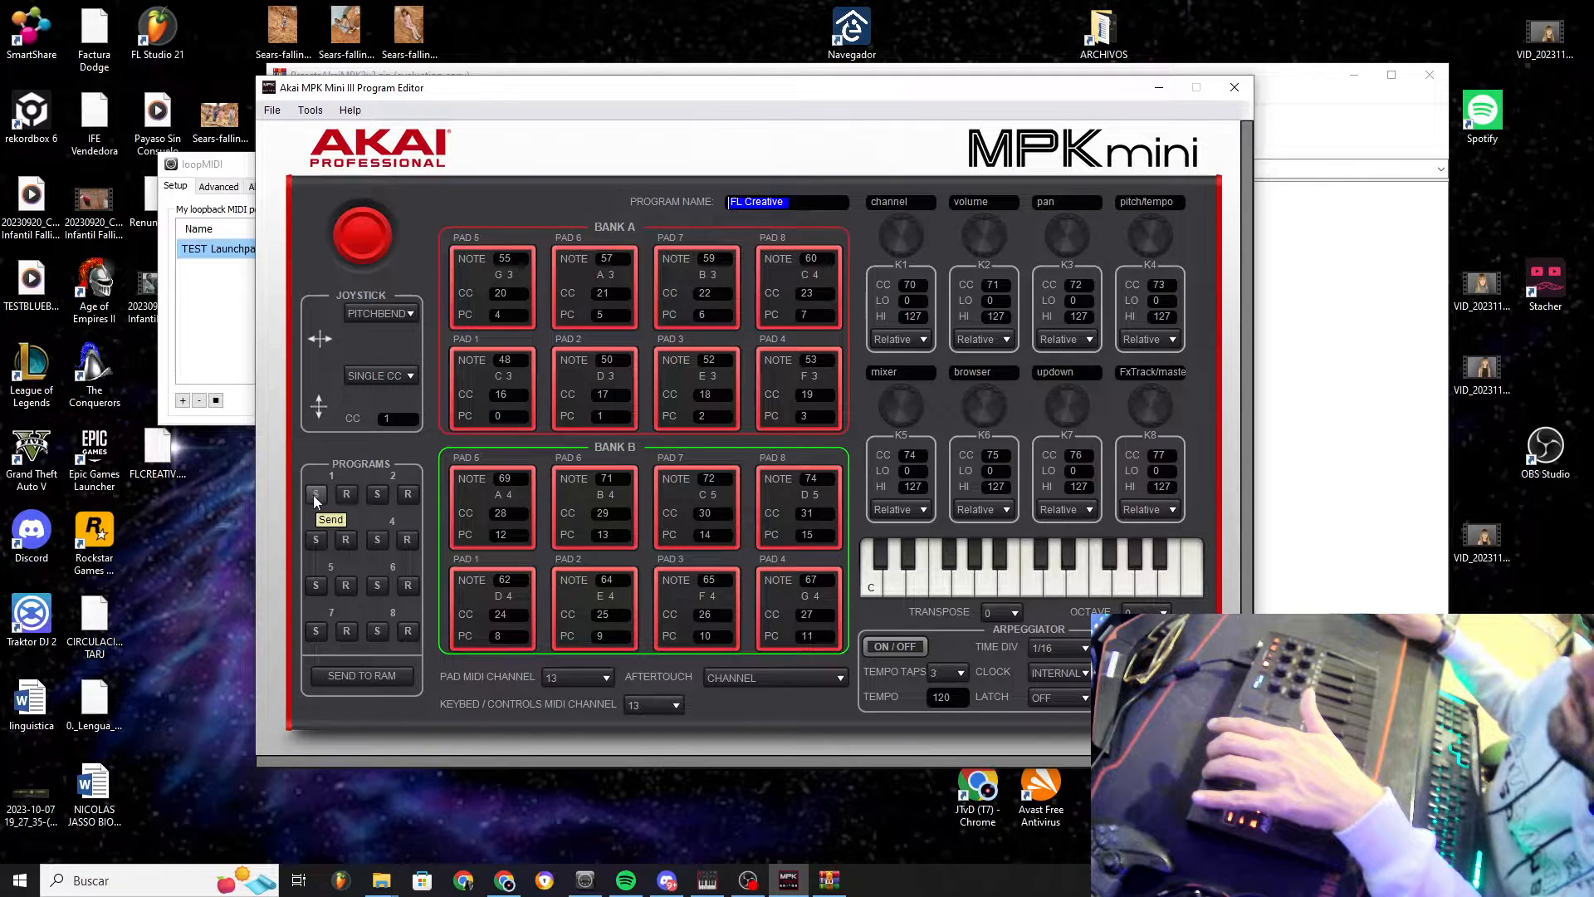
mouse_move(330, 458)
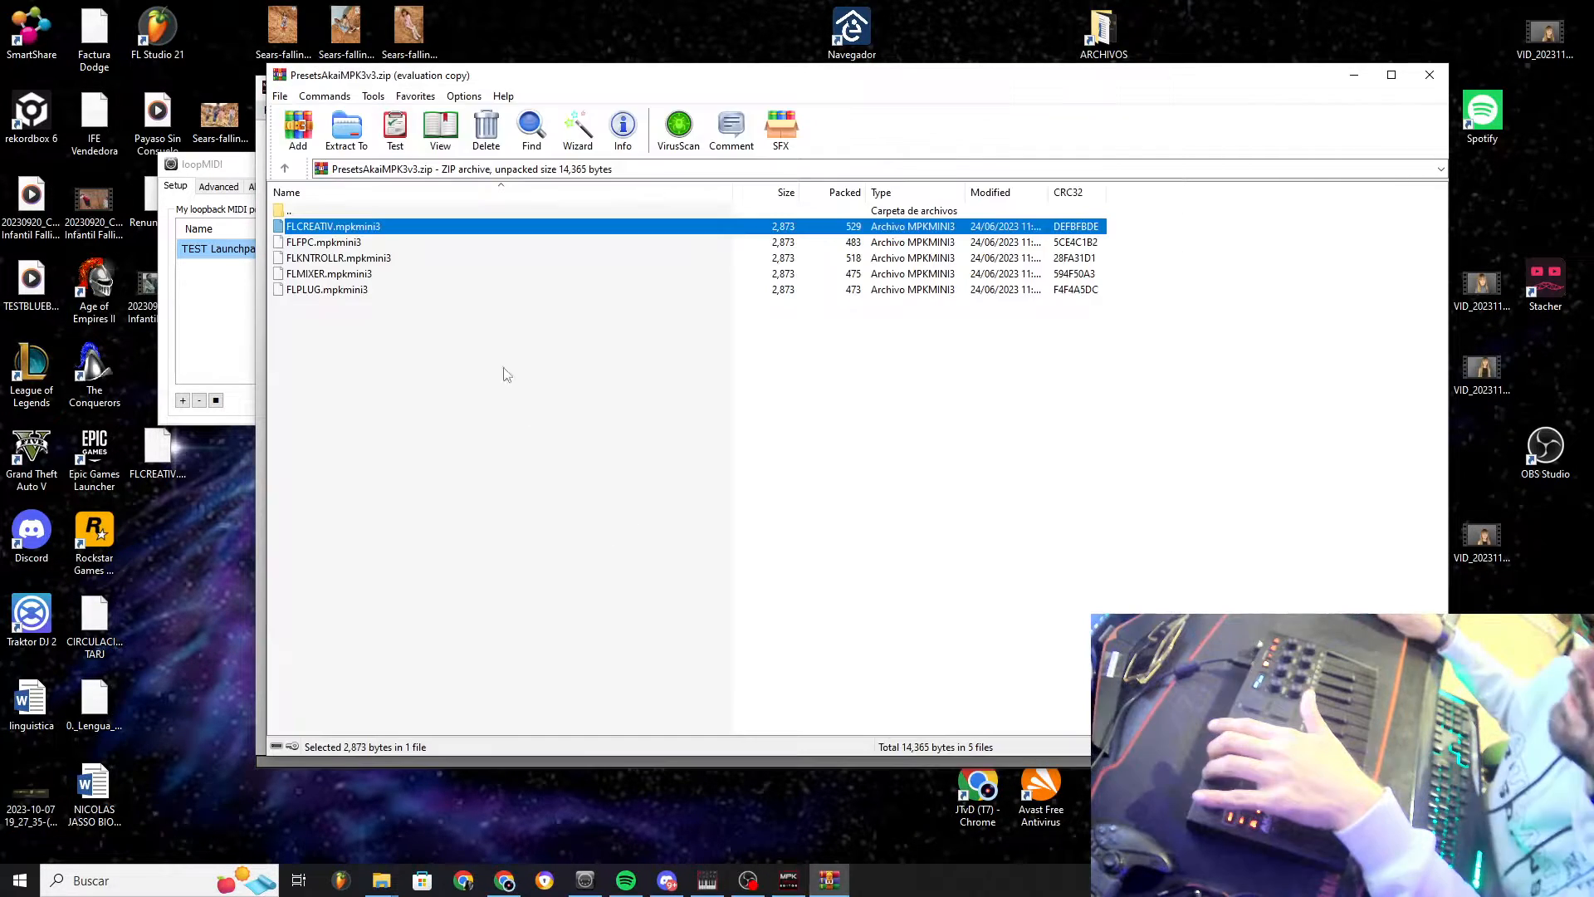
Browse the archive's preset files, selecting FLPLUG, beside the Program Editor
click(336, 258)
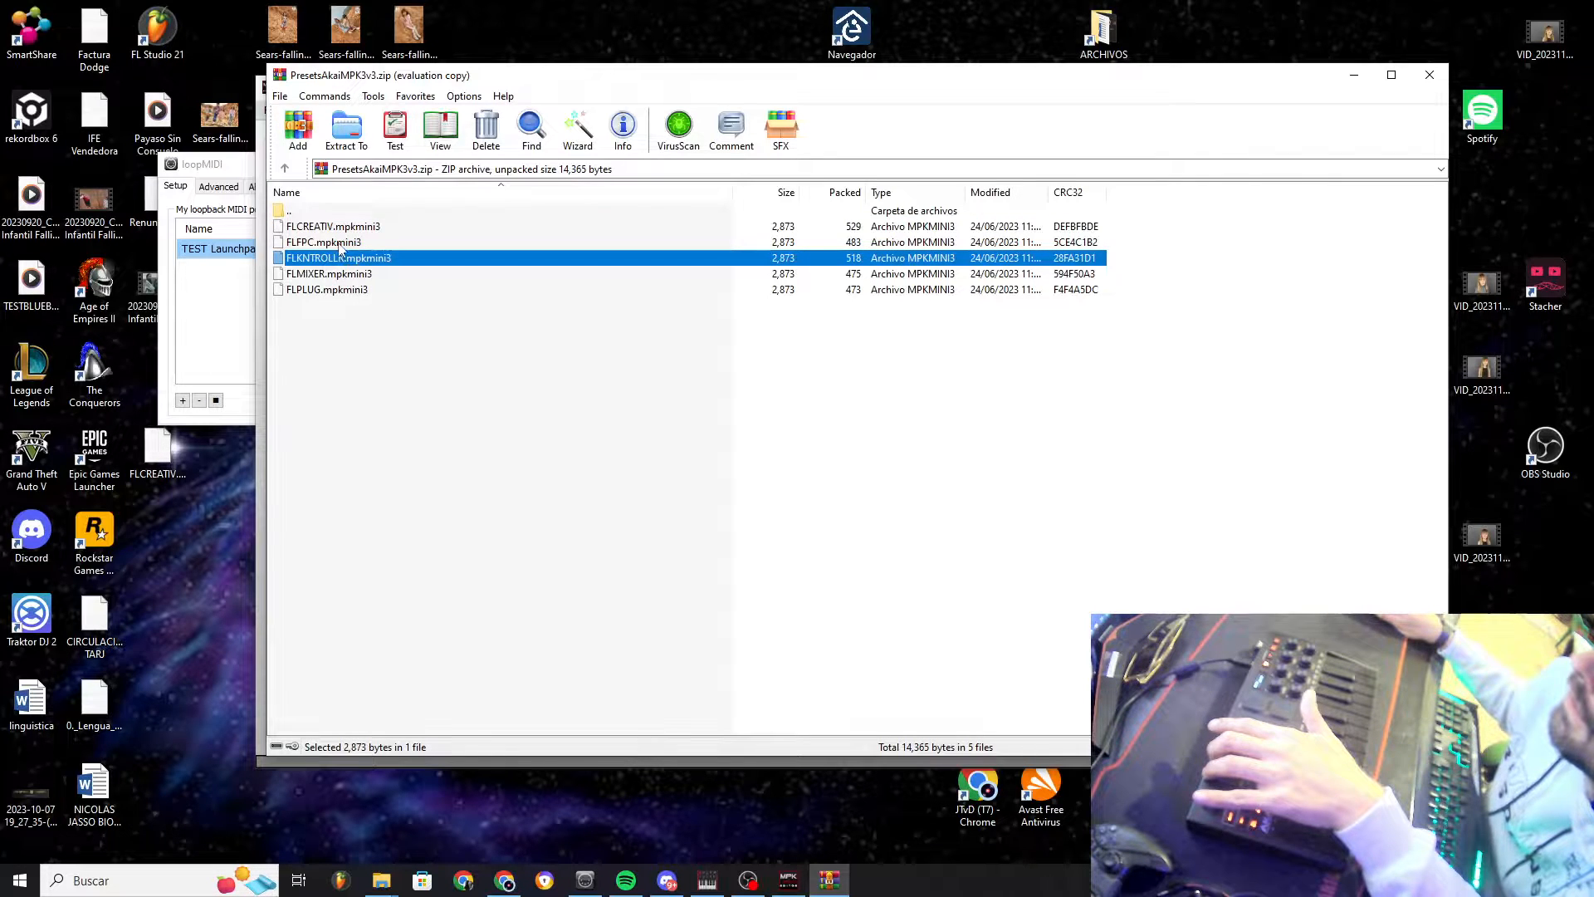
click(327, 288)
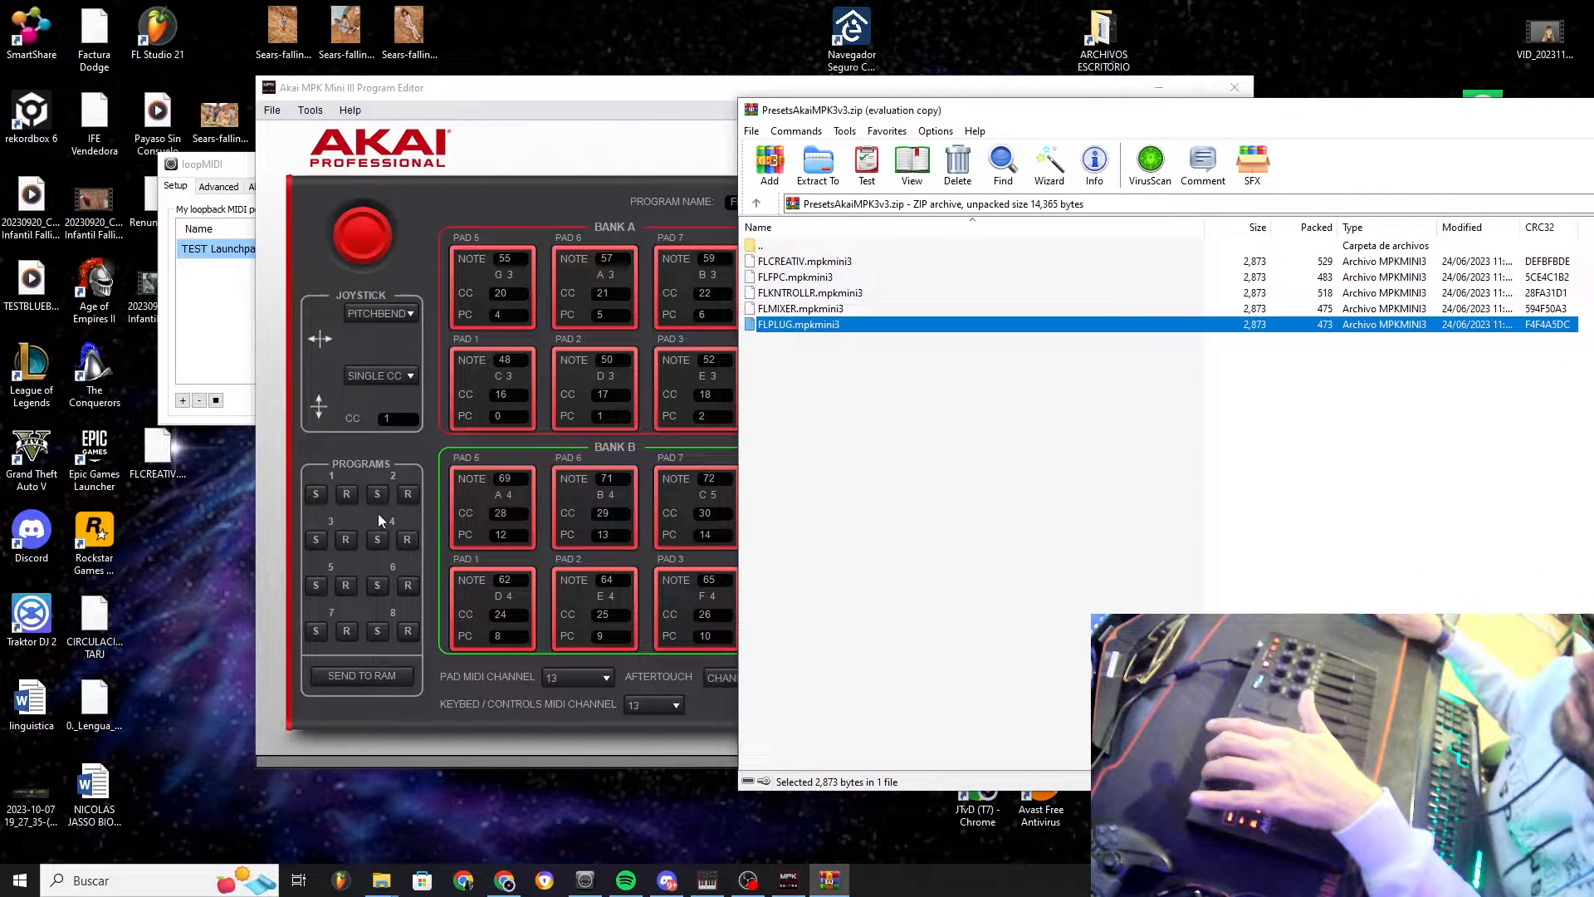
mouse_move(353, 539)
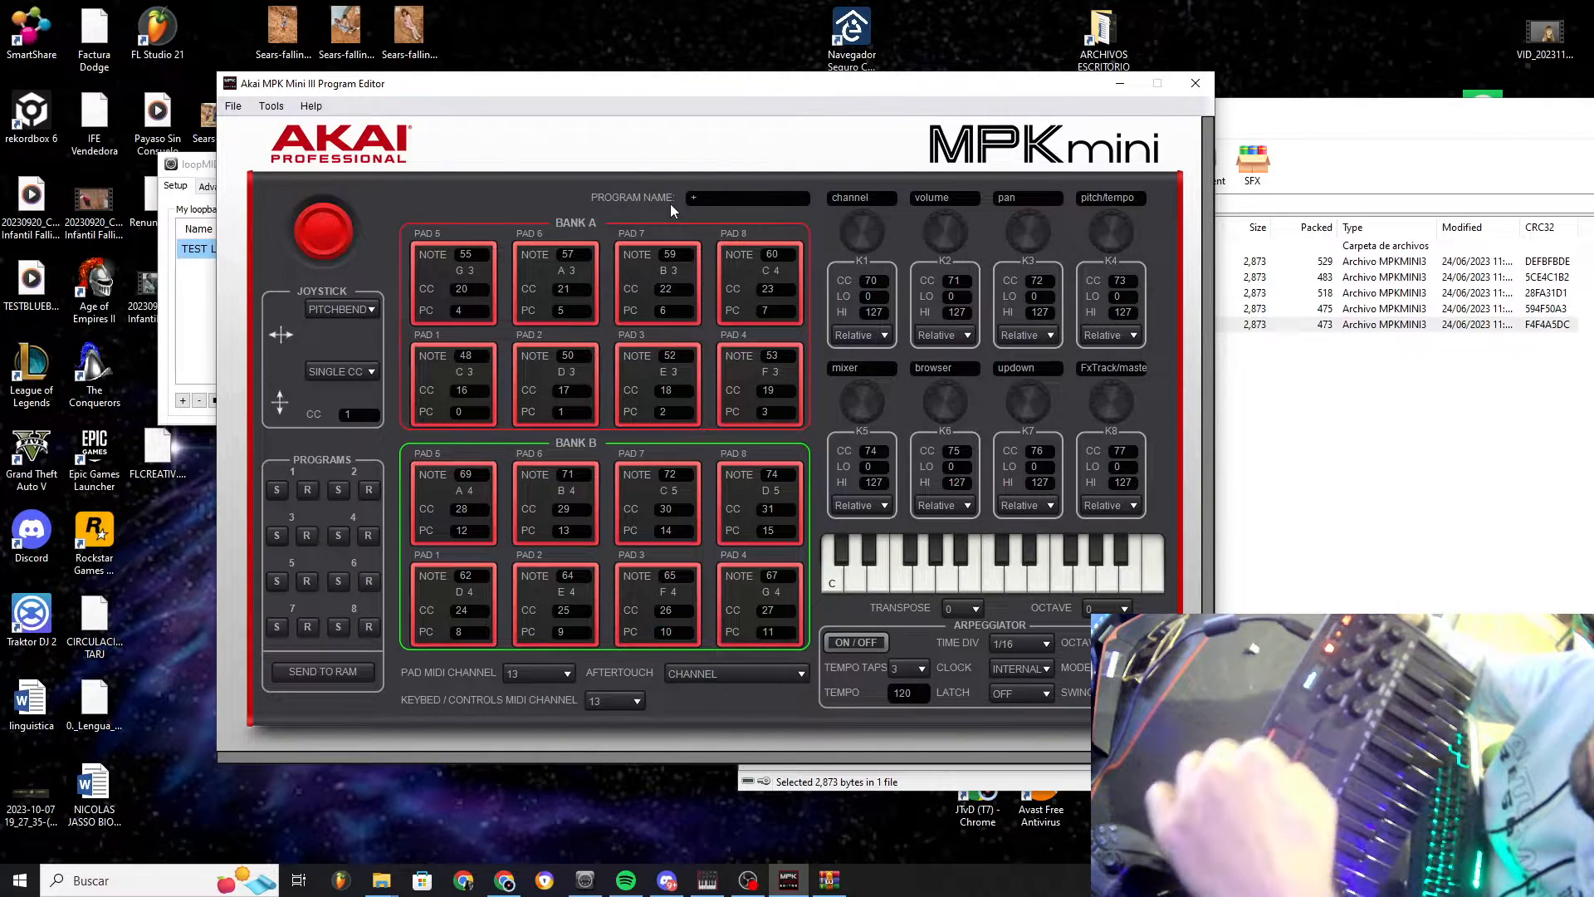
click(747, 197)
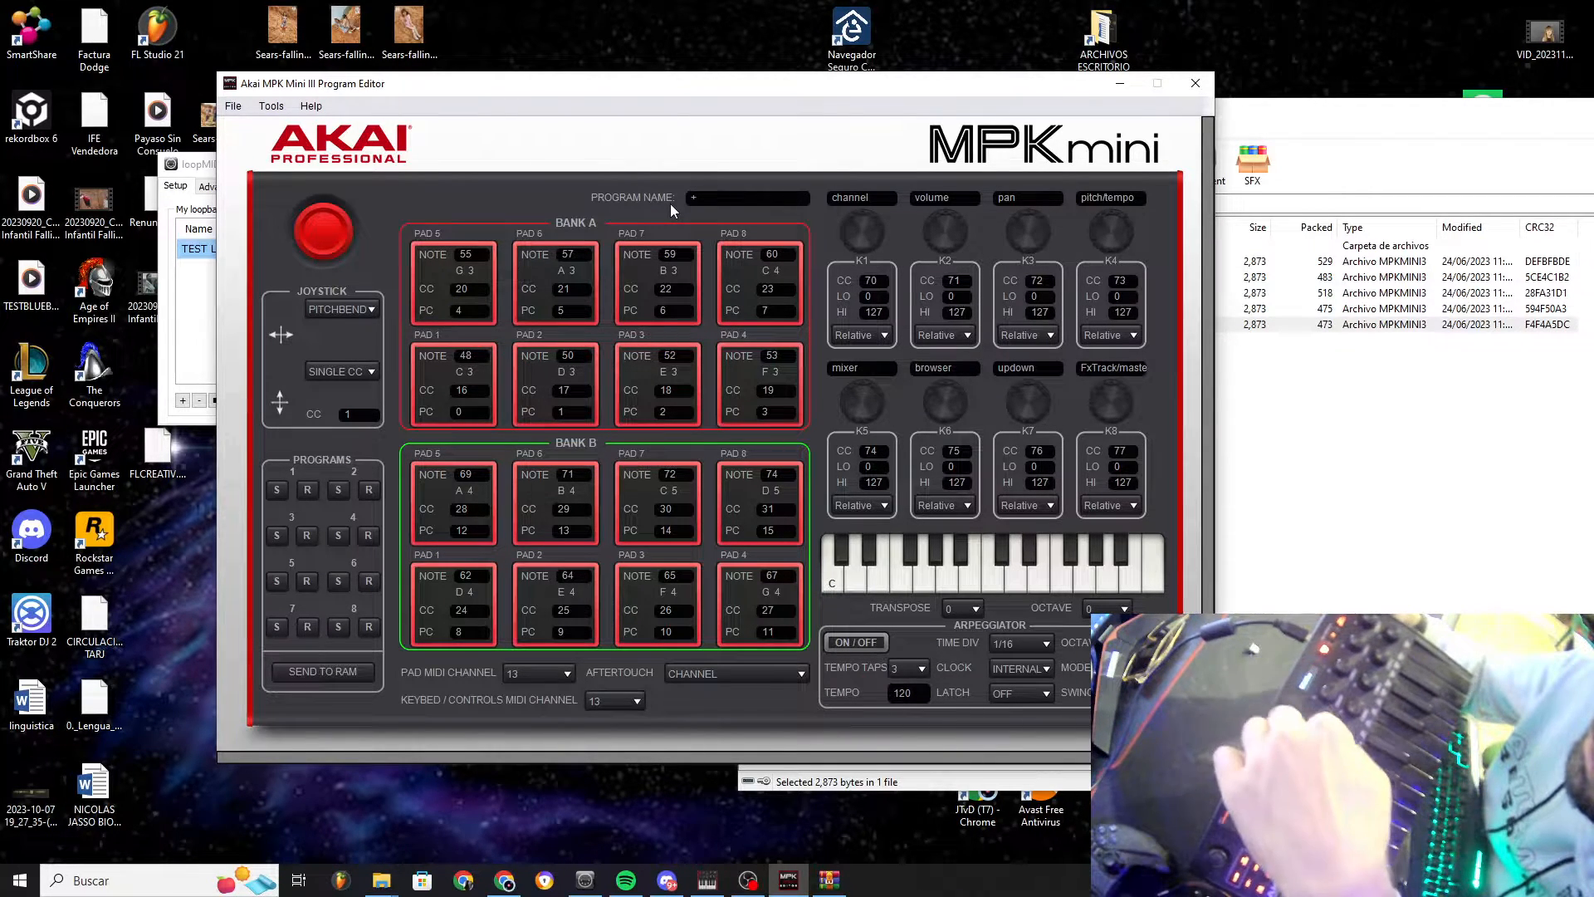
click(748, 198)
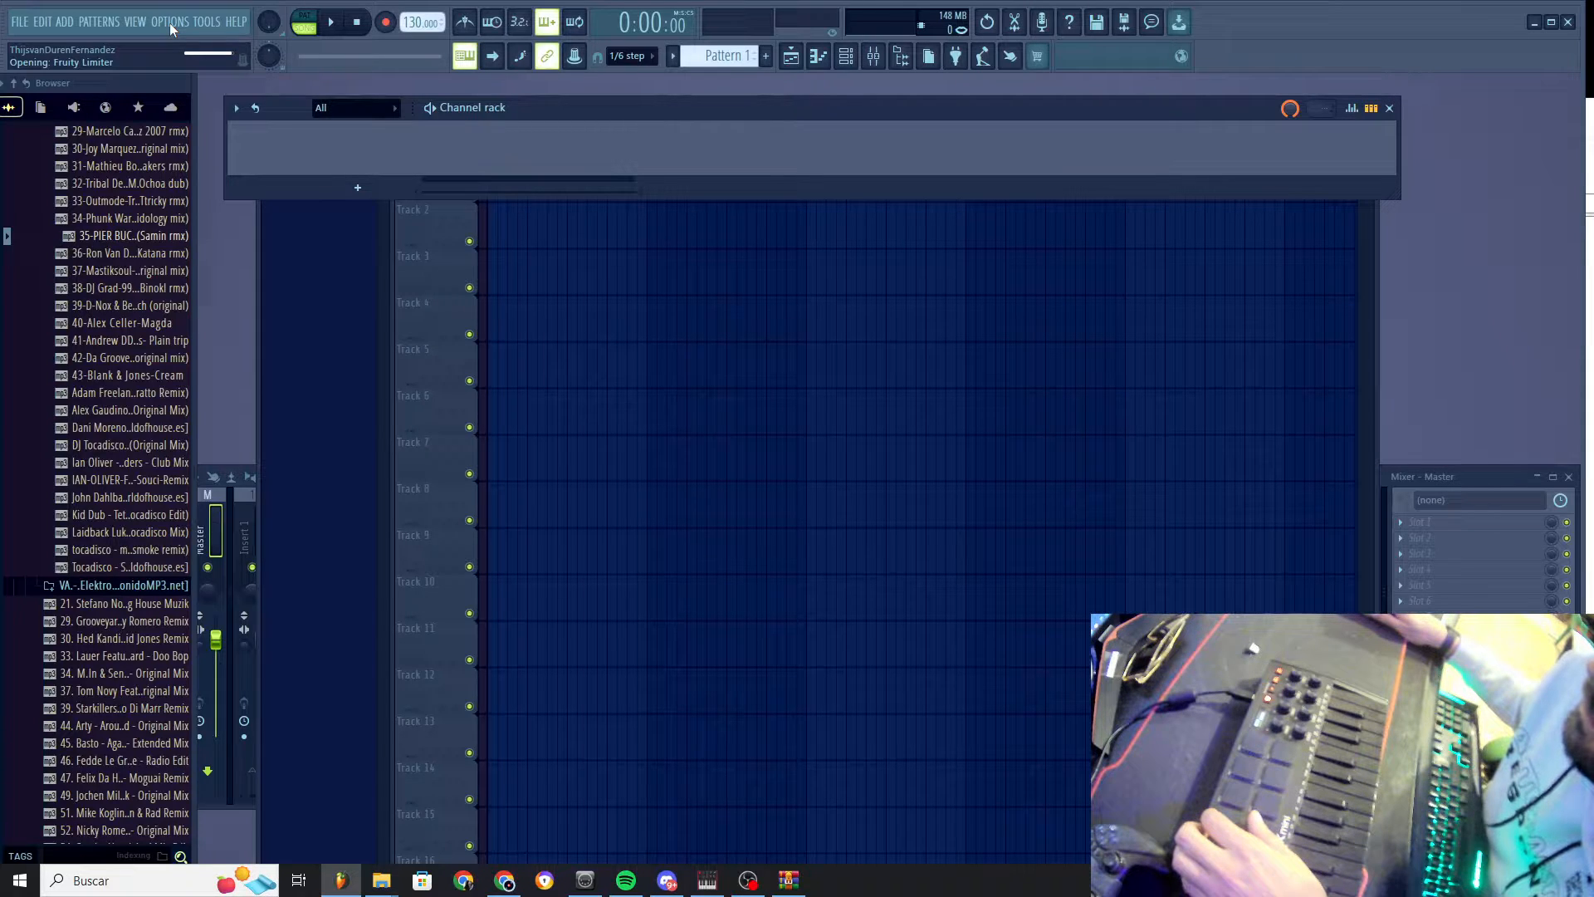
mouse_move(203, 41)
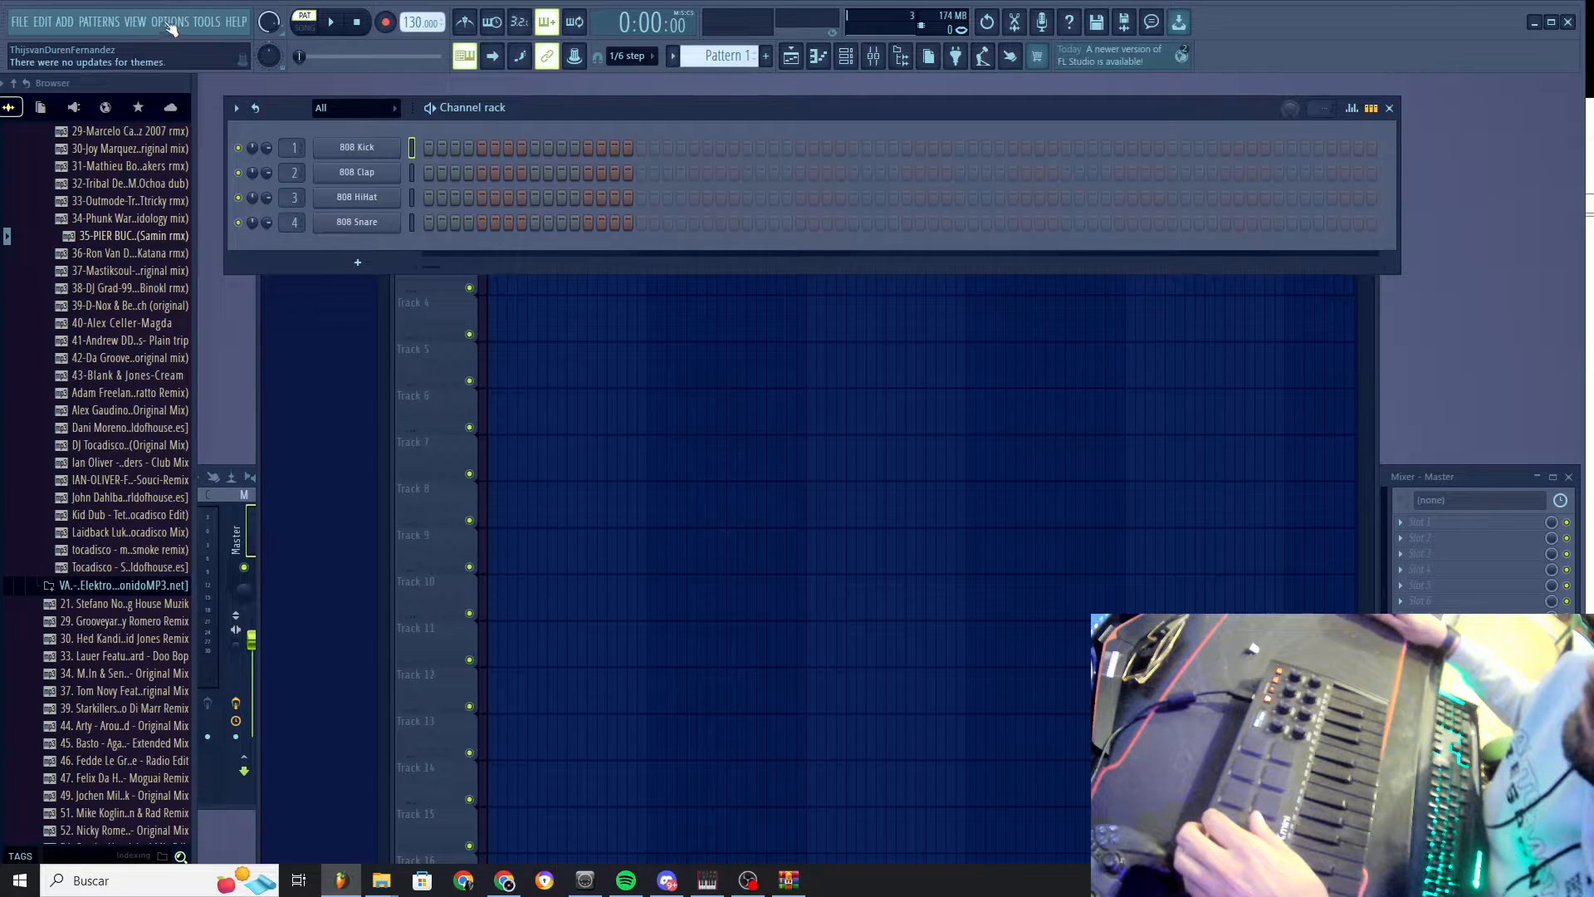
Open Options > MIDI settings and select the MPK mini 3 input device
click(169, 22)
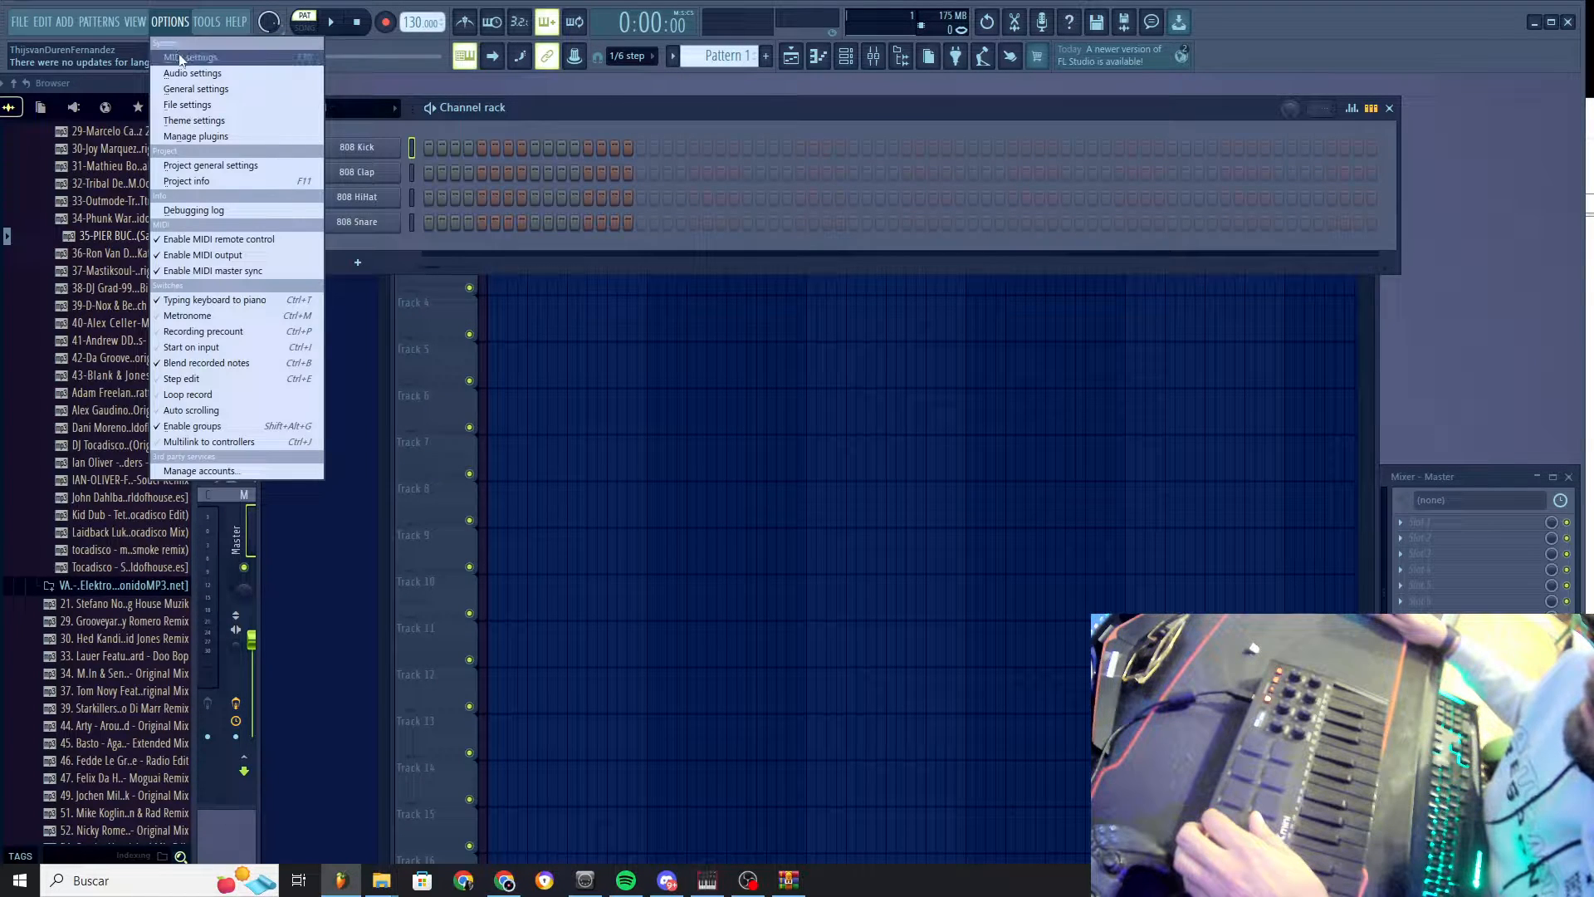
click(192, 57)
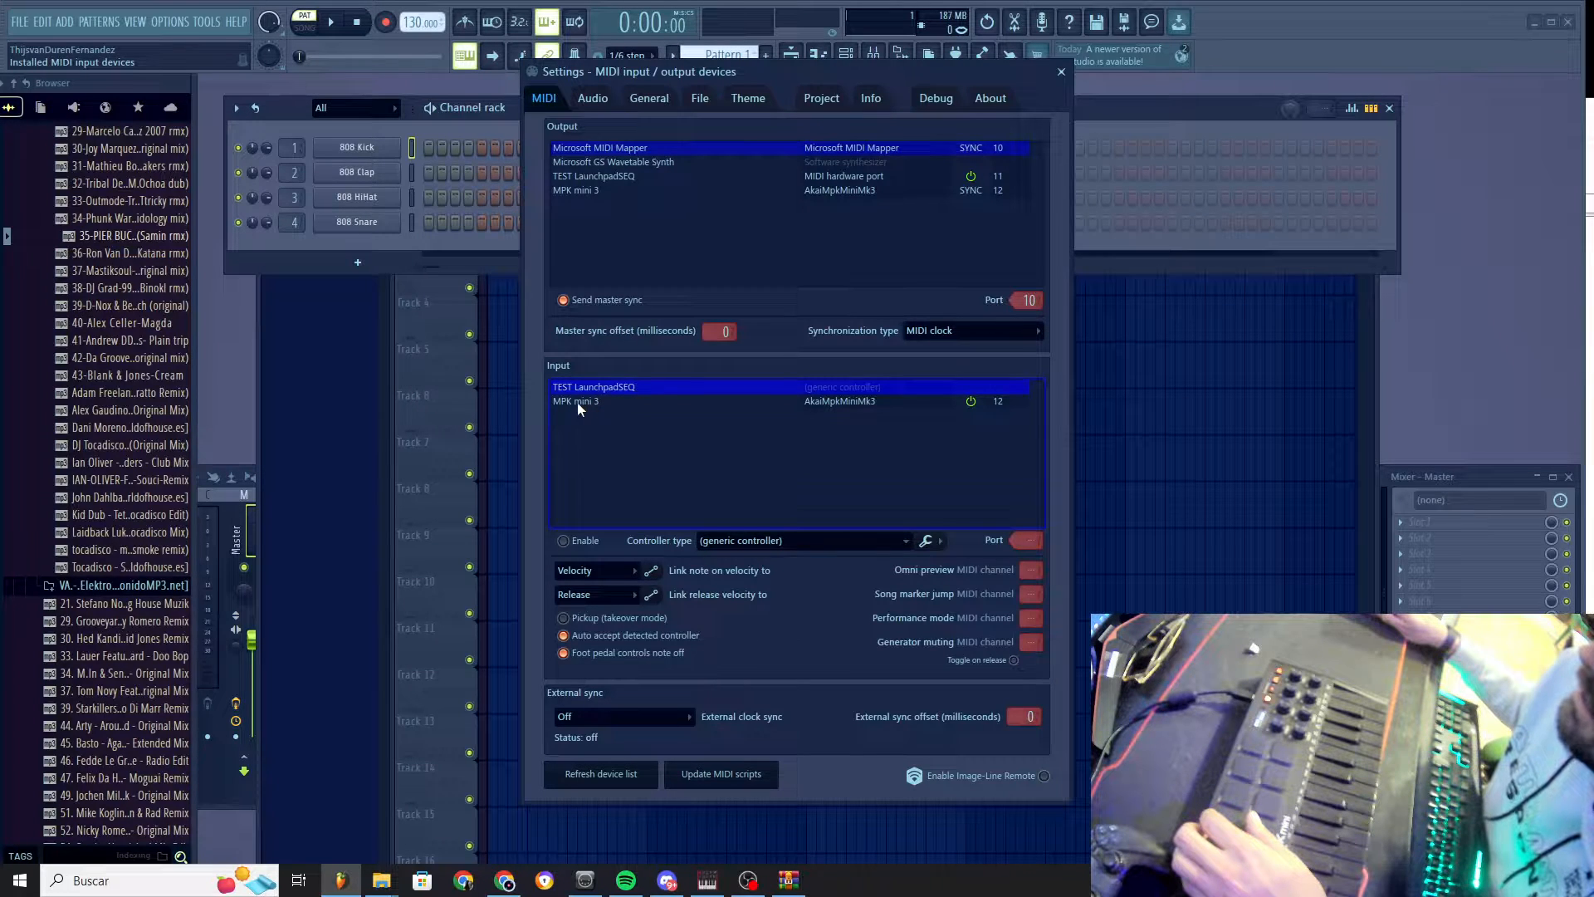
click(611, 400)
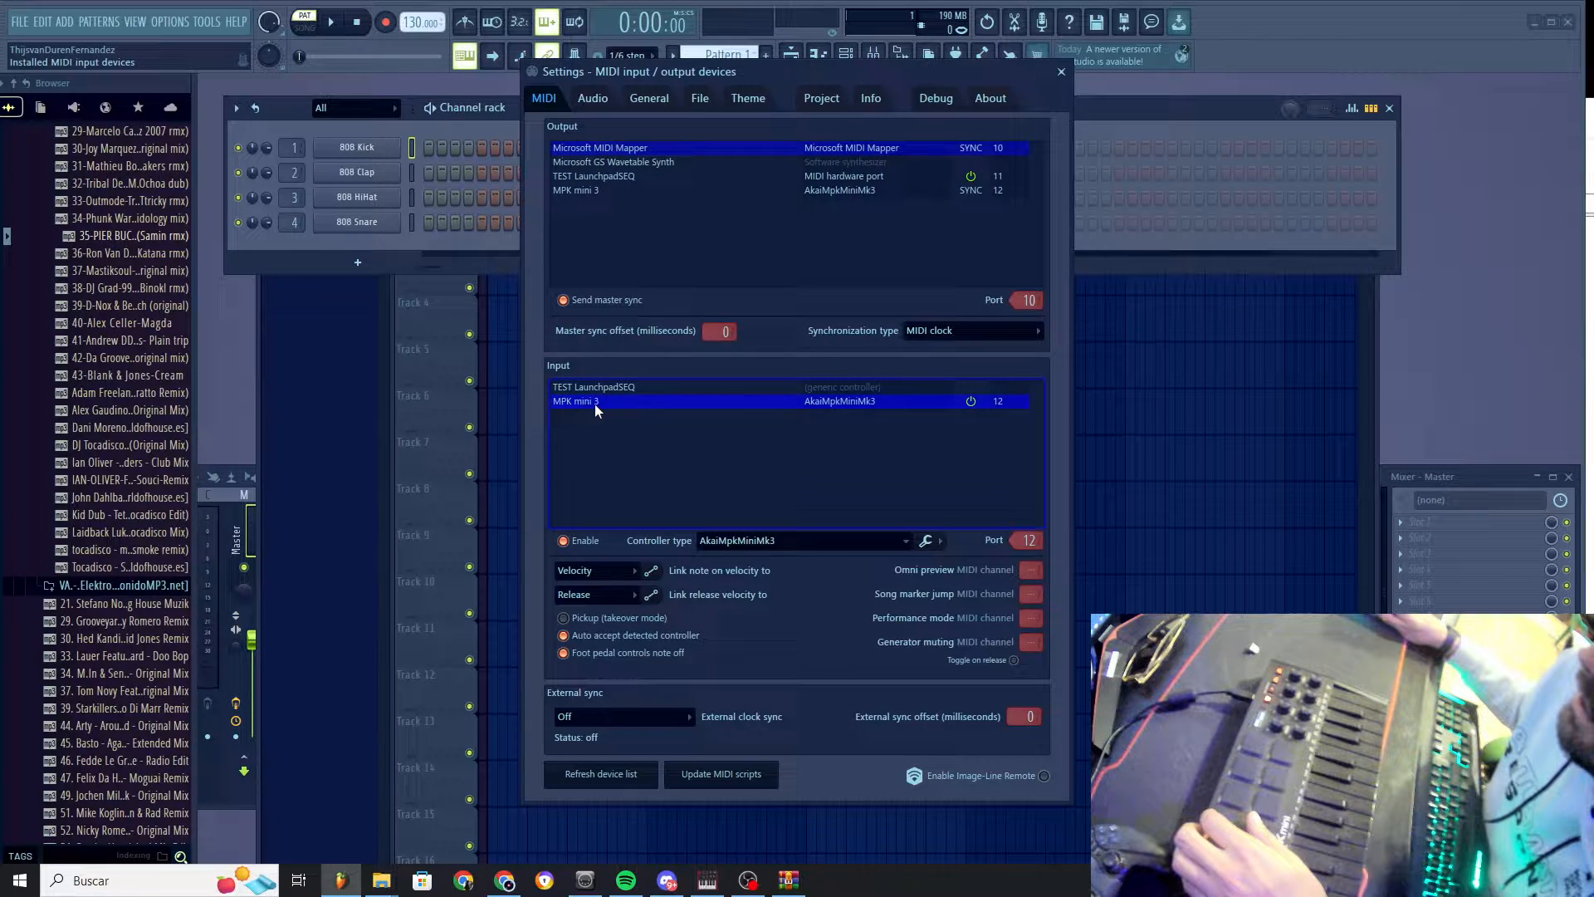
mouse_move(859, 425)
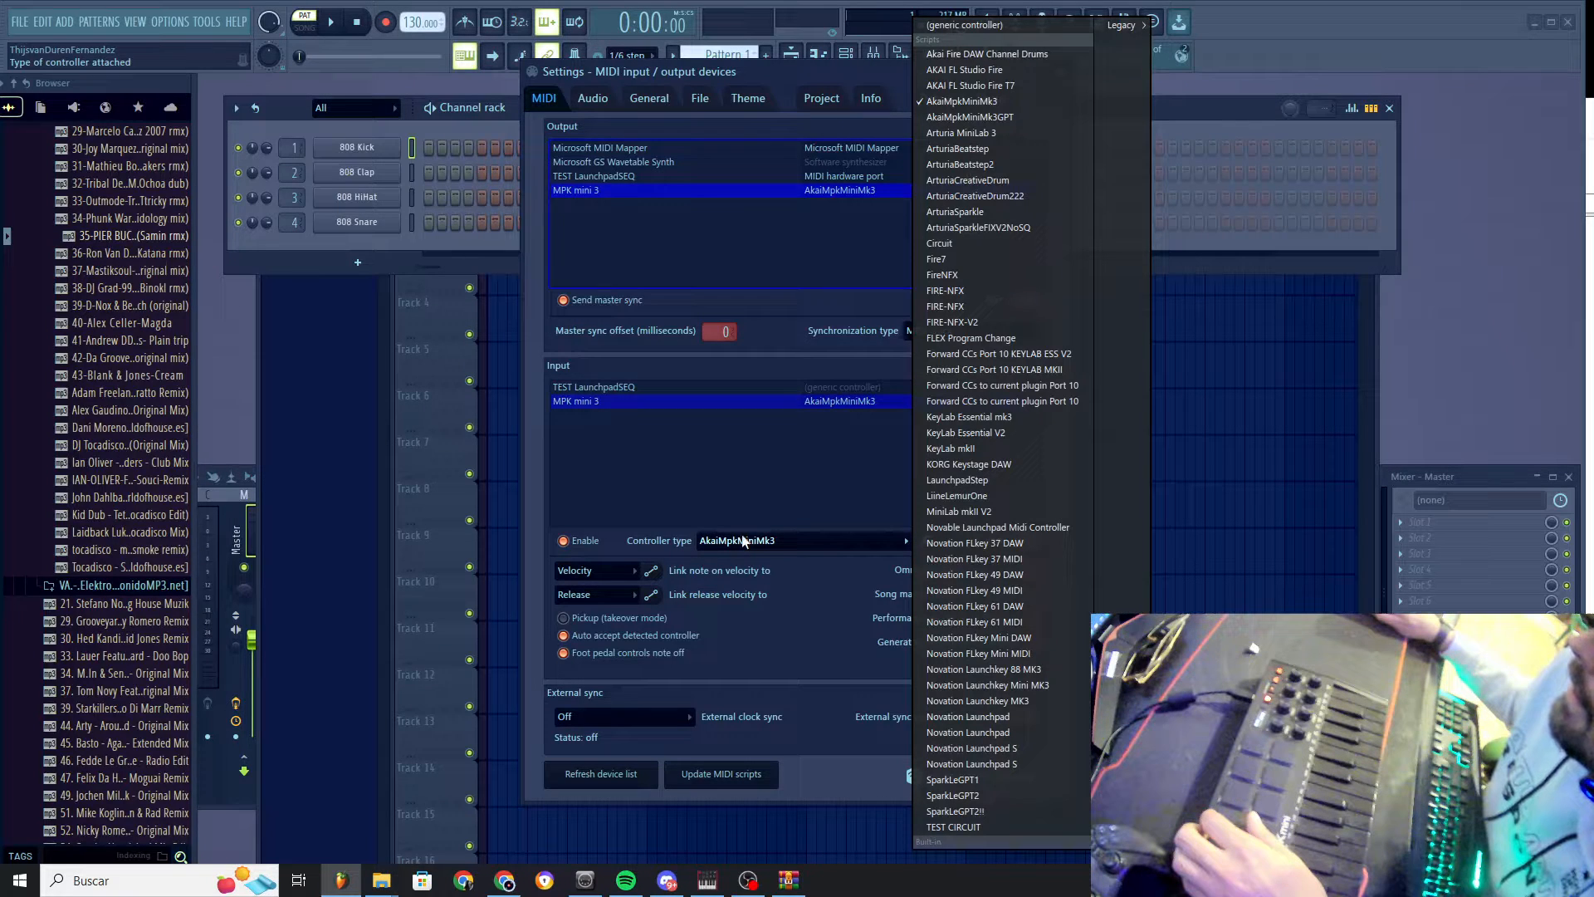
mouse_move(973, 606)
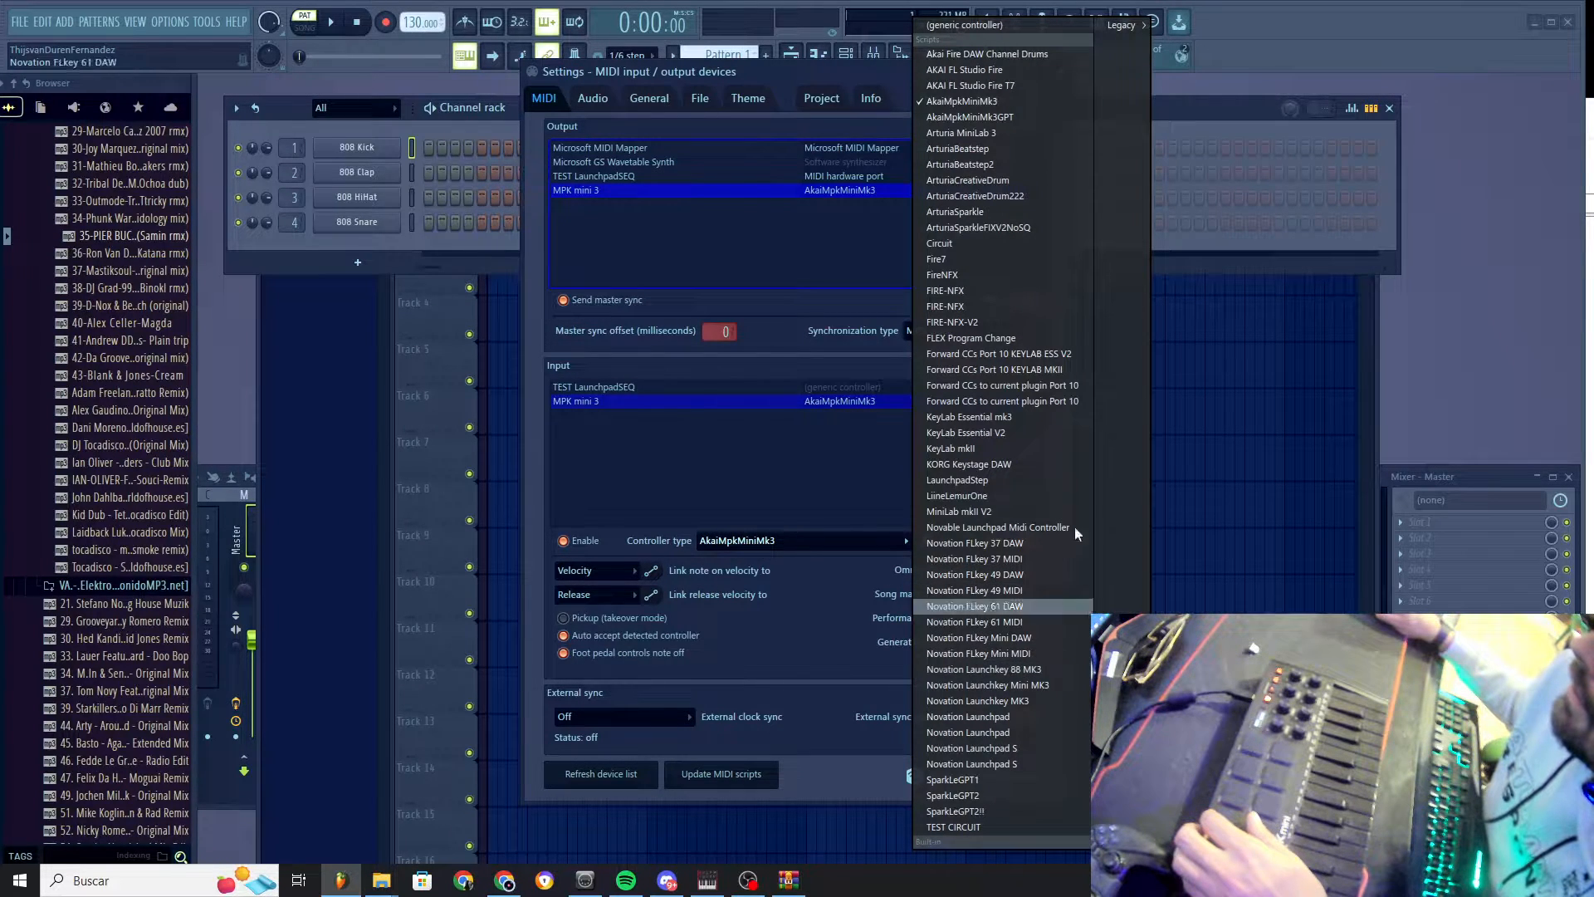
click(969, 116)
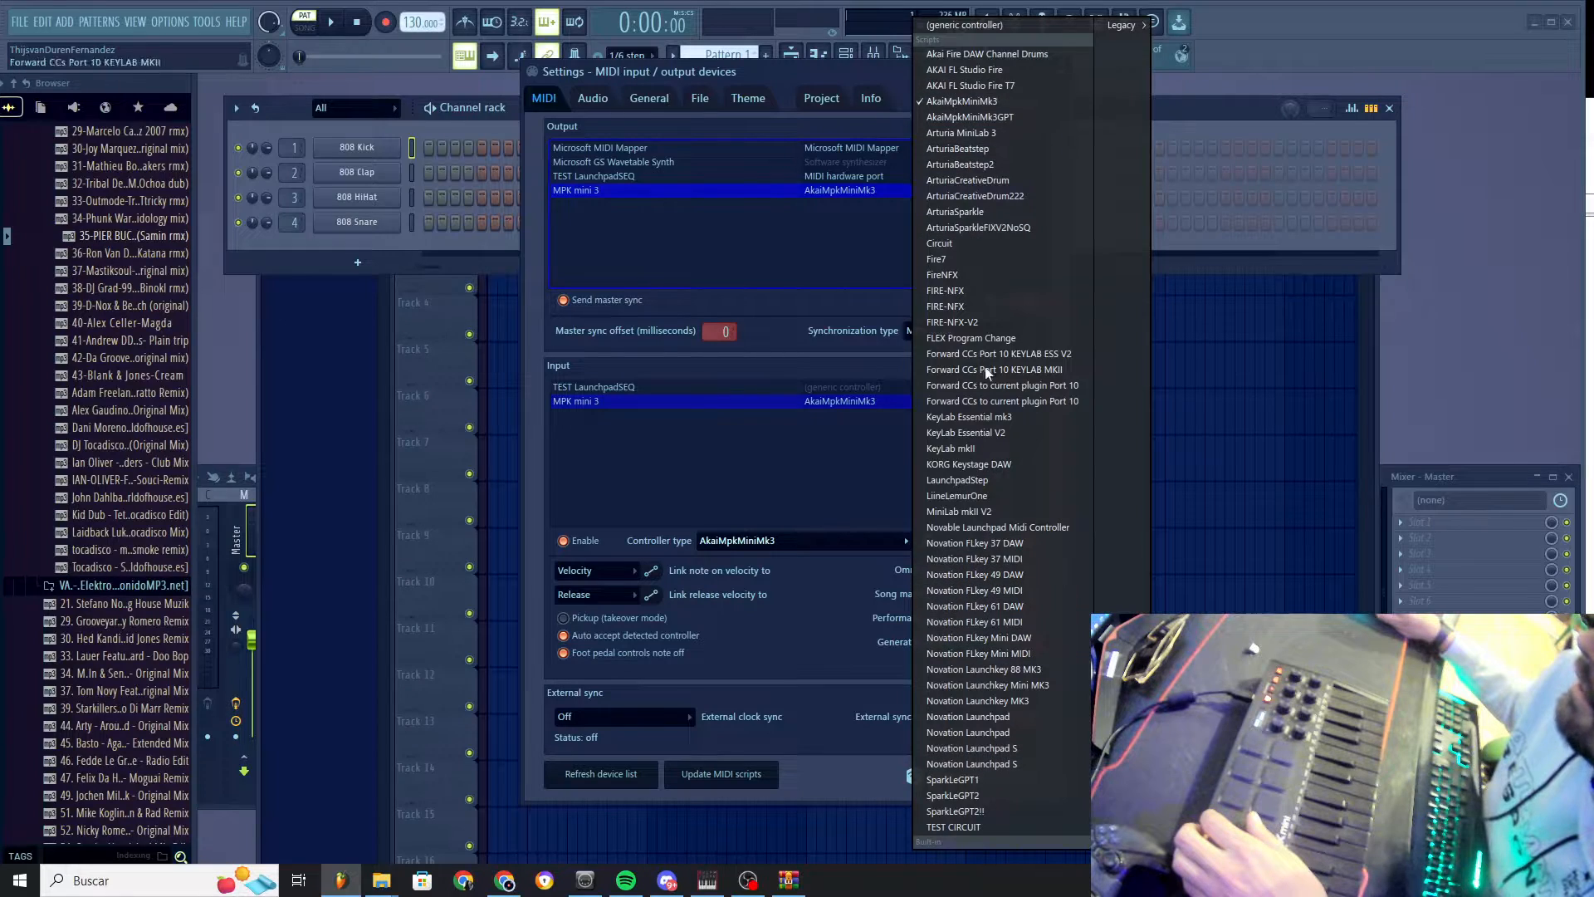
click(961, 101)
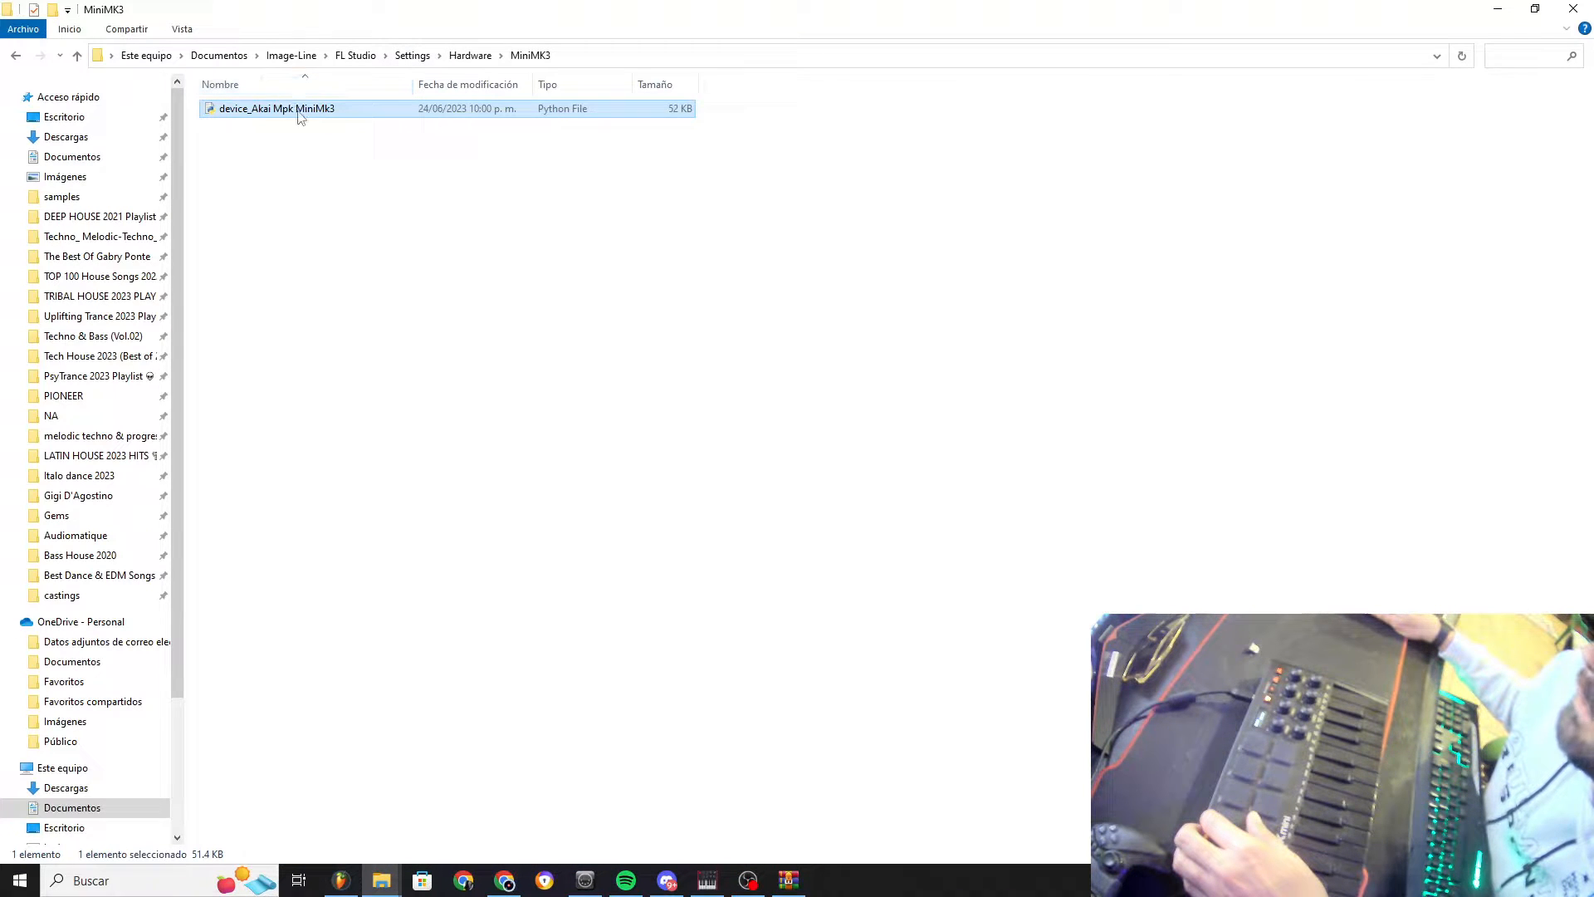
Select the device_Akai Mpk MiniMk3 script in the MiniMK3 folder, then return to FL Studio
click(62, 767)
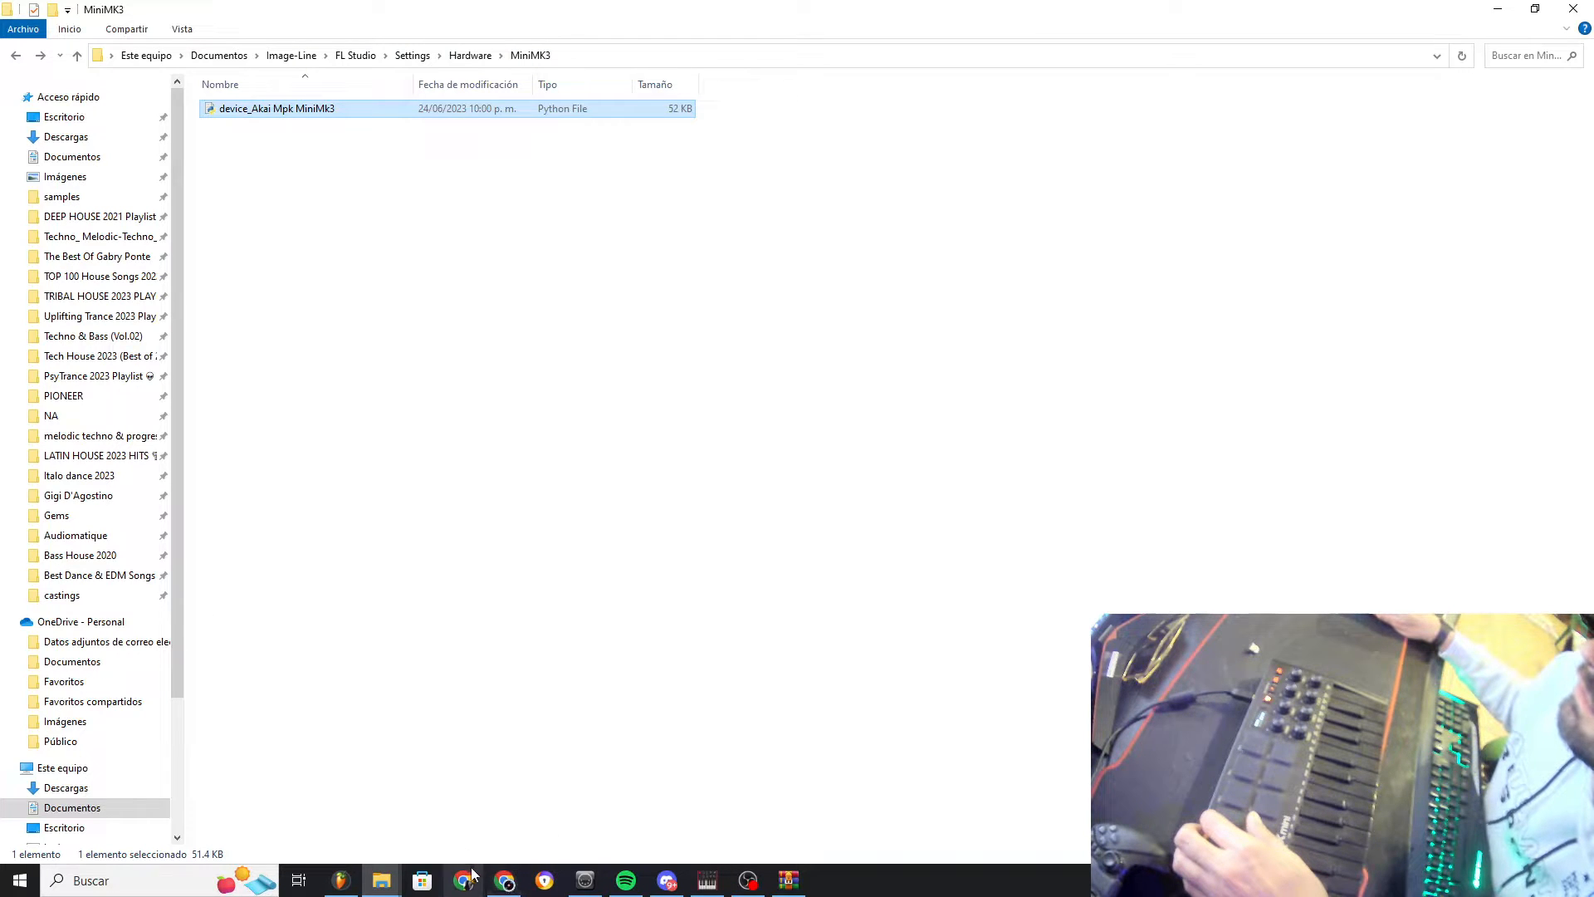
click(340, 880)
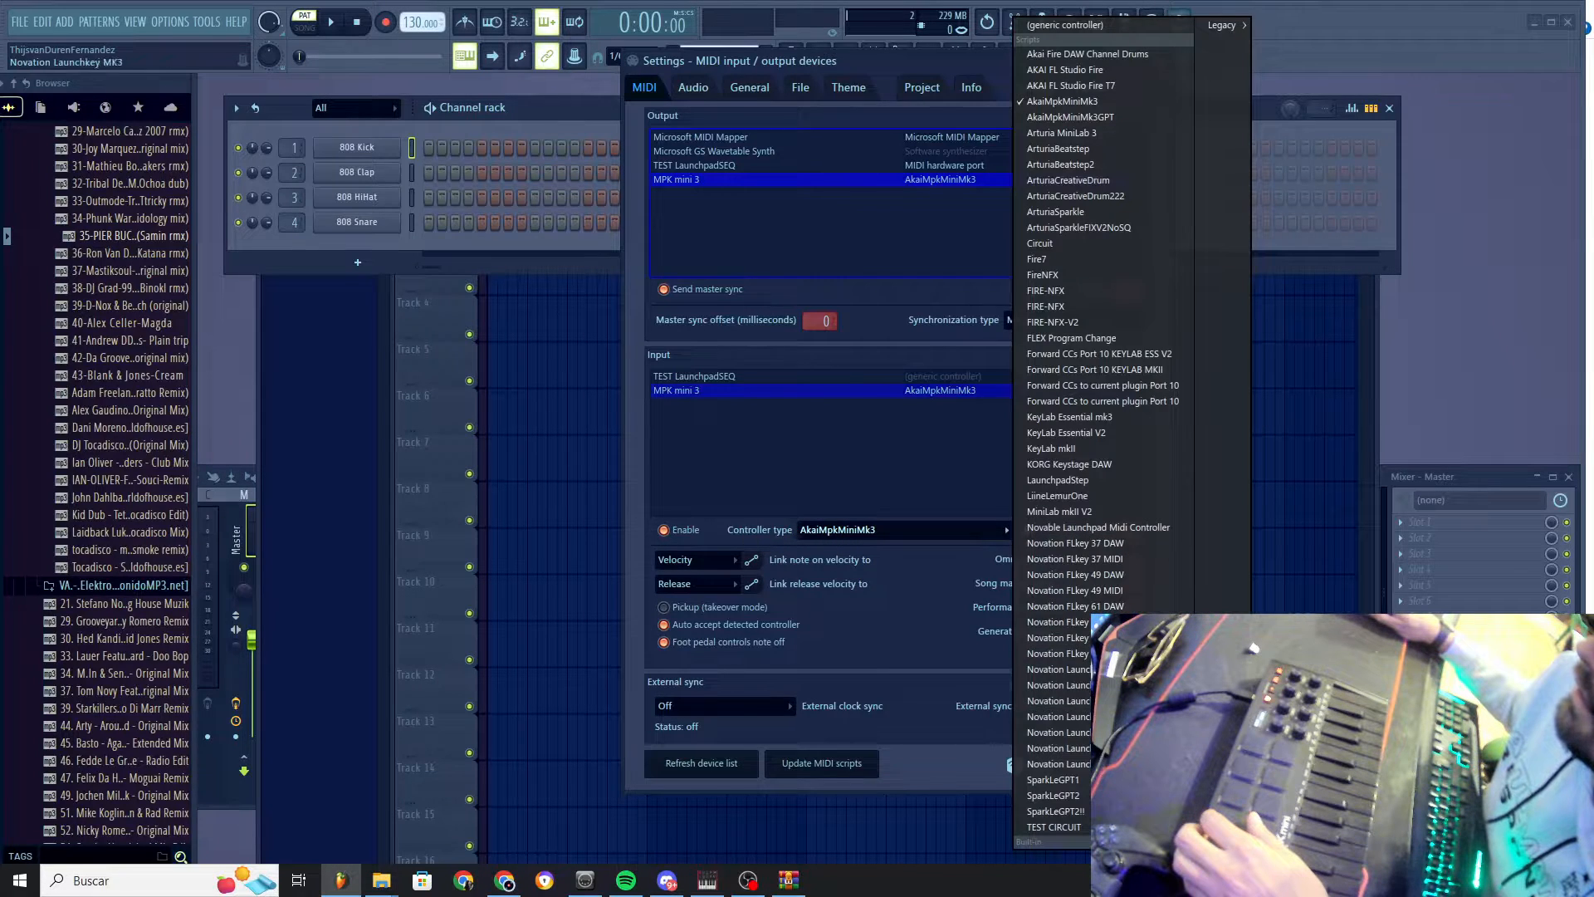
Keep AkaiMpkMiniMk3 as MPK mini 3's controller type and close MIDI settings
click(1069, 463)
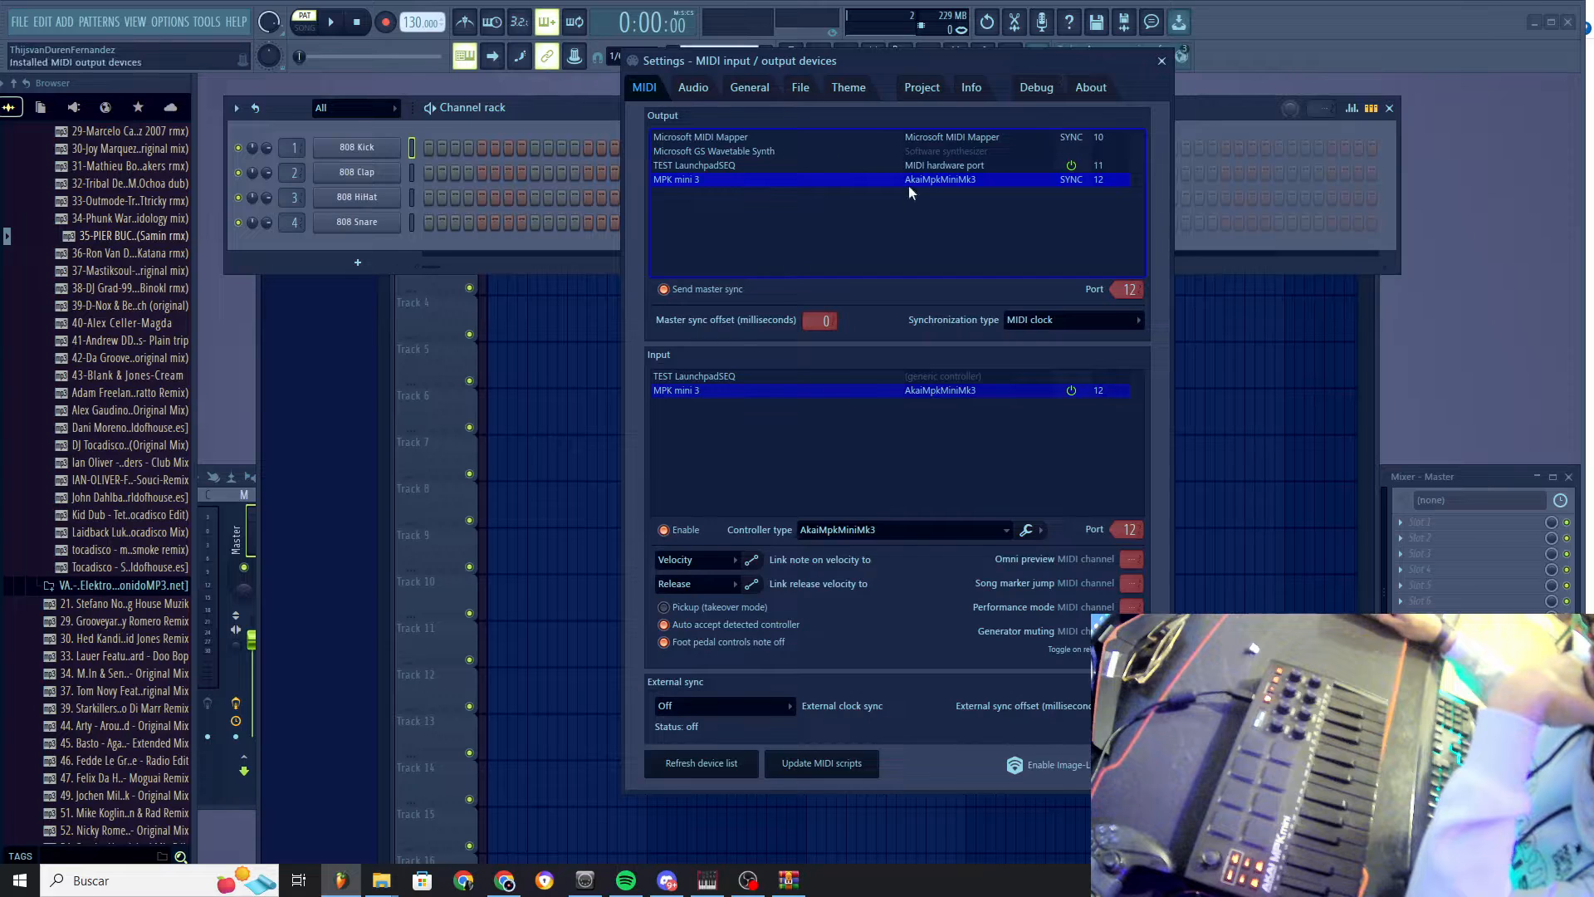
click(1159, 59)
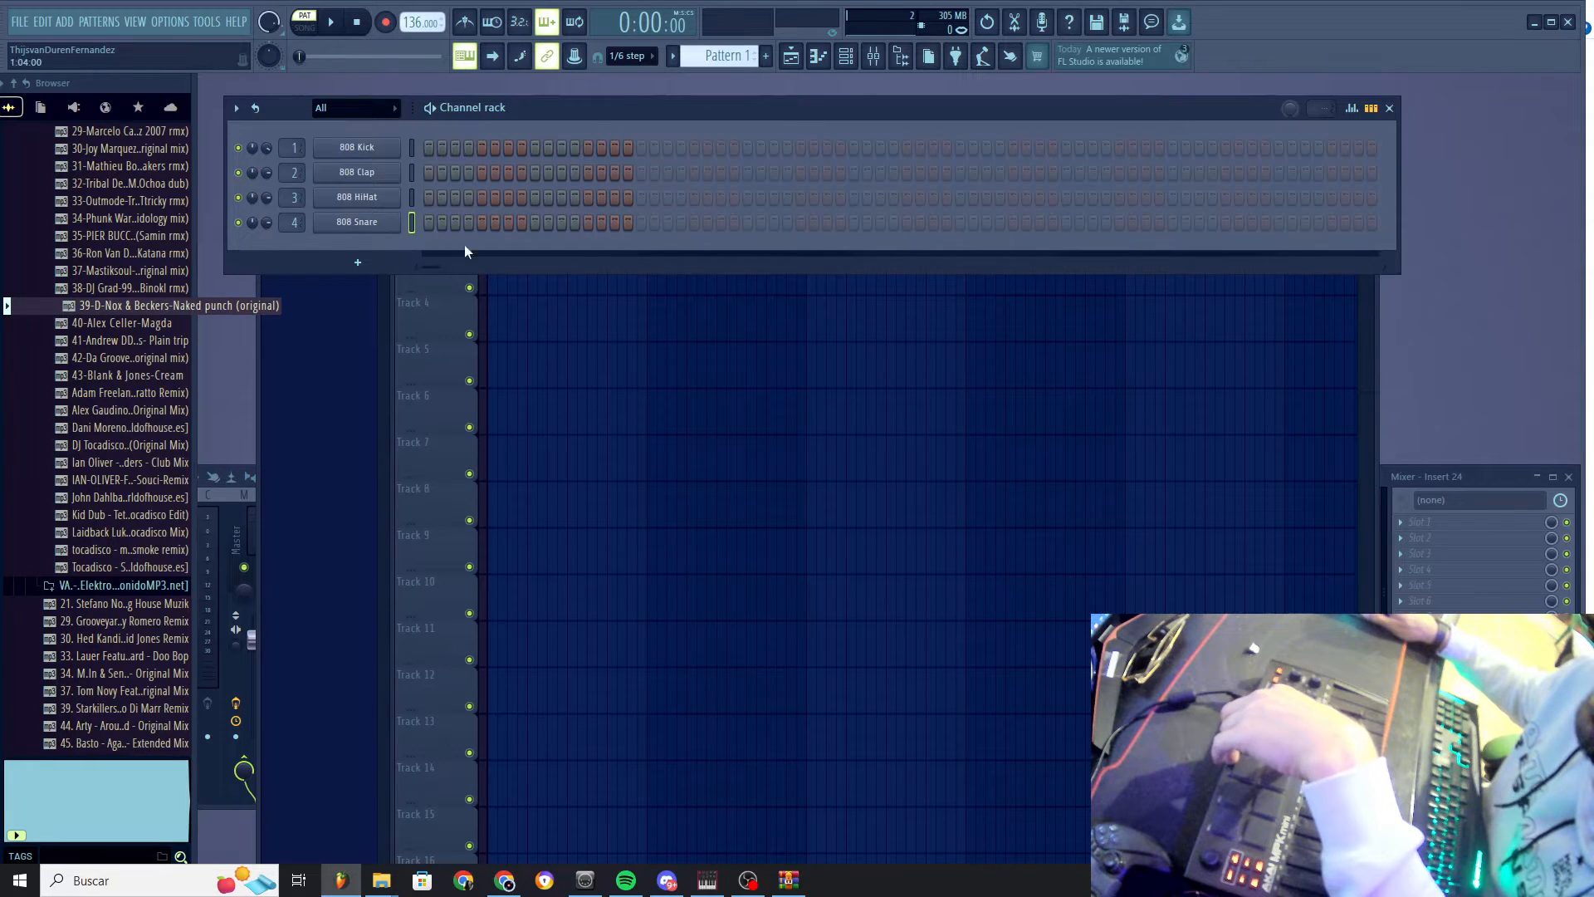
Bring up the Akai MPK Mini software manager from the taskbar
click(706, 879)
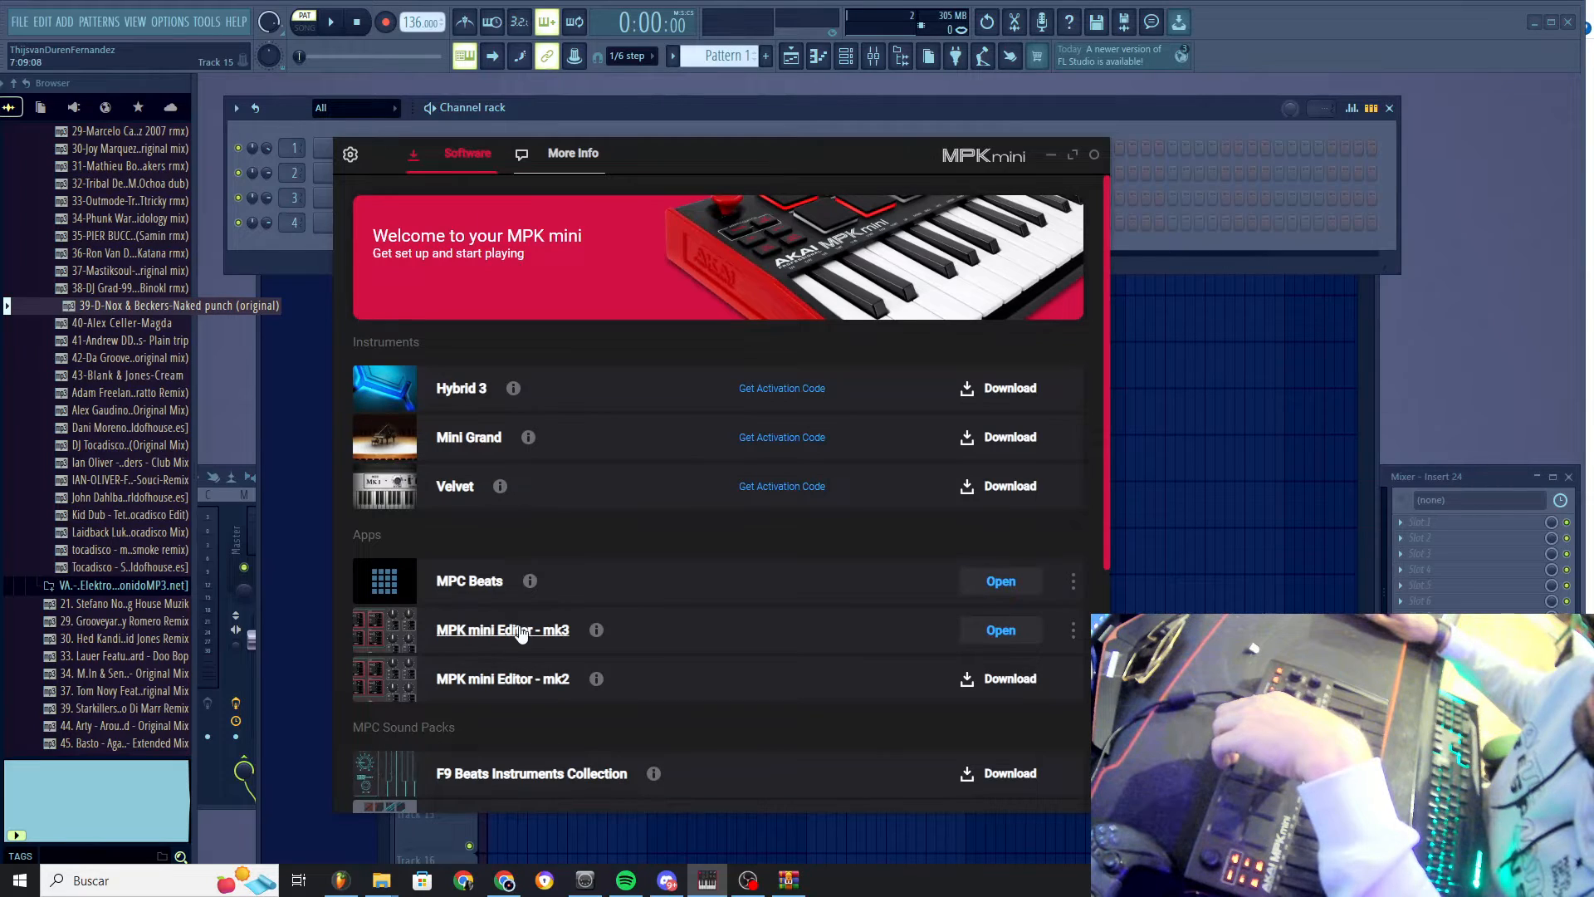
mouse_move(503, 643)
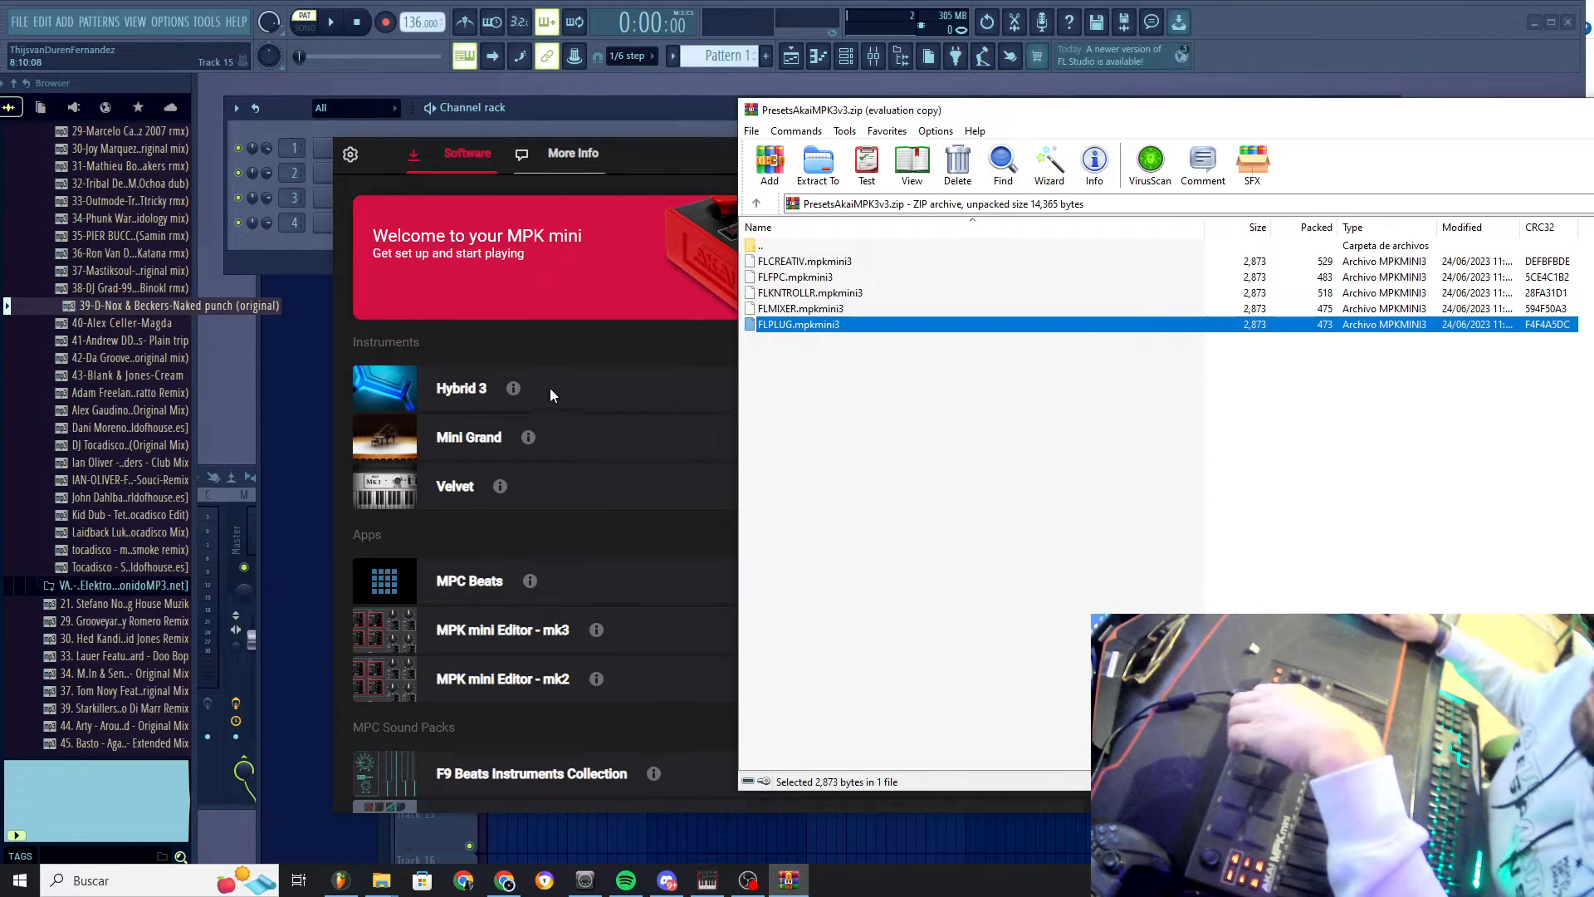
mouse_move(633, 468)
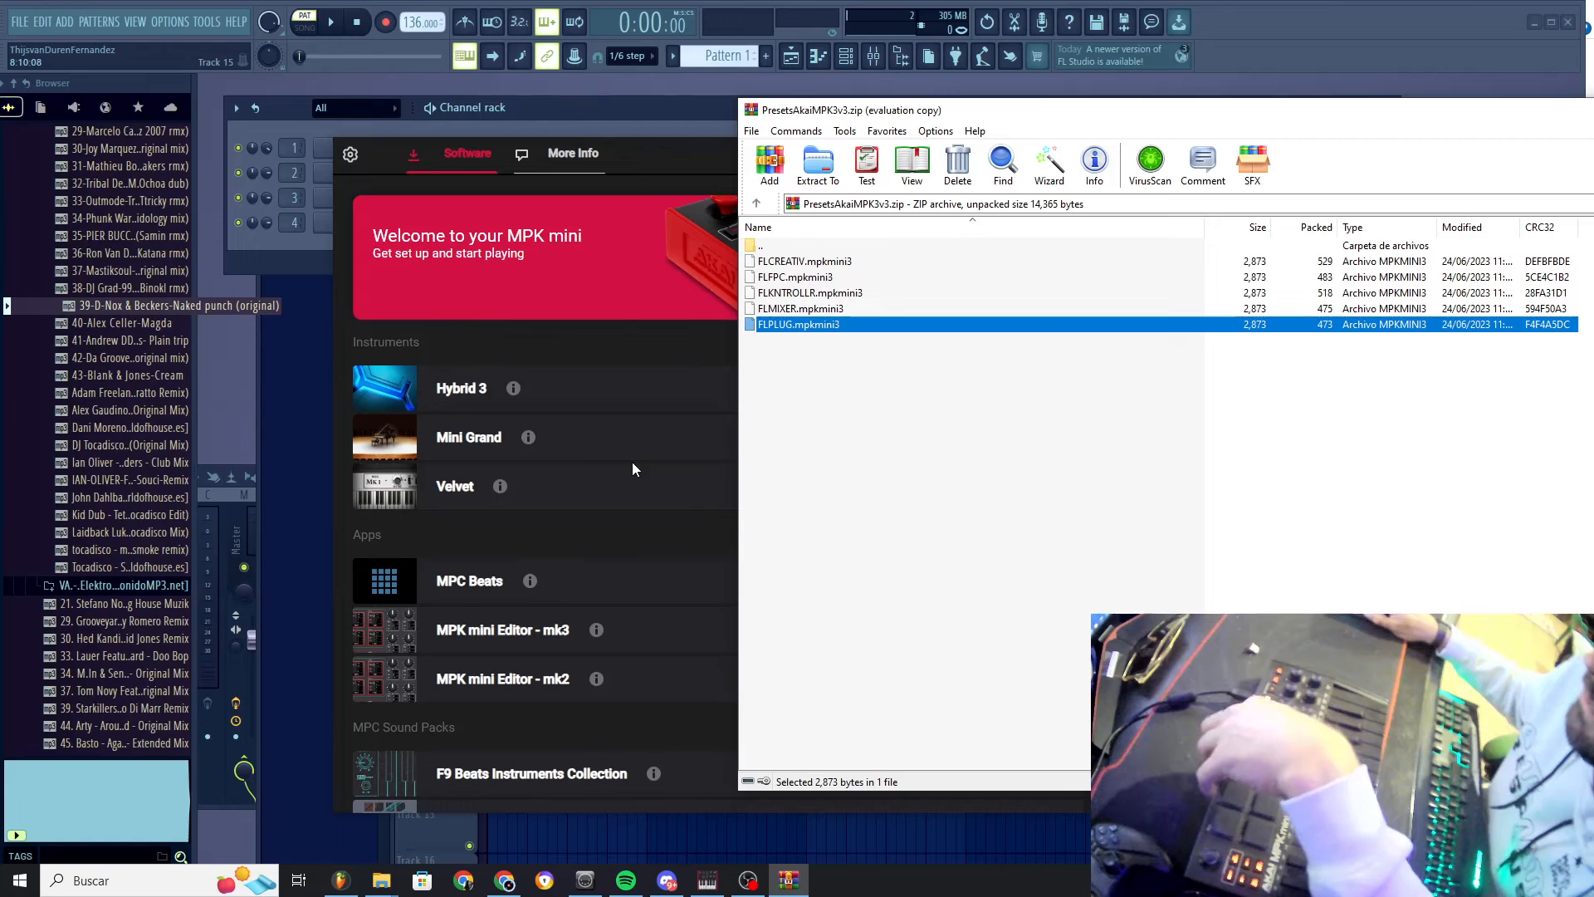